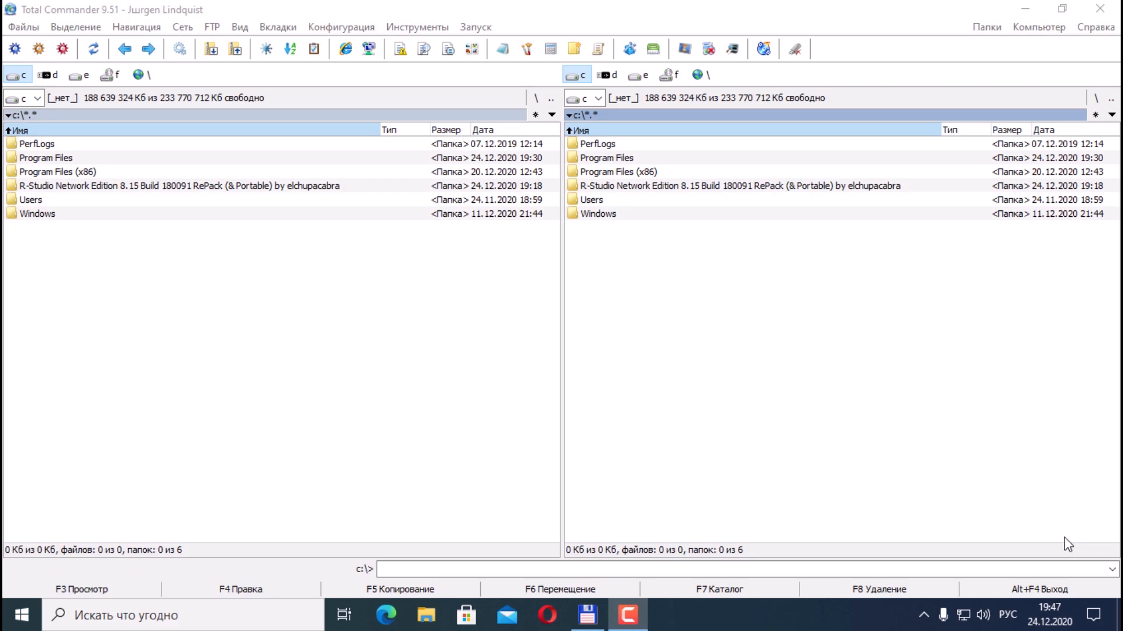
mouse_move(1018, 527)
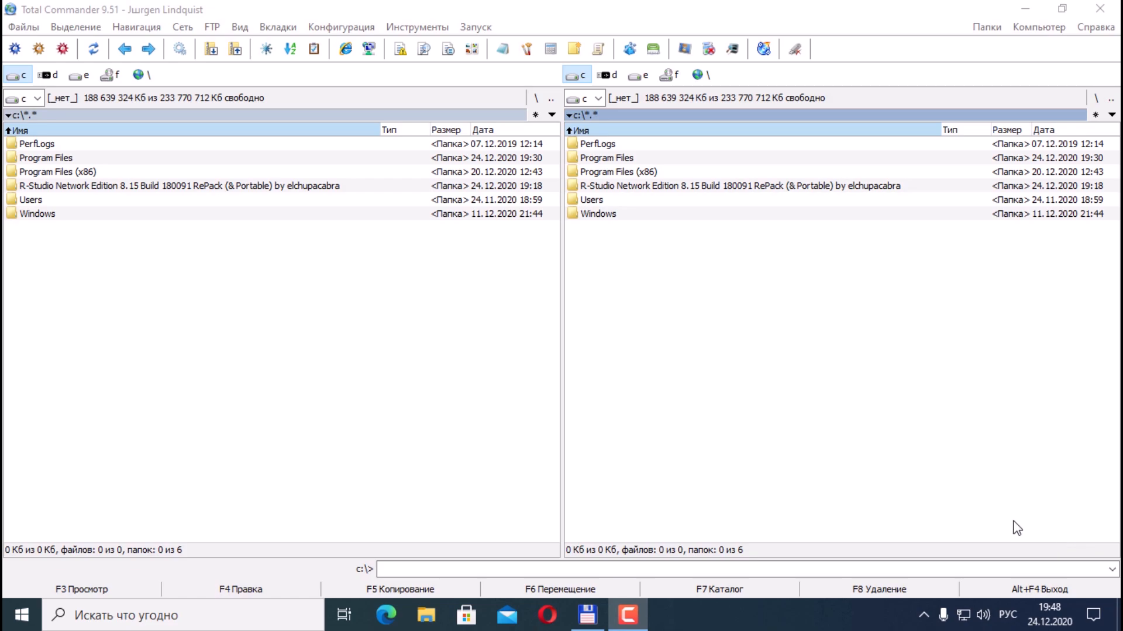
mouse_move(932, 546)
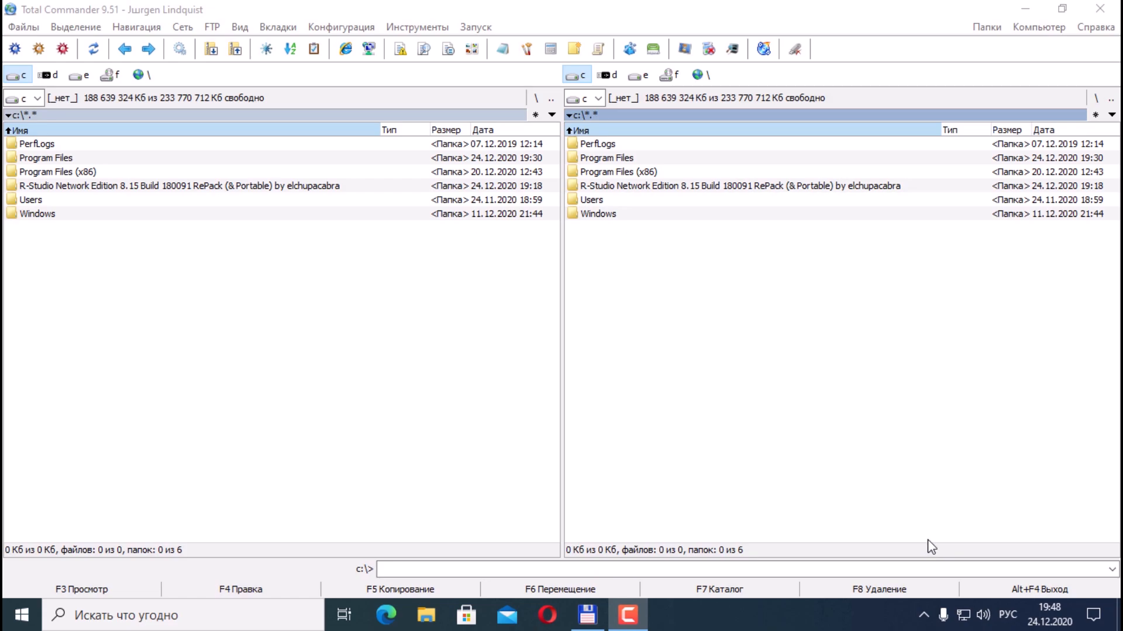
Open the R-Studio 8.15 Network Edition repack folder in Total Commander to reach the installer.
left_click(738, 186)
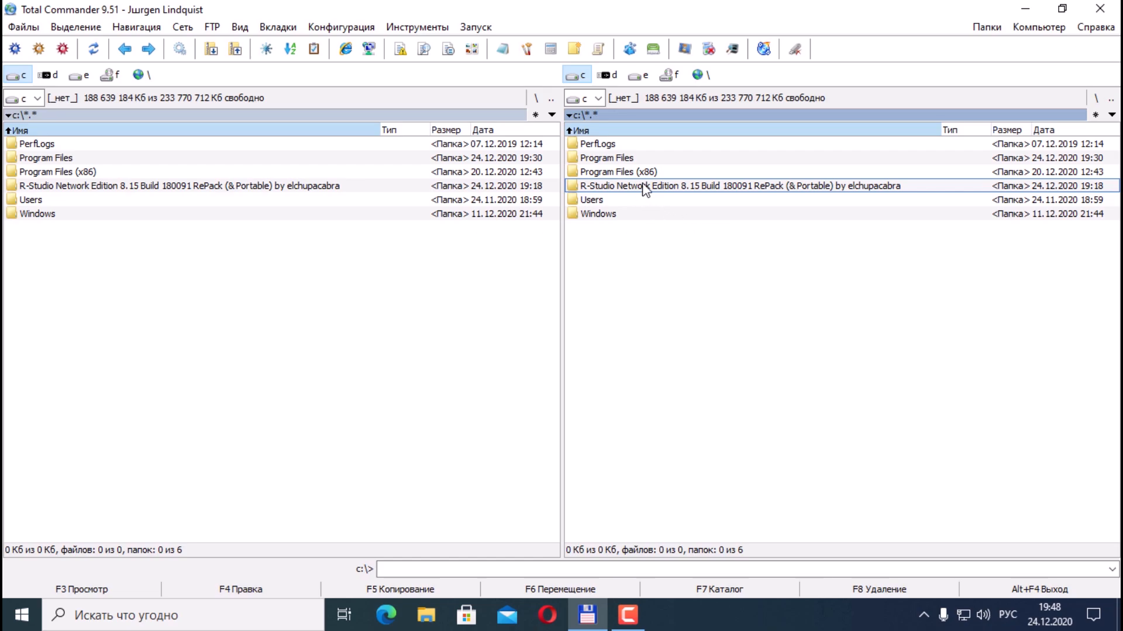
mouse_move(644, 189)
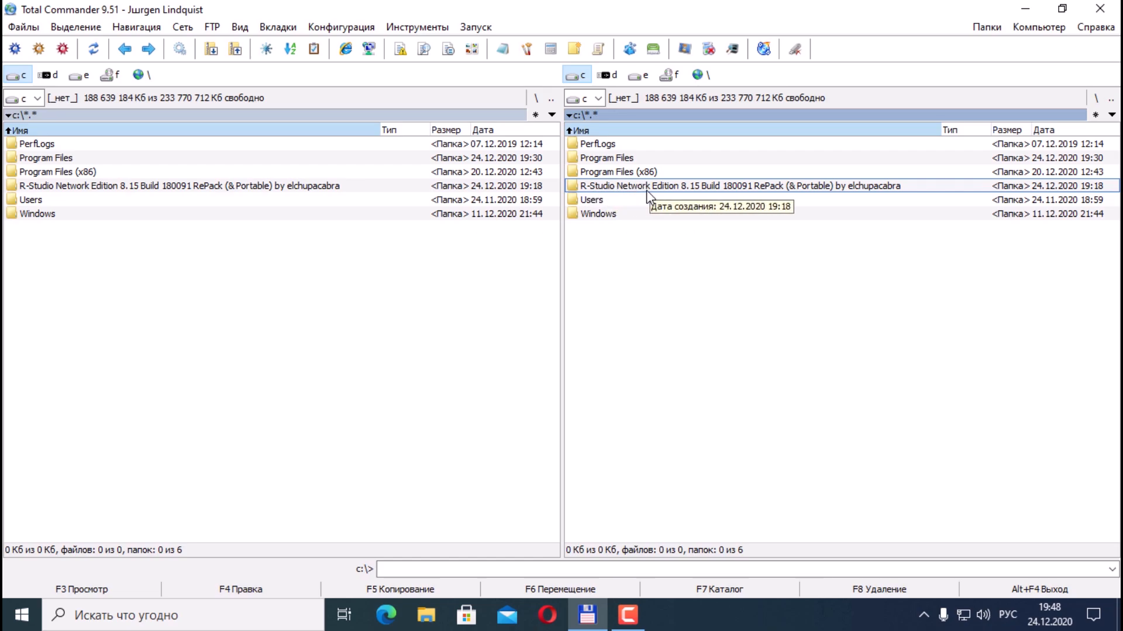
double_click(742, 186)
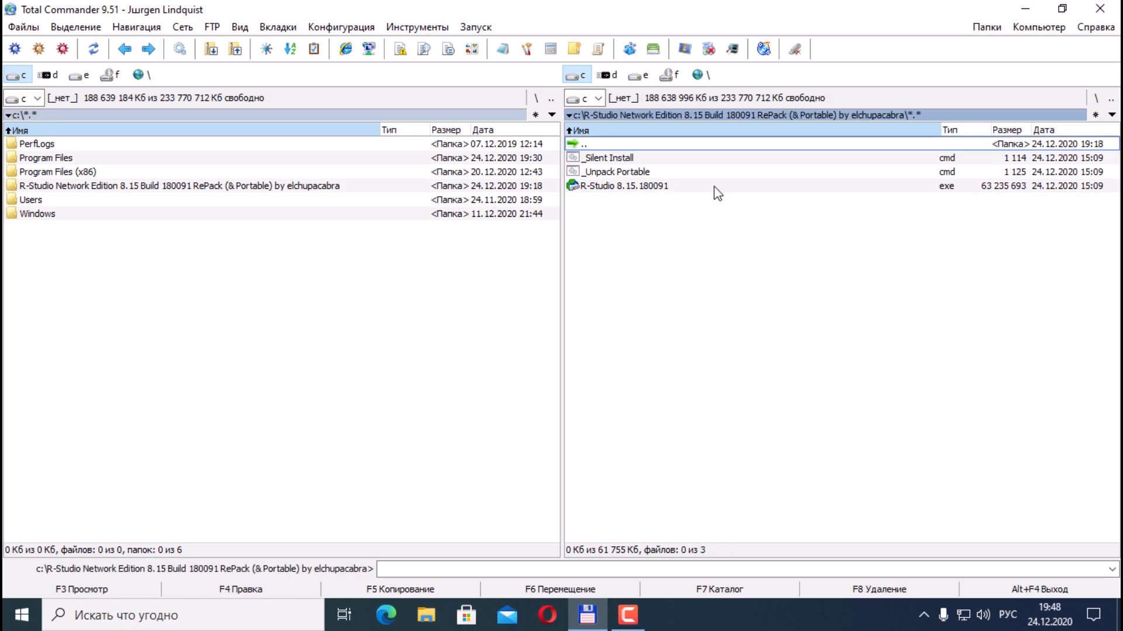
mouse_move(645, 189)
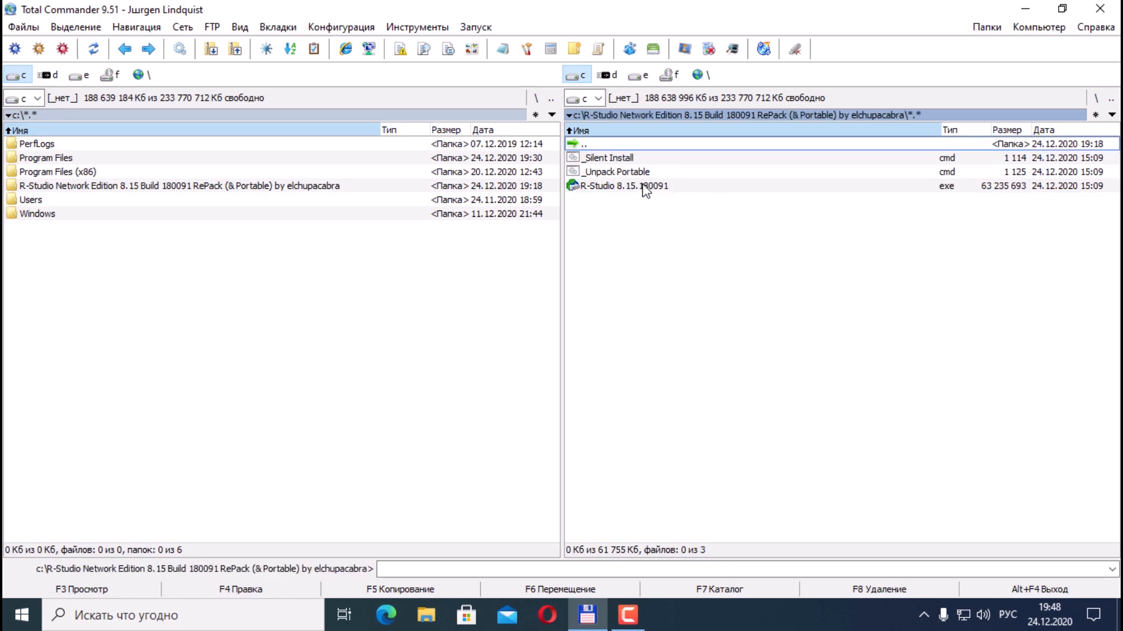
mouse_move(627, 186)
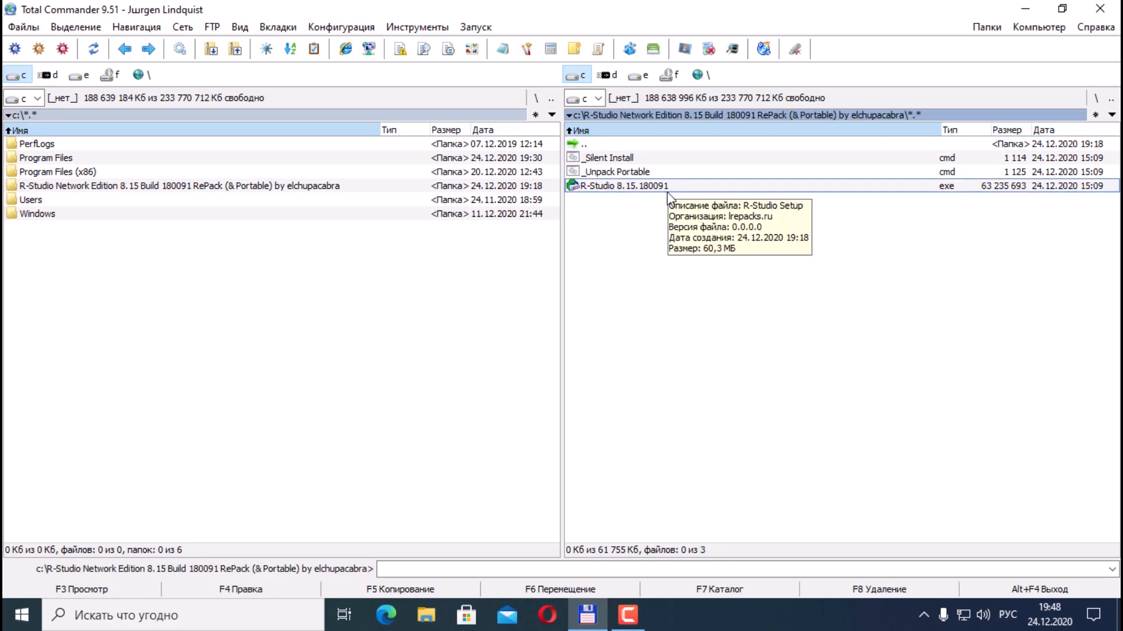
mouse_move(693, 217)
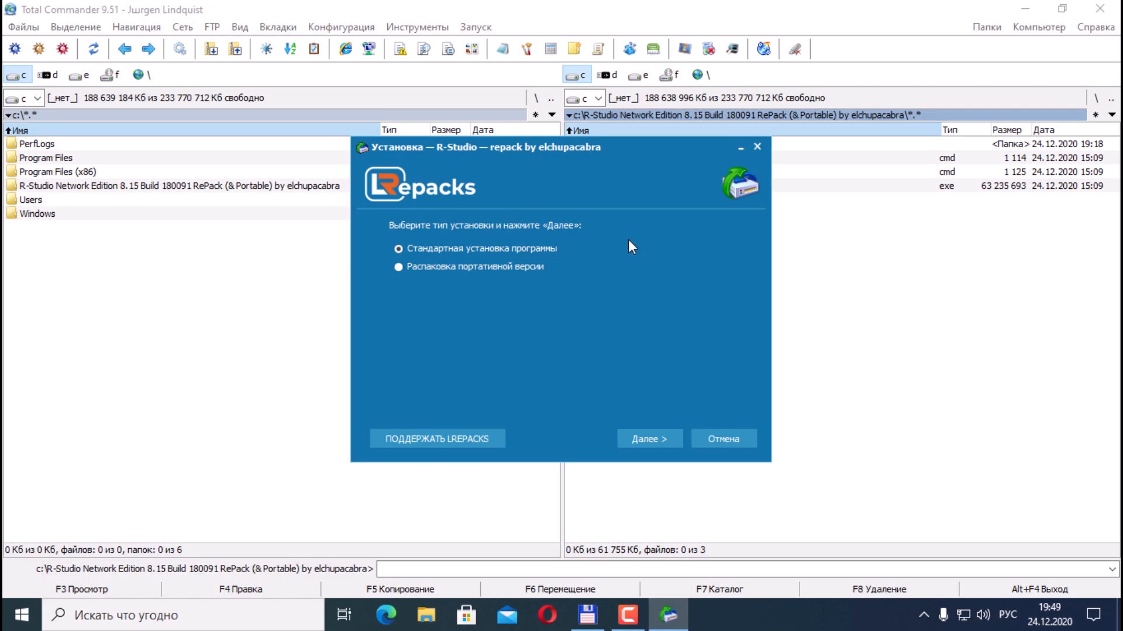
mouse_move(604, 223)
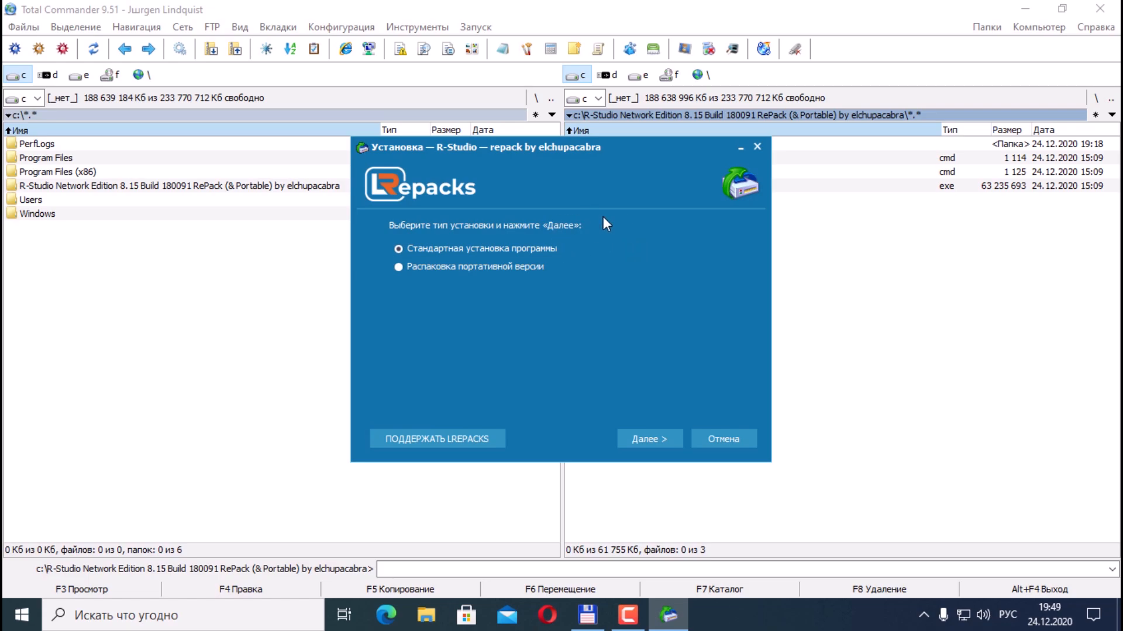
mouse_move(525, 213)
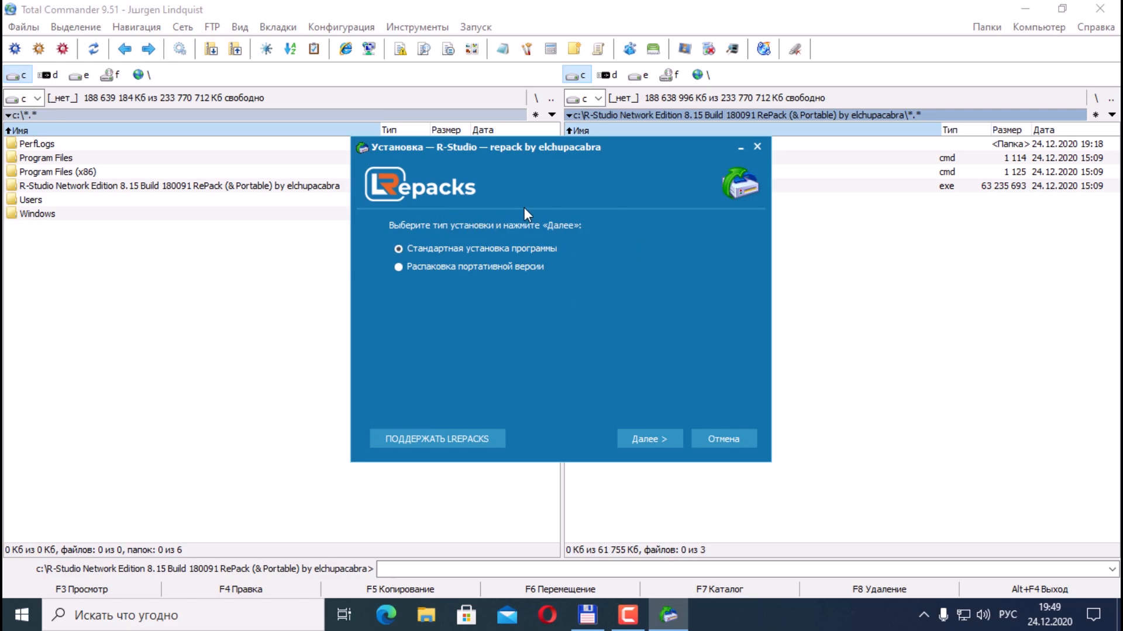
mouse_move(587, 236)
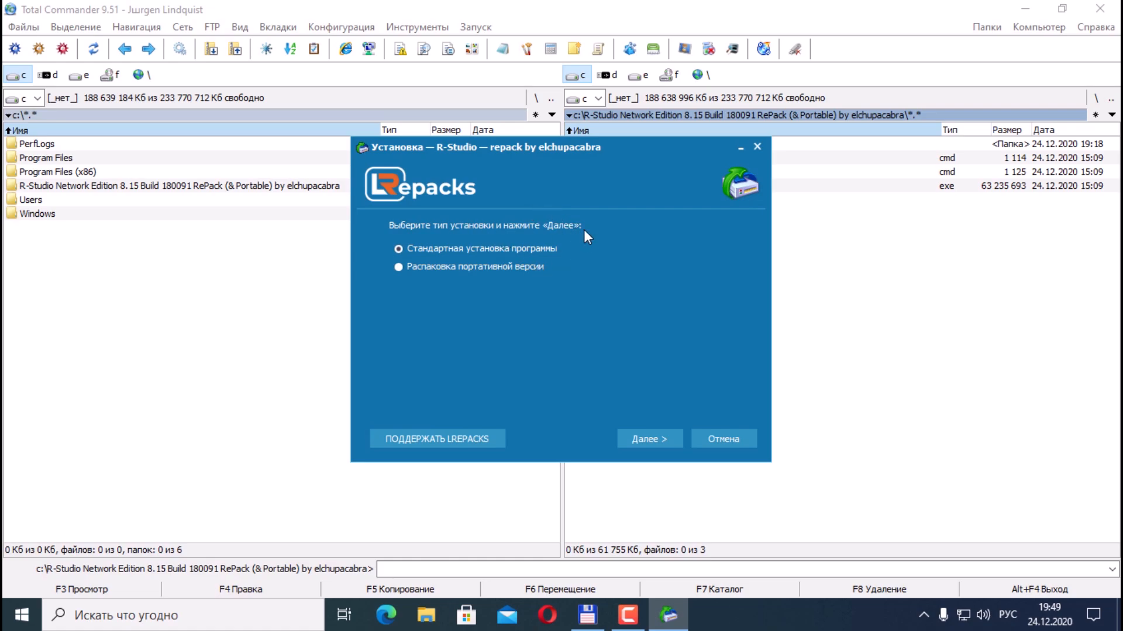
mouse_move(489, 284)
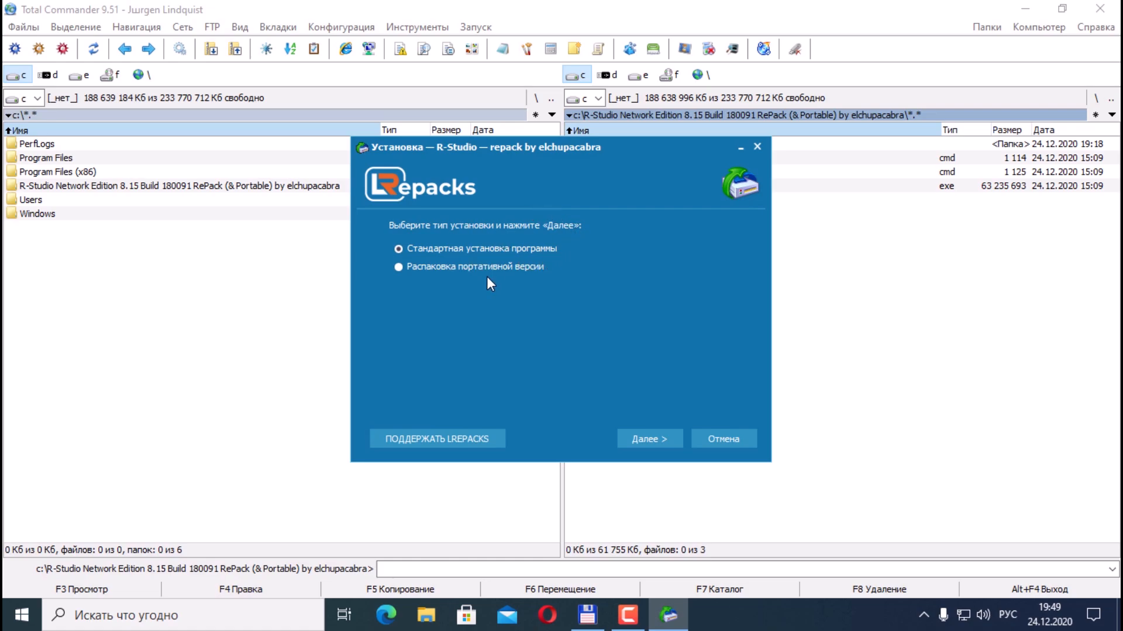
mouse_move(566, 269)
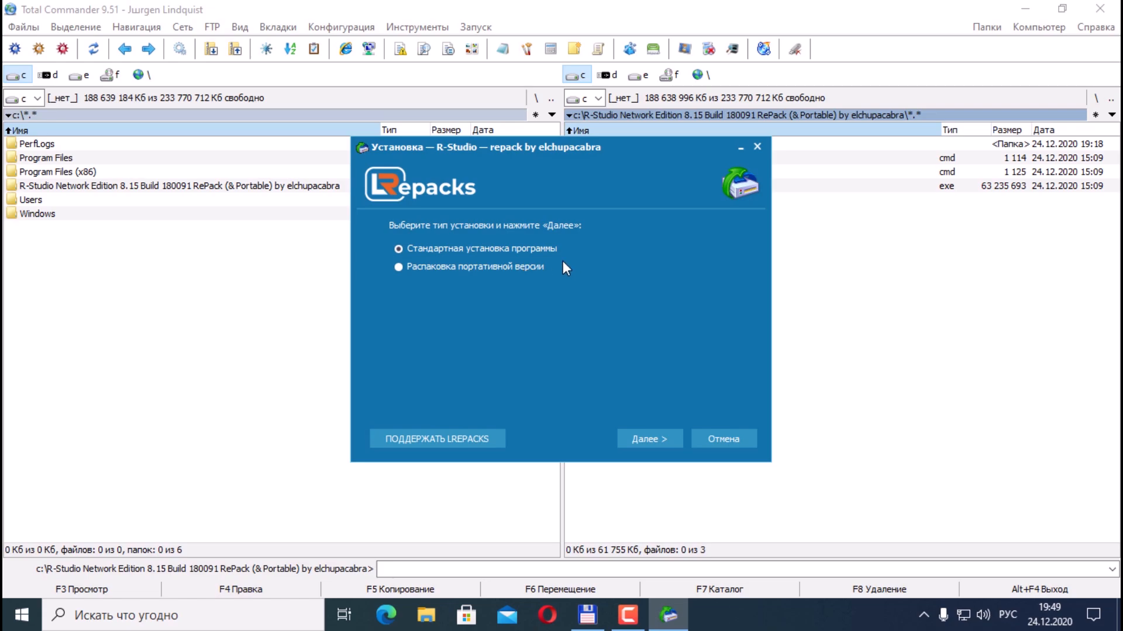
mouse_move(620, 328)
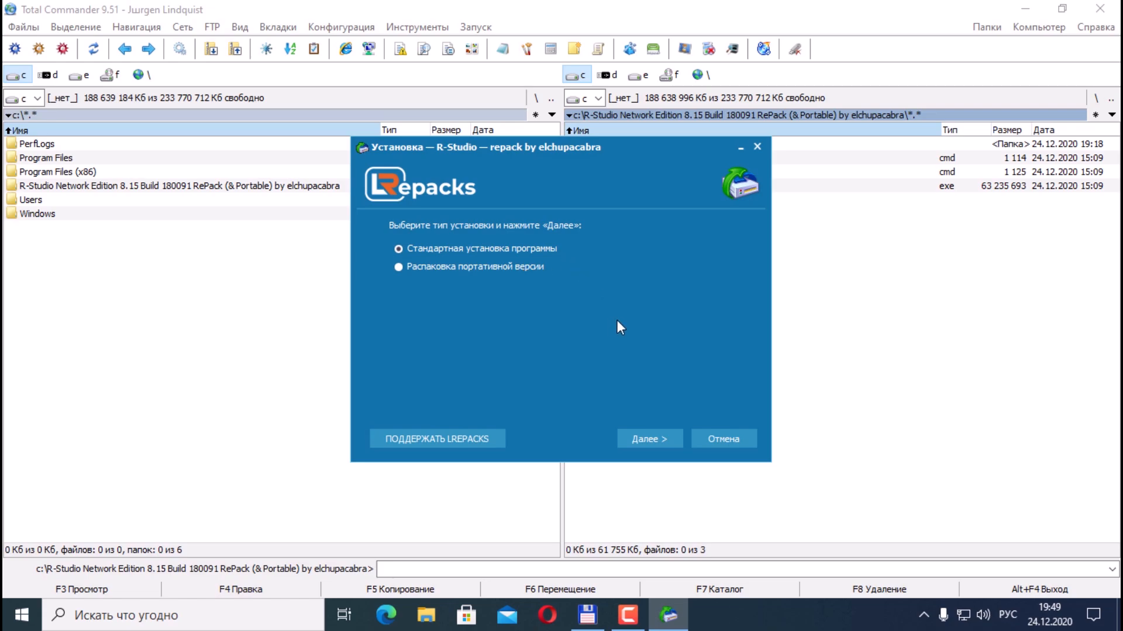
mouse_move(649, 439)
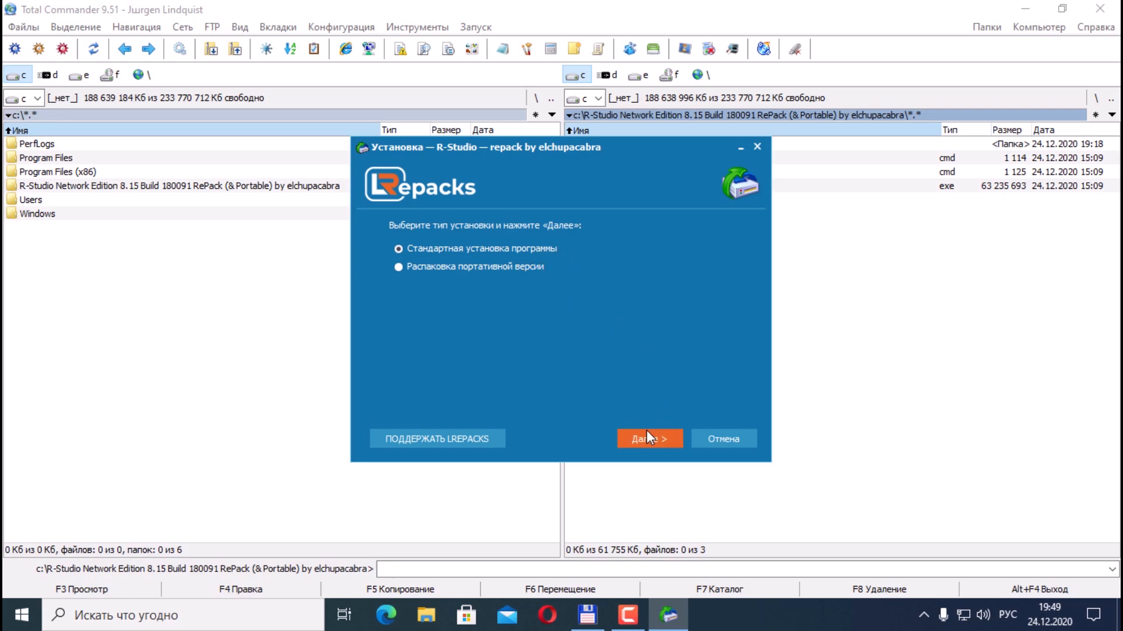
Accept standard installation with the default install folder and Start menu folder.
left_click(648, 439)
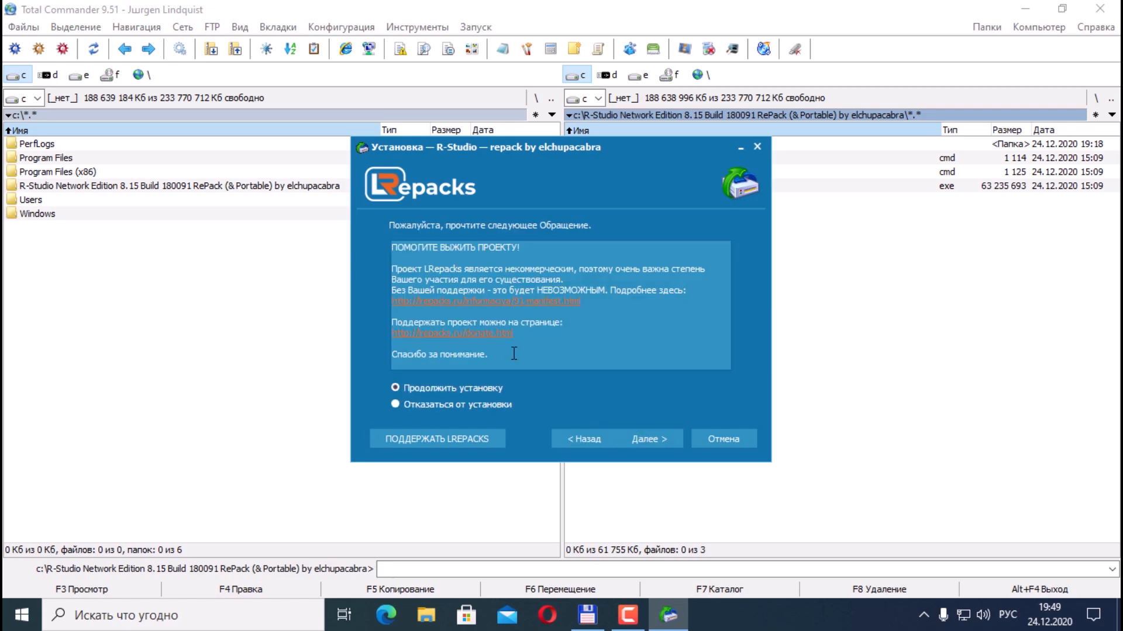
mouse_move(519, 405)
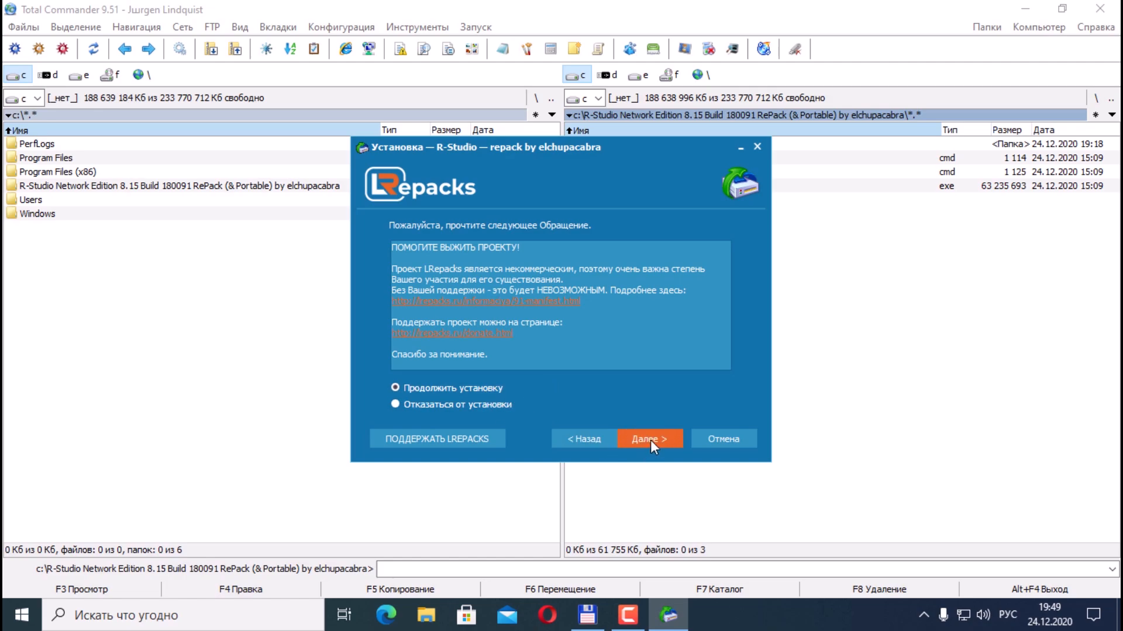
left_click(648, 438)
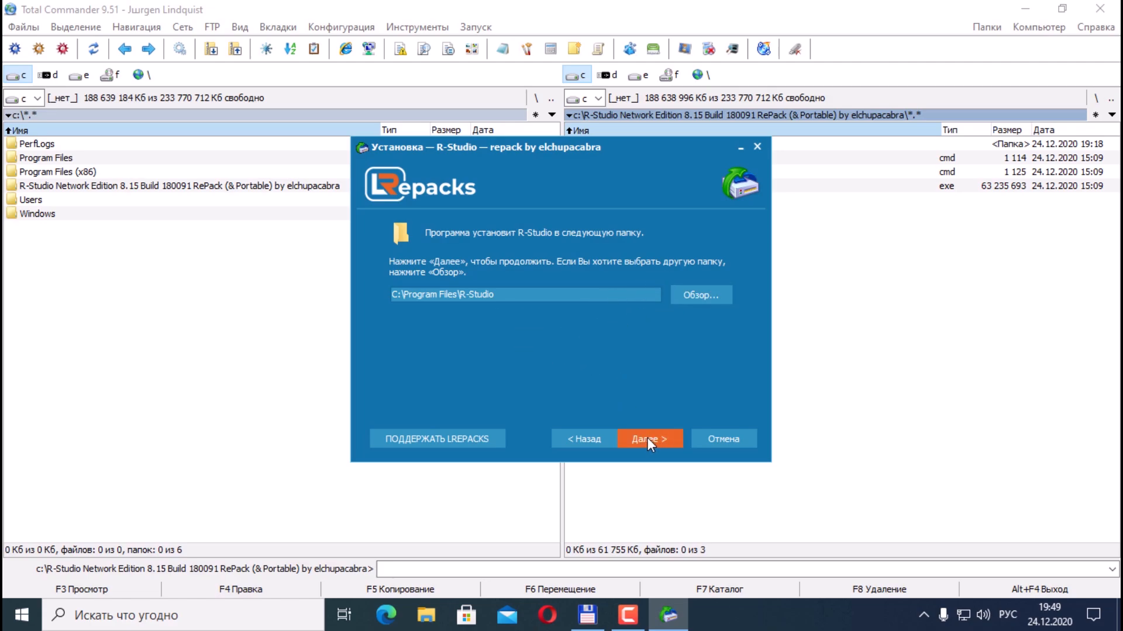
left_click(649, 439)
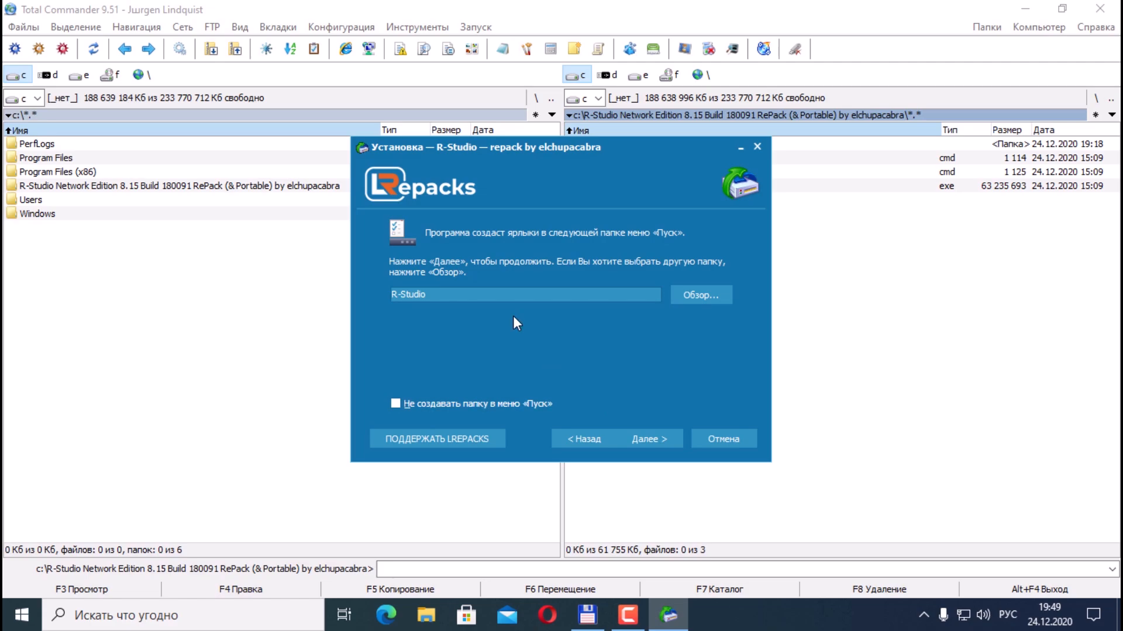
mouse_move(392, 308)
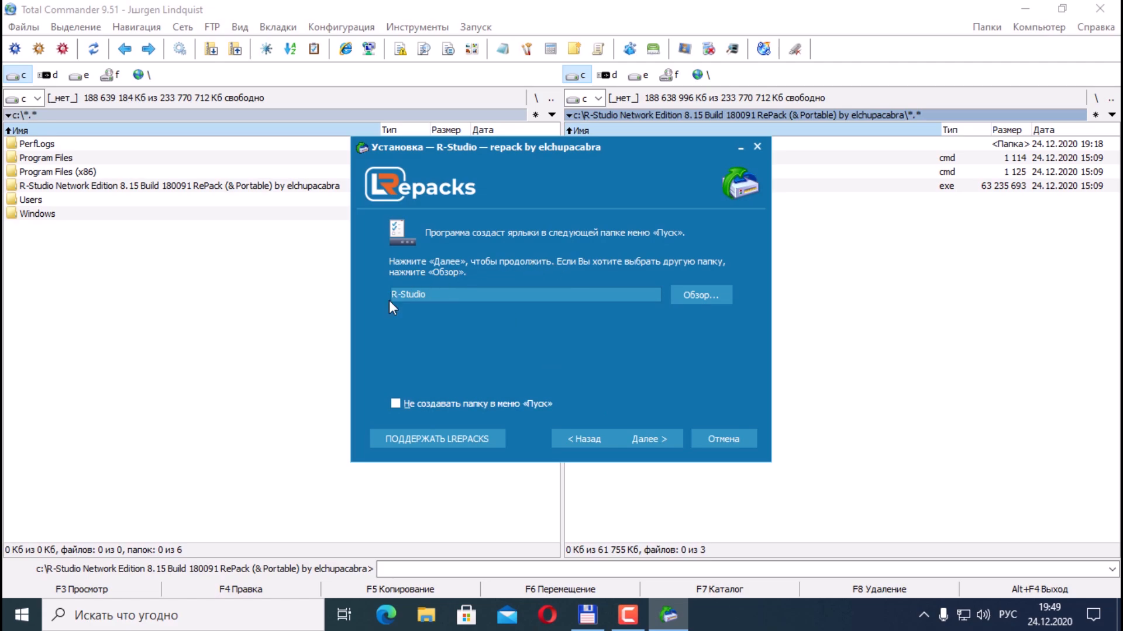
mouse_move(648, 439)
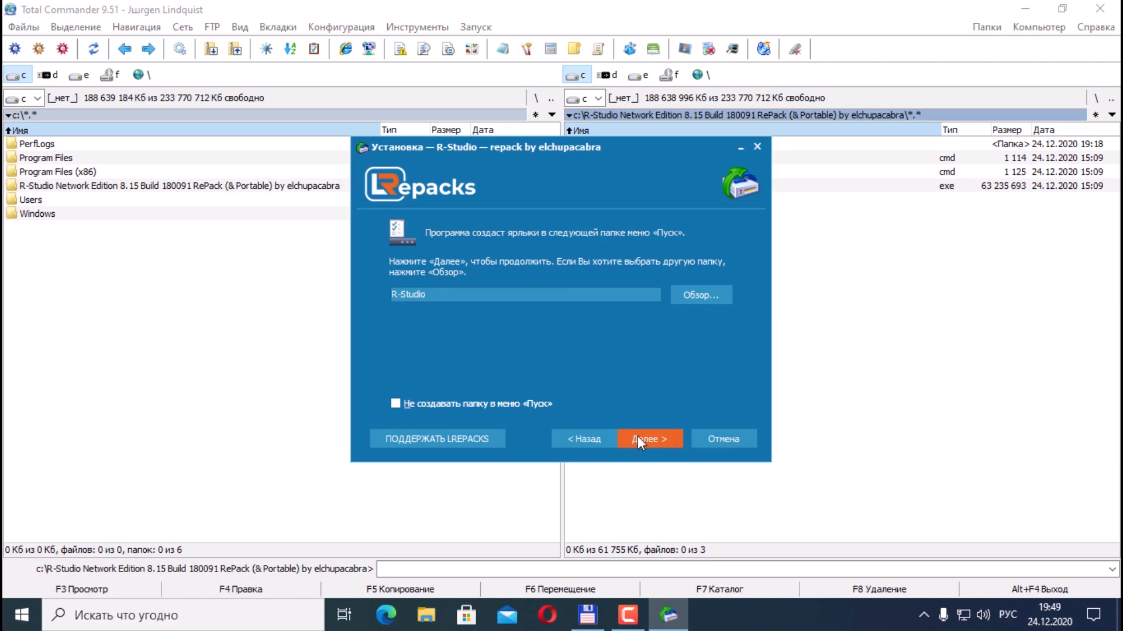
left_click(648, 439)
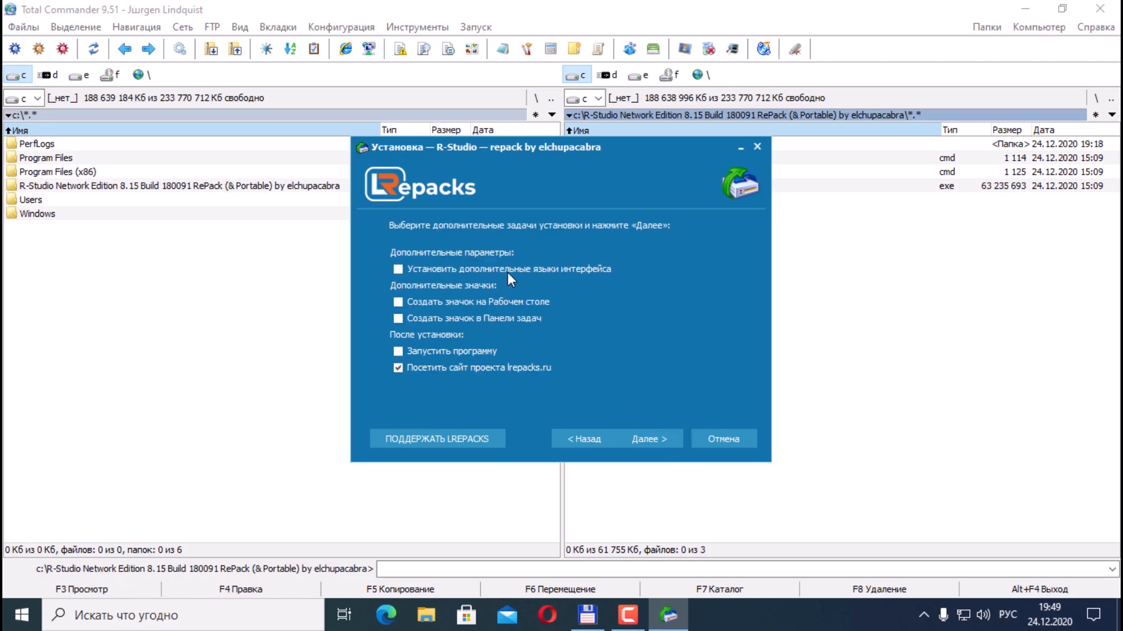
Keep the desktop shortcut, uncheck the lrepacks site visit, and start installing.
left_click(398, 269)
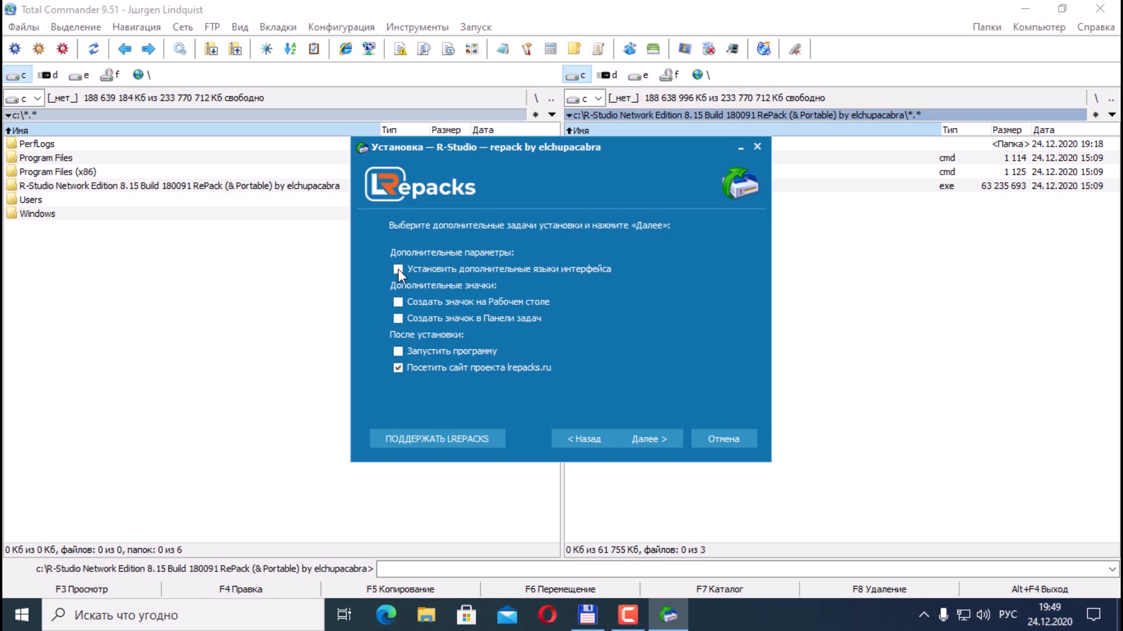
left_click(398, 269)
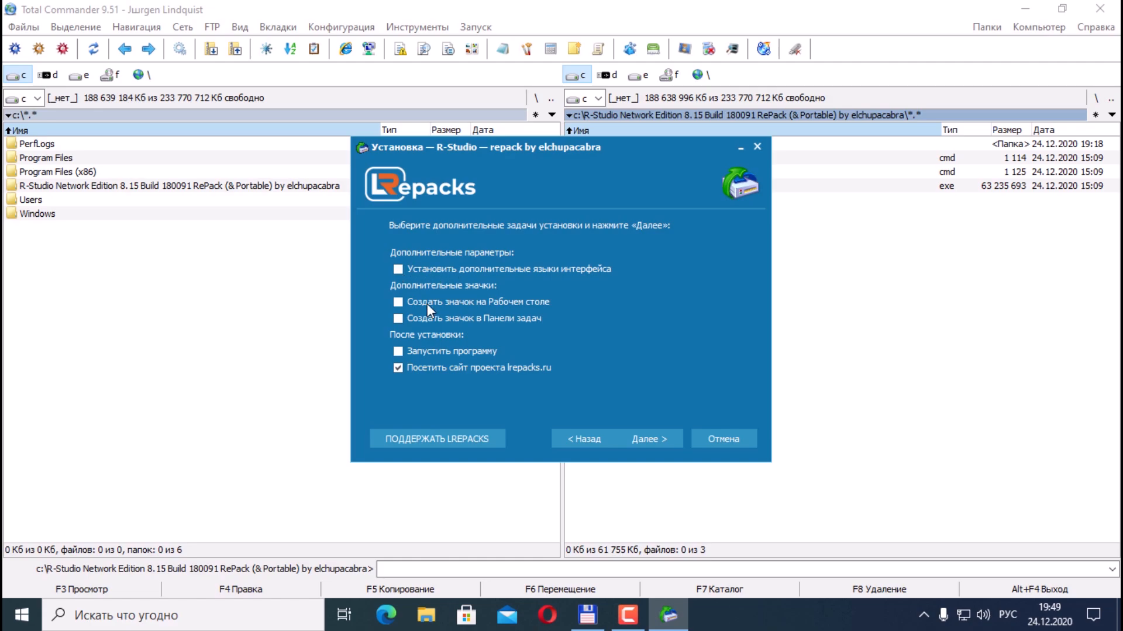
left_click(397, 301)
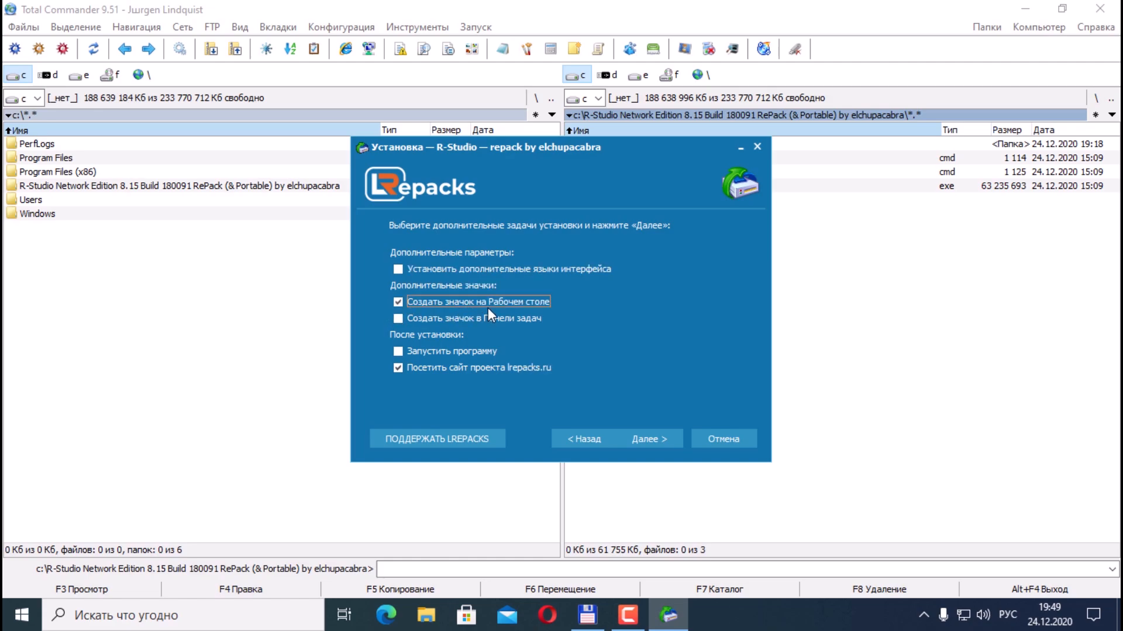
mouse_move(442, 363)
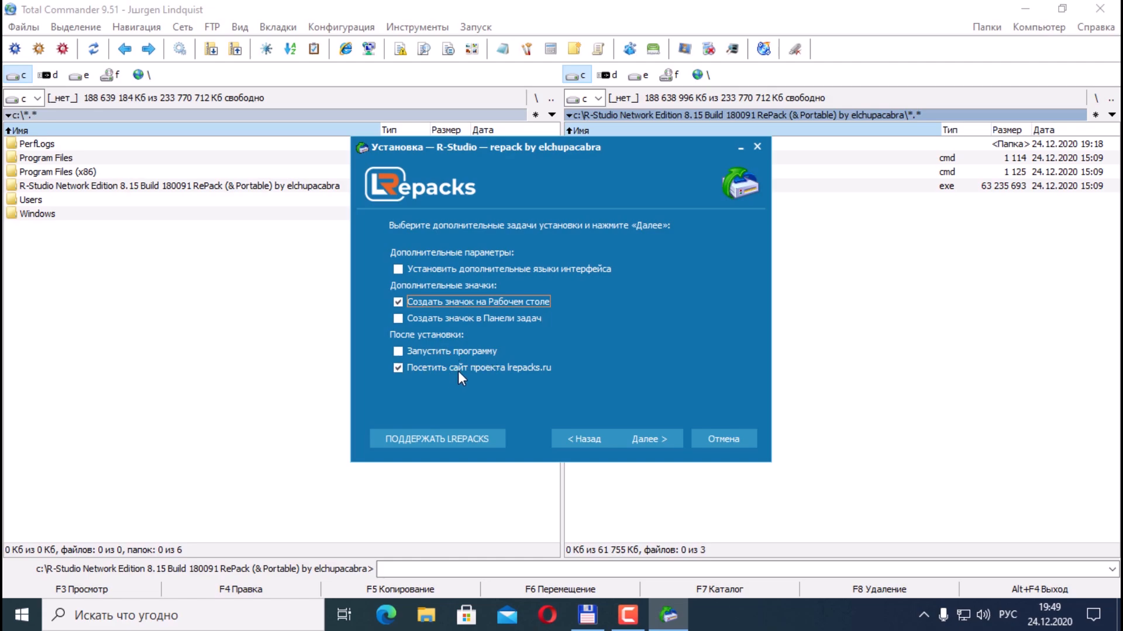
left_click(399, 367)
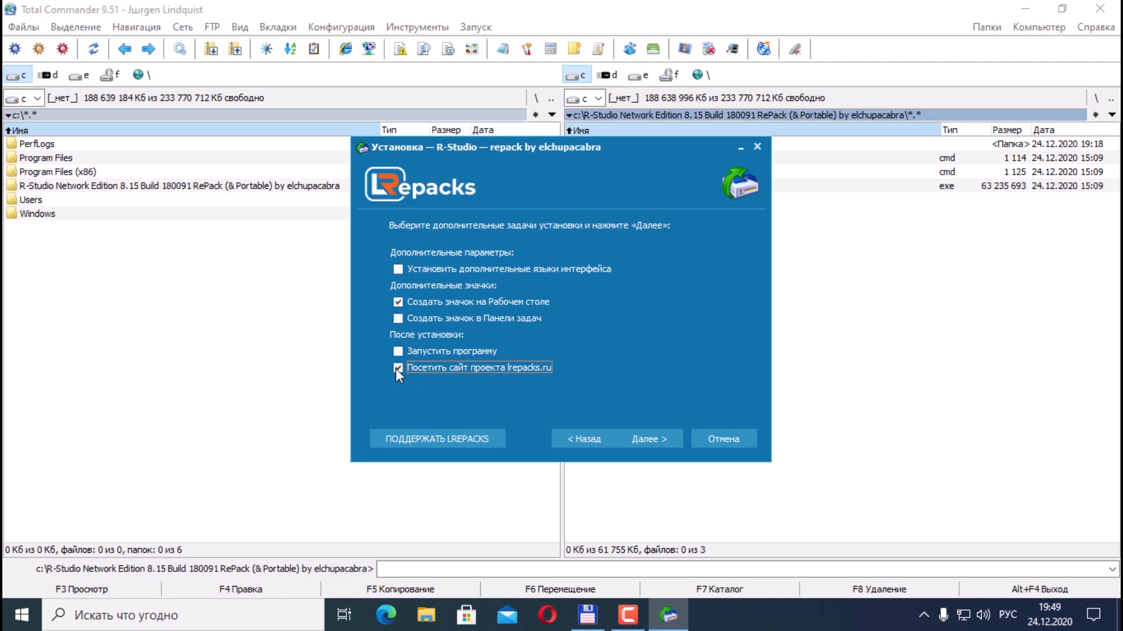
left_click(647, 438)
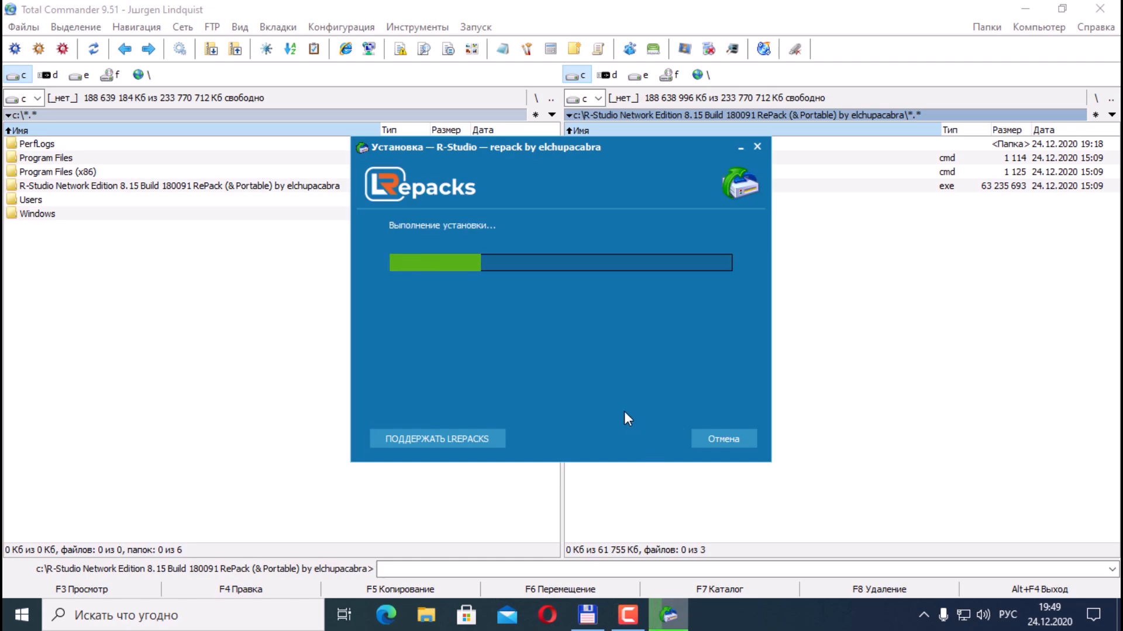
mouse_move(618, 401)
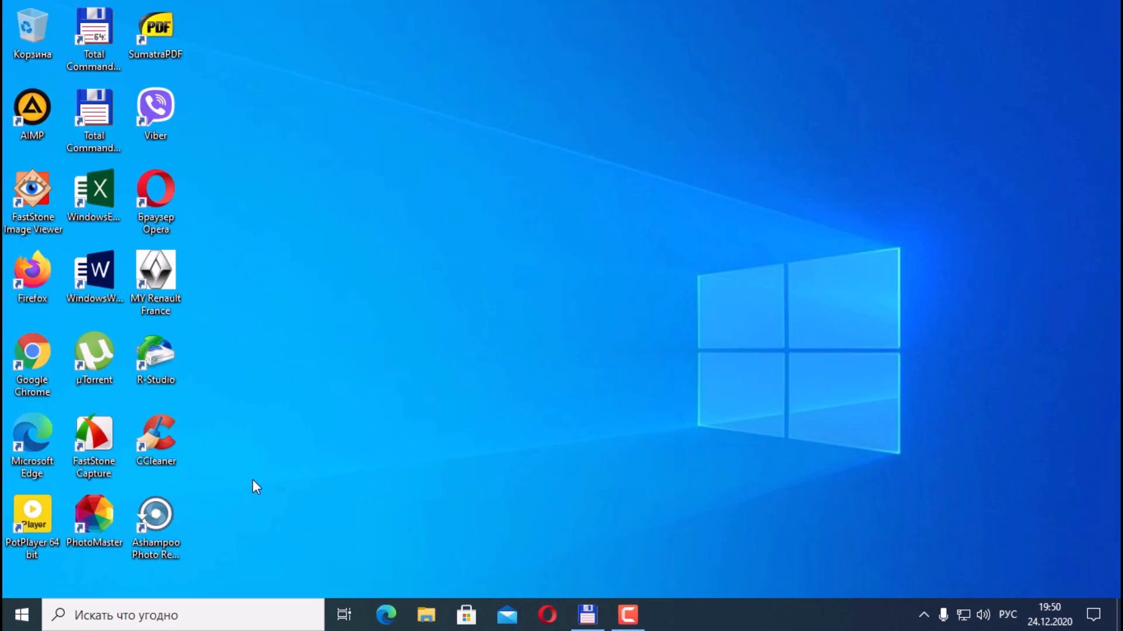
Drag the new R-Studio shortcut into open space in the middle of the desktop.
left_click_drag(156, 359, 449, 226)
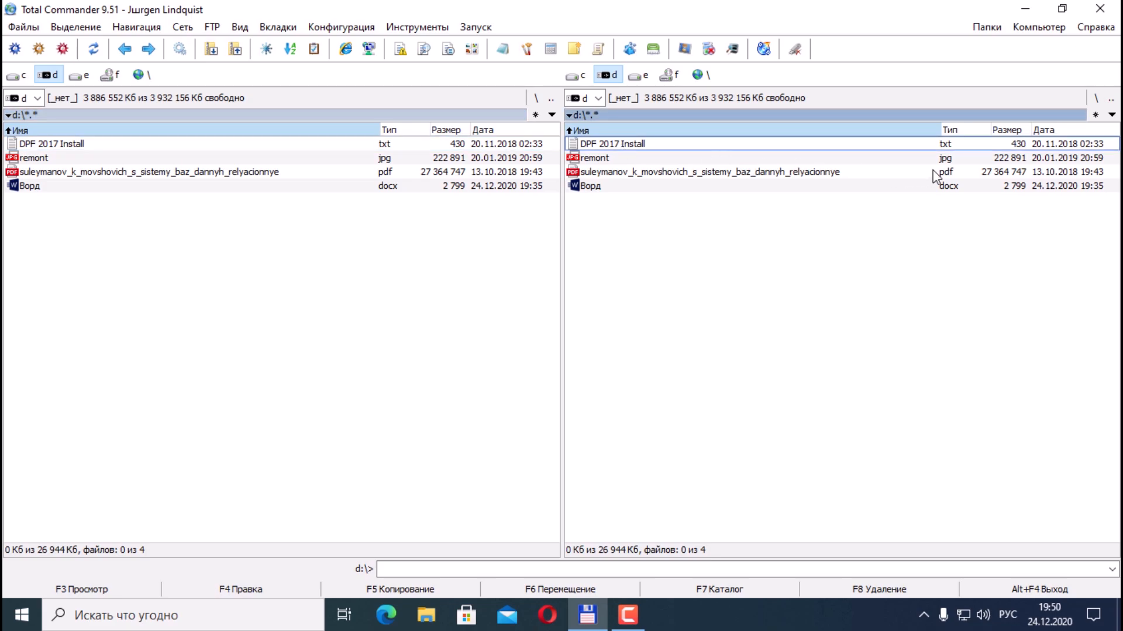
mouse_move(957, 174)
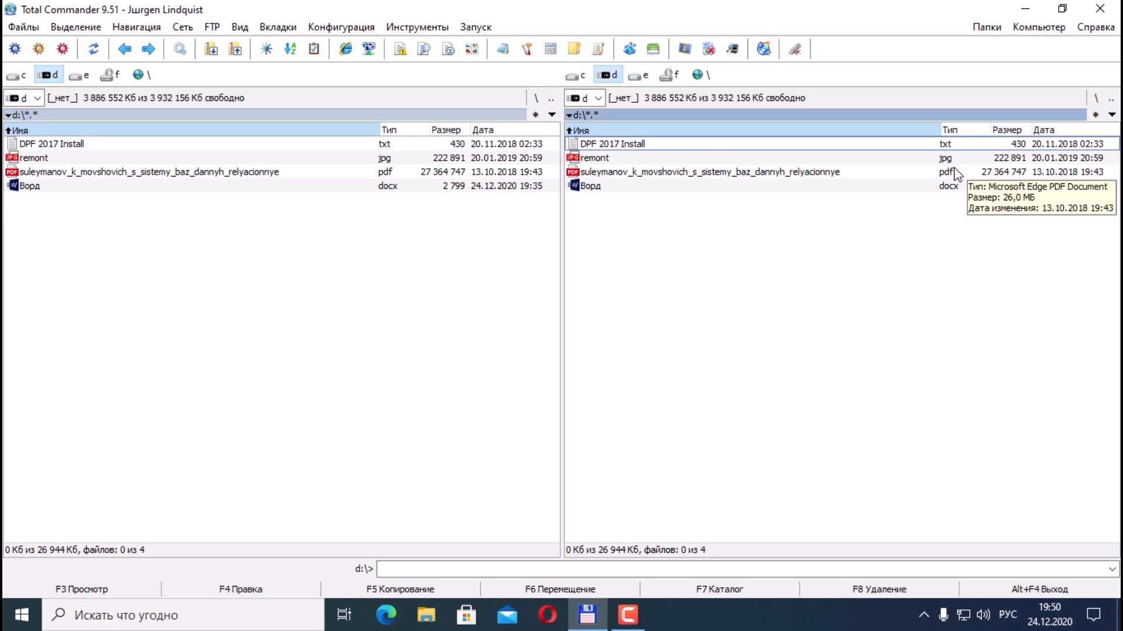
mouse_move(964, 201)
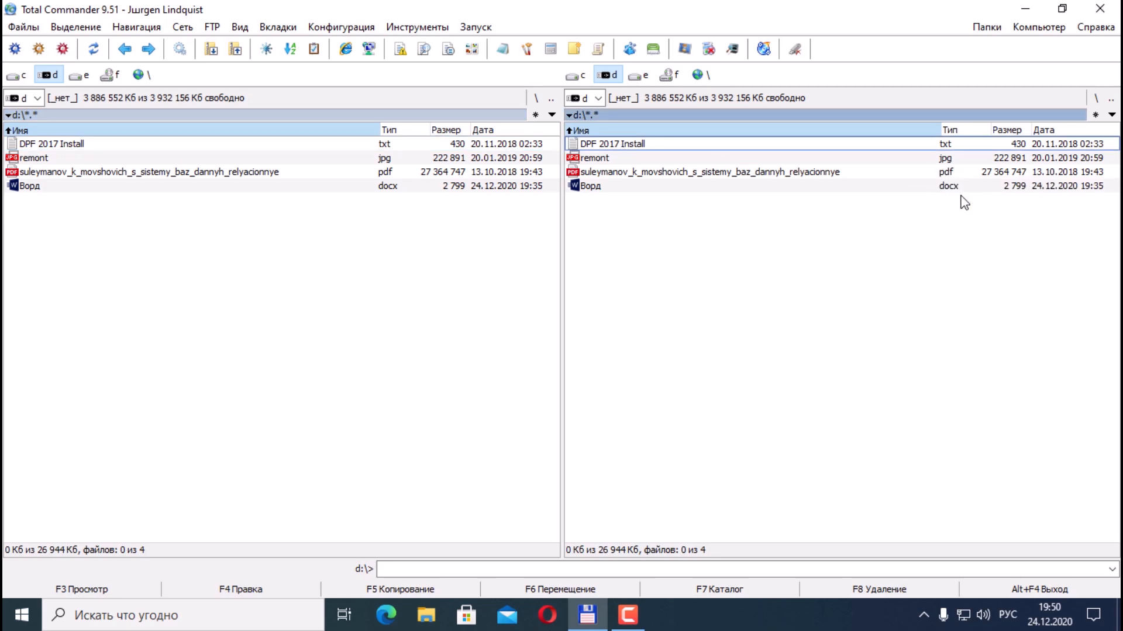
mouse_move(627, 149)
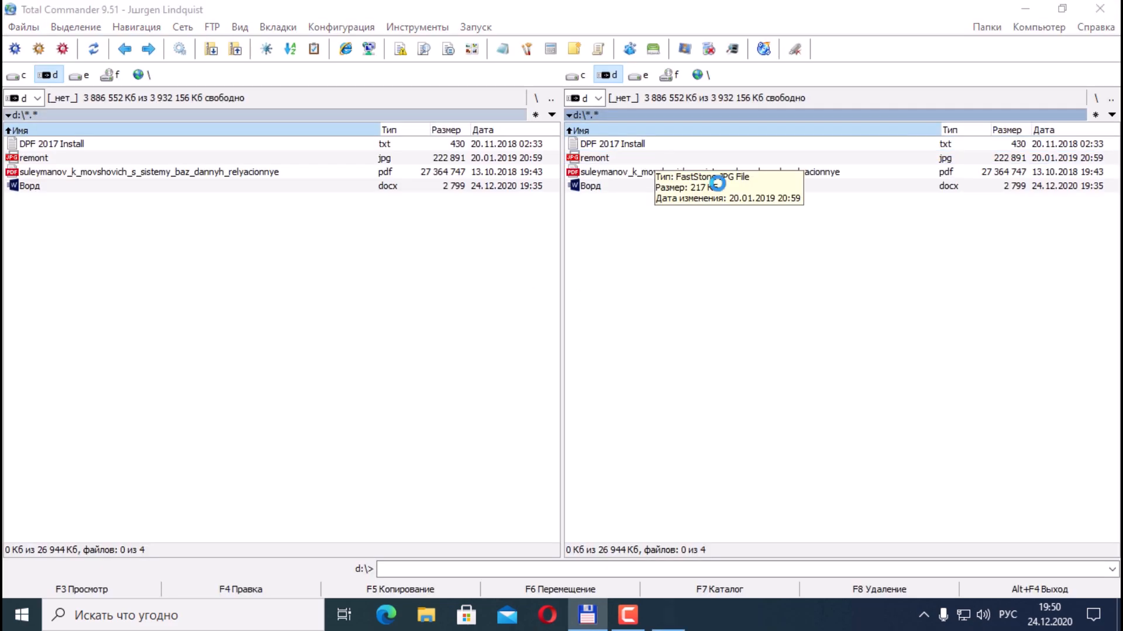
double_click(32, 158)
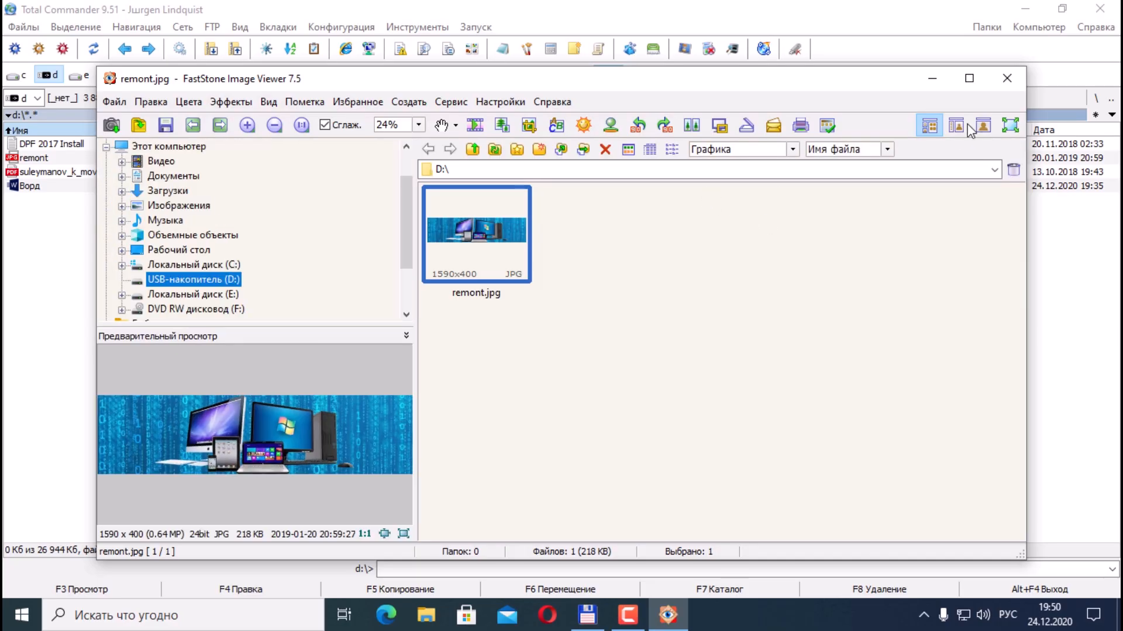
left_click(1007, 78)
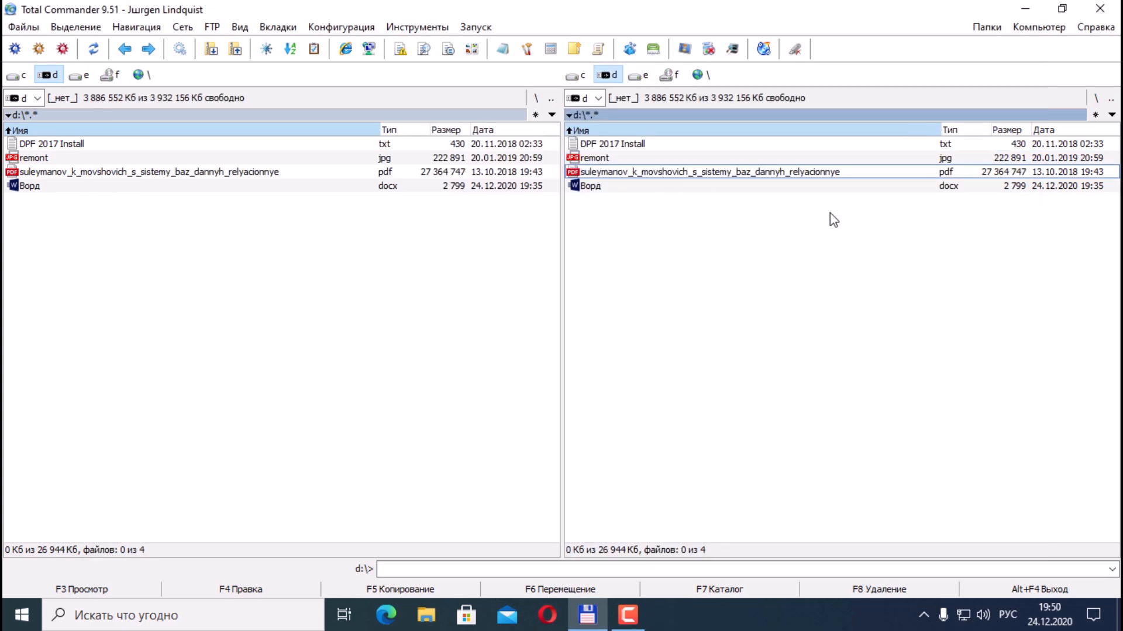
mouse_move(965, 178)
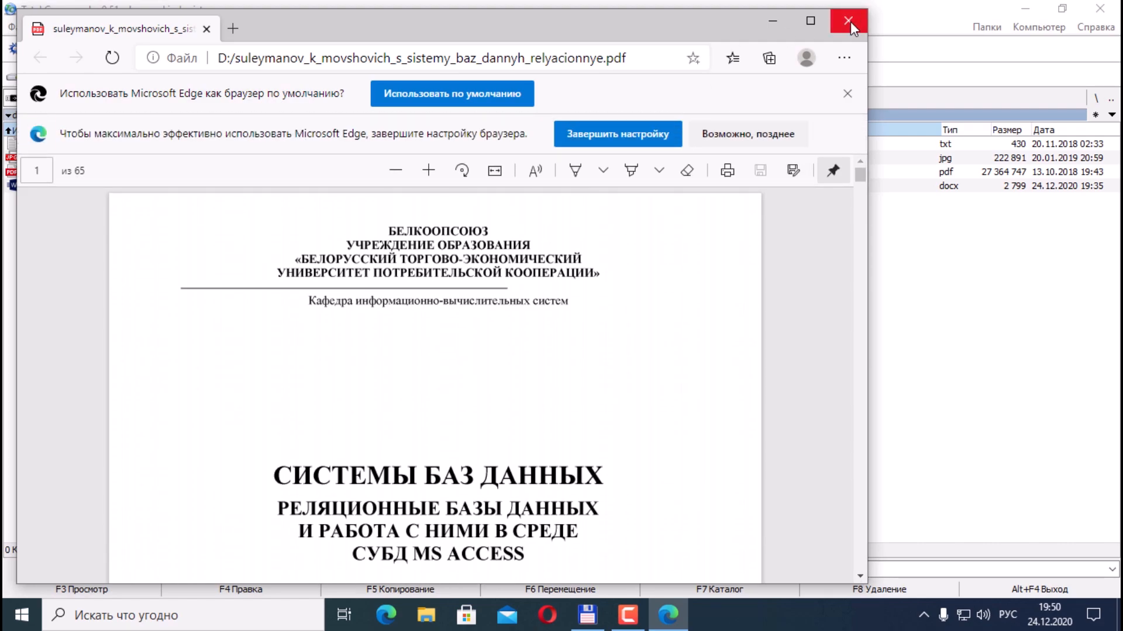
left_click(849, 21)
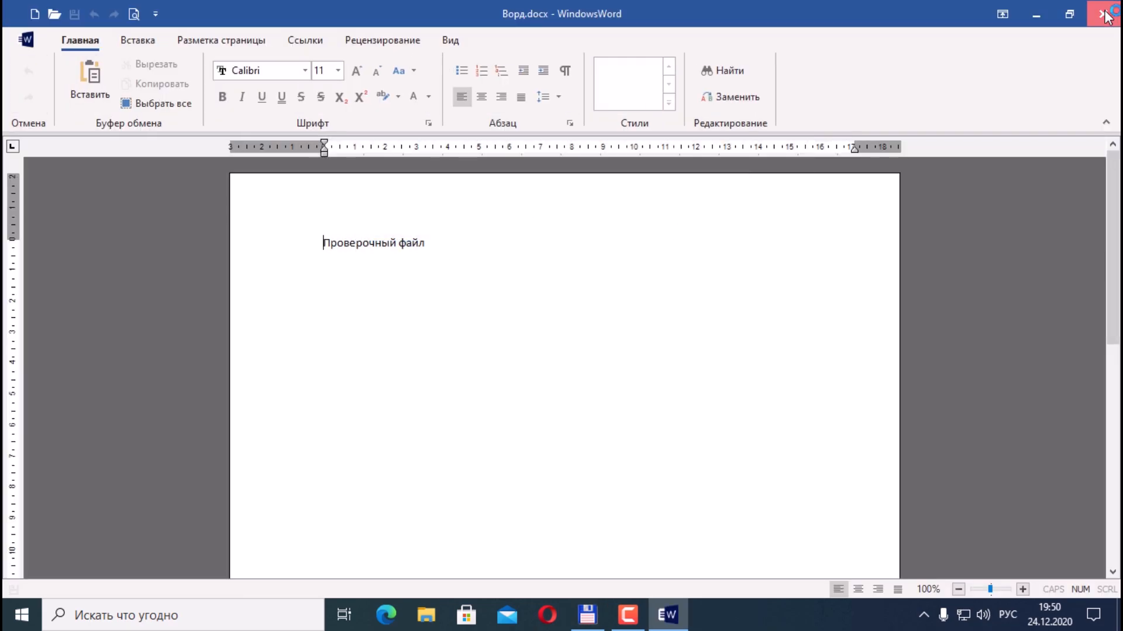
left_click(1105, 13)
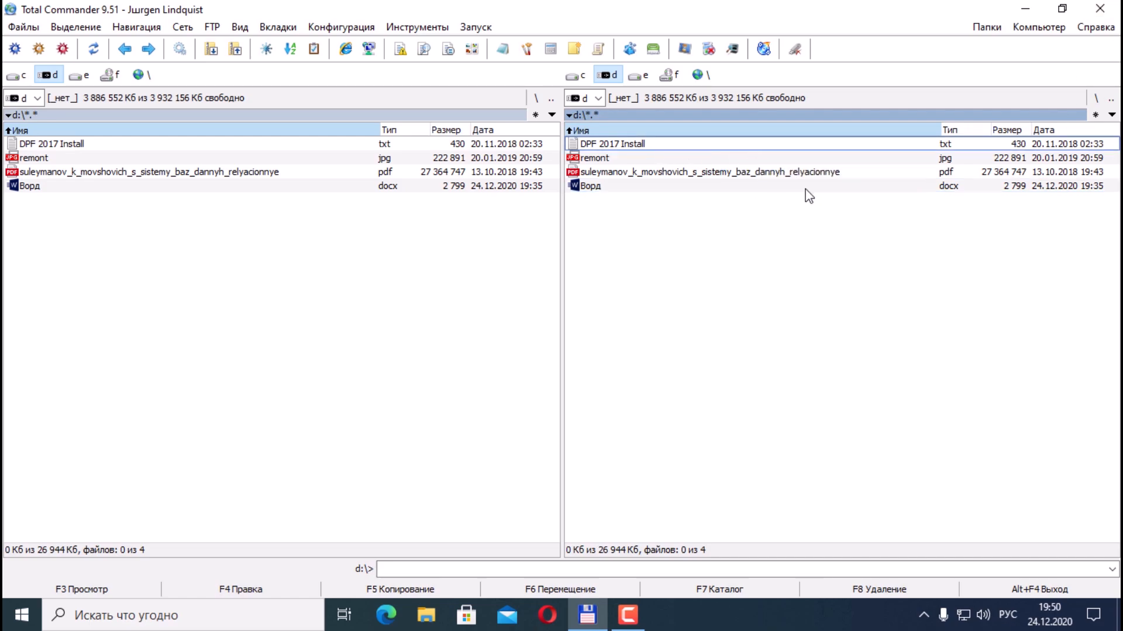
Delete all four files on drive D including read-only ones, then check the Recycle Bin is empty.
key("ctrl+a")
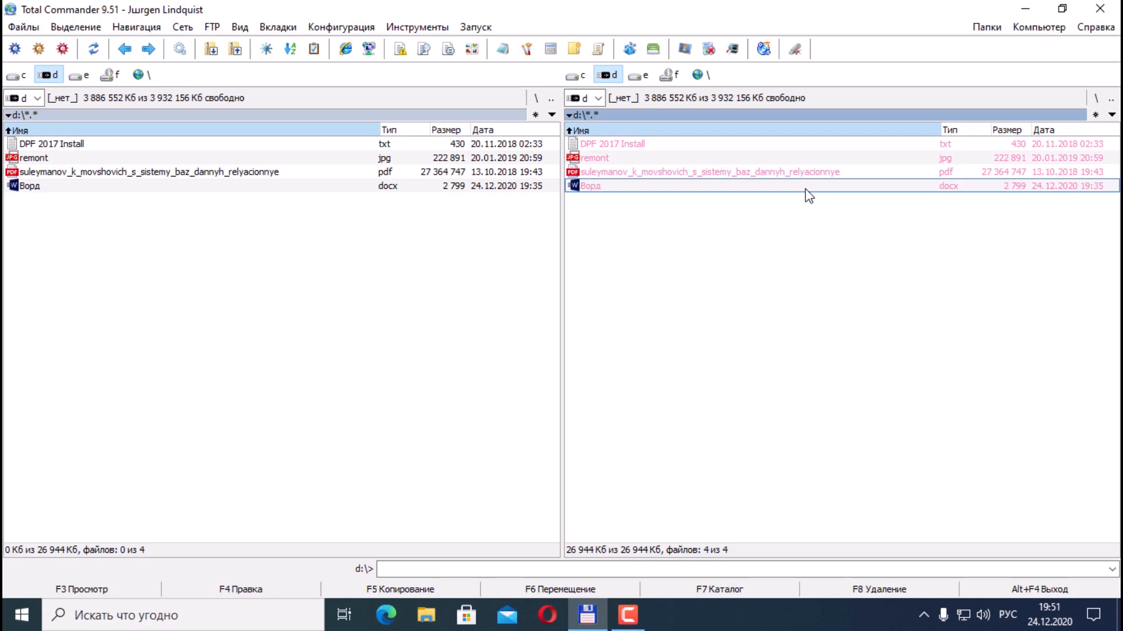
key("F8")
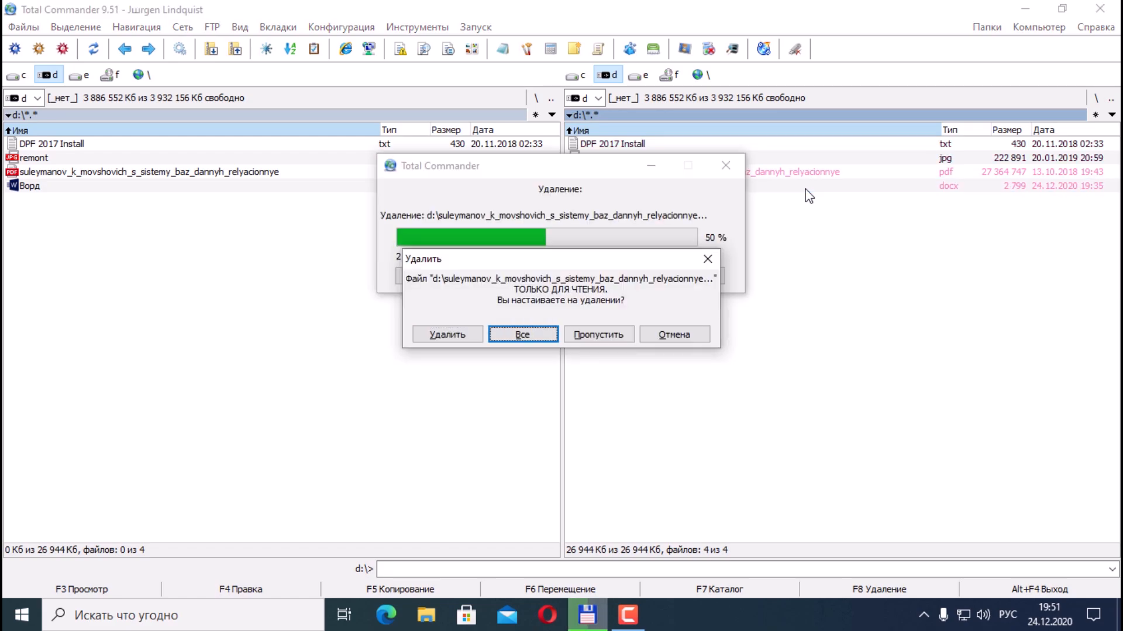
left_click(522, 334)
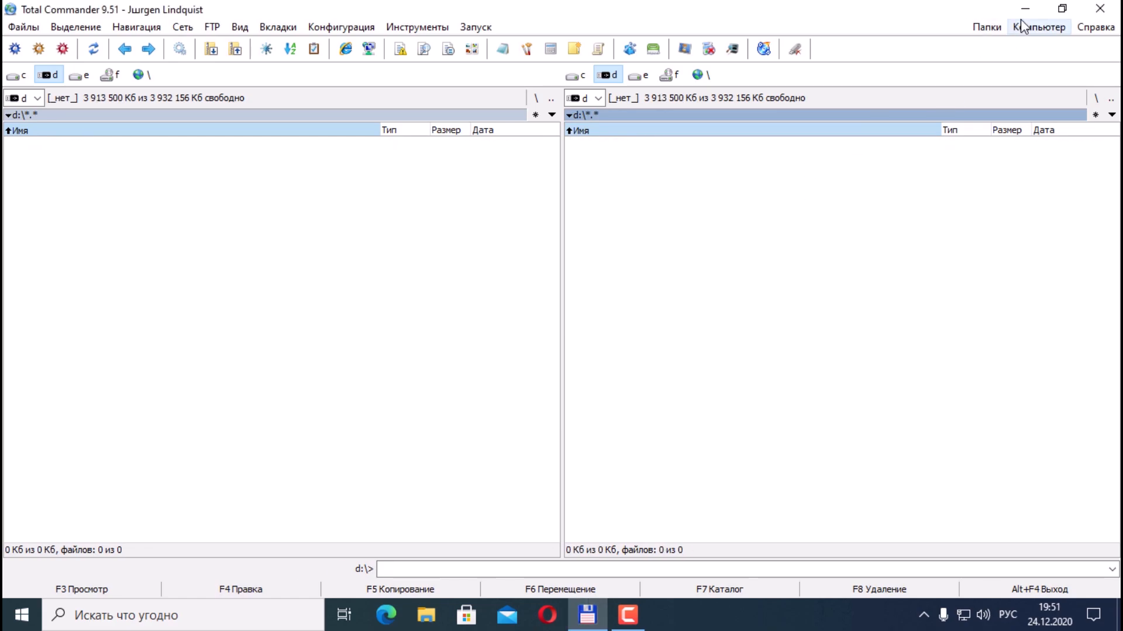
right_click(31, 28)
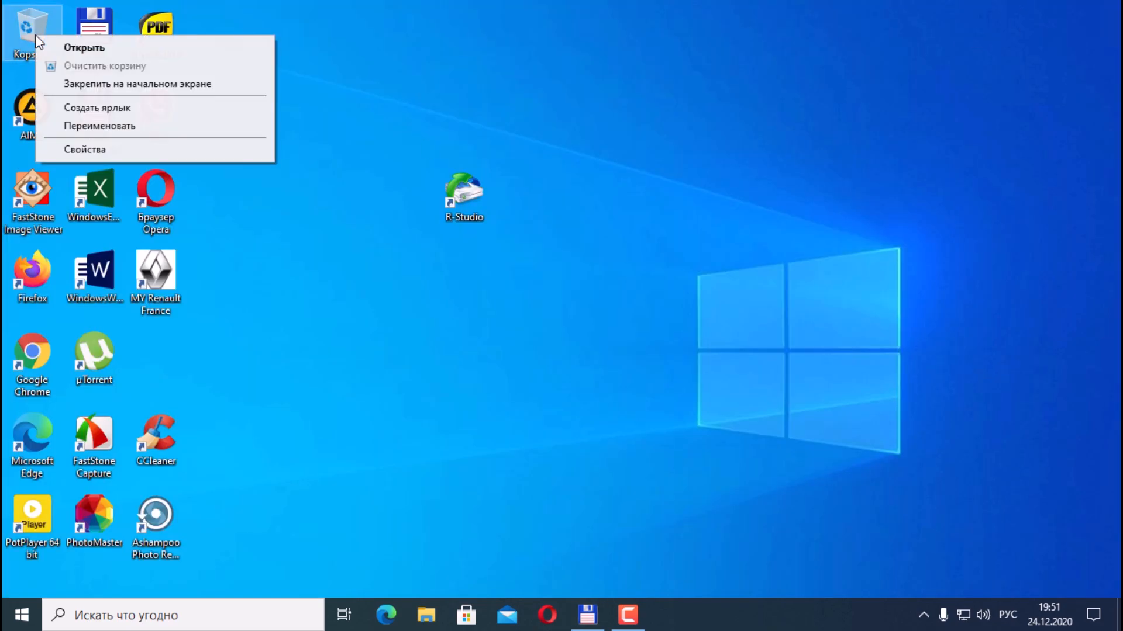
left_click(362, 155)
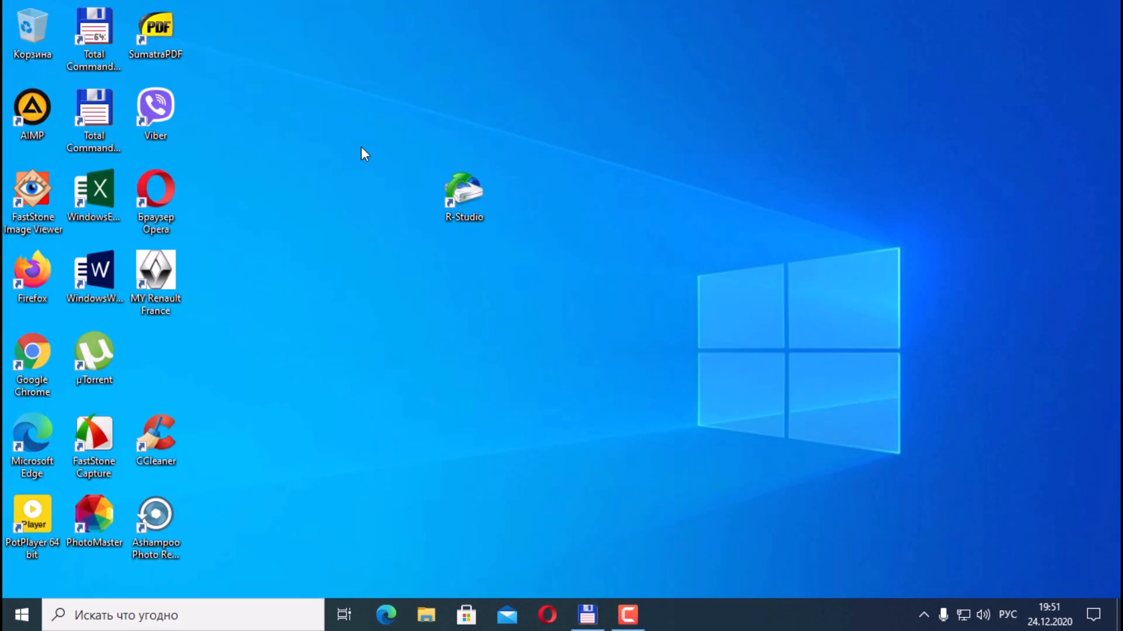
mouse_move(610, 531)
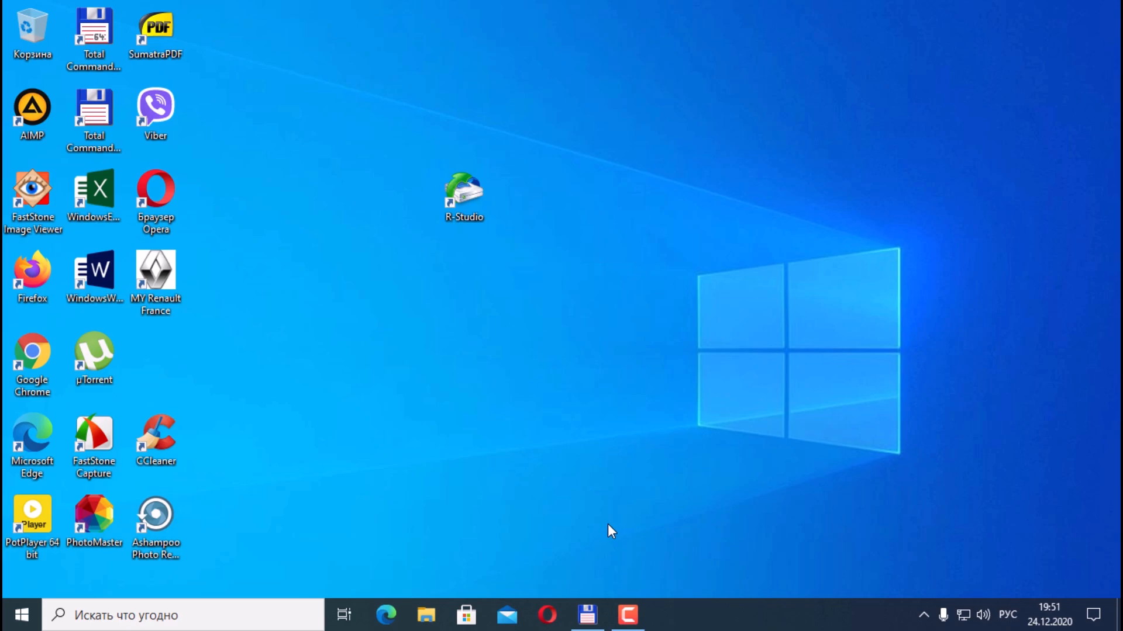
mouse_move(522, 300)
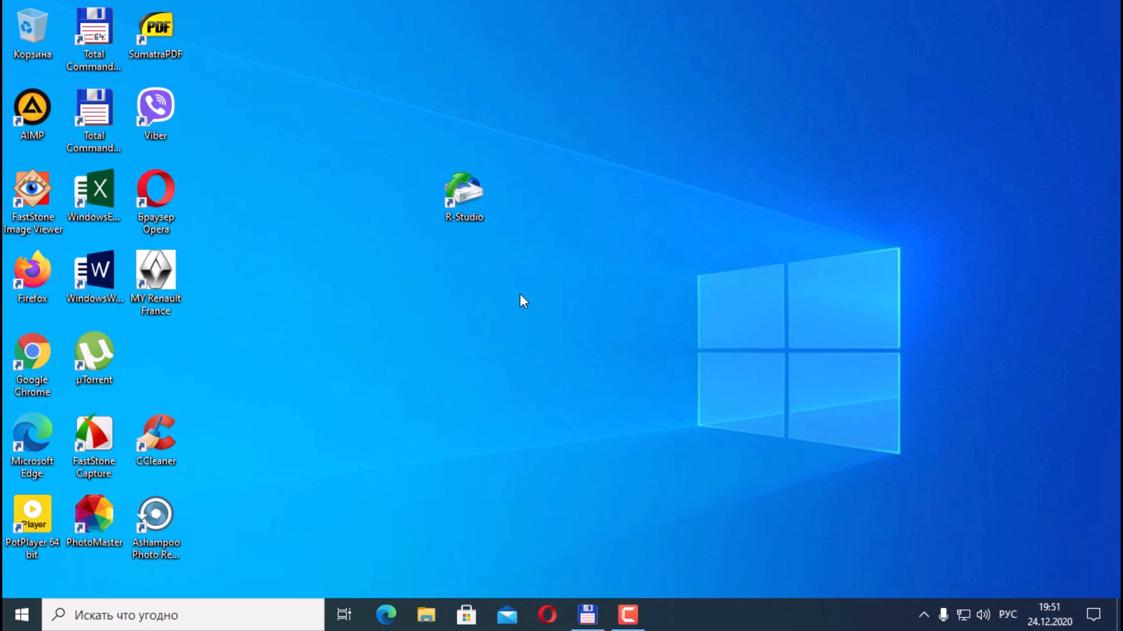
Launch R-Studio from its desktop shortcut to list the disks, including General UDisk 5.00.
left_click(463, 190)
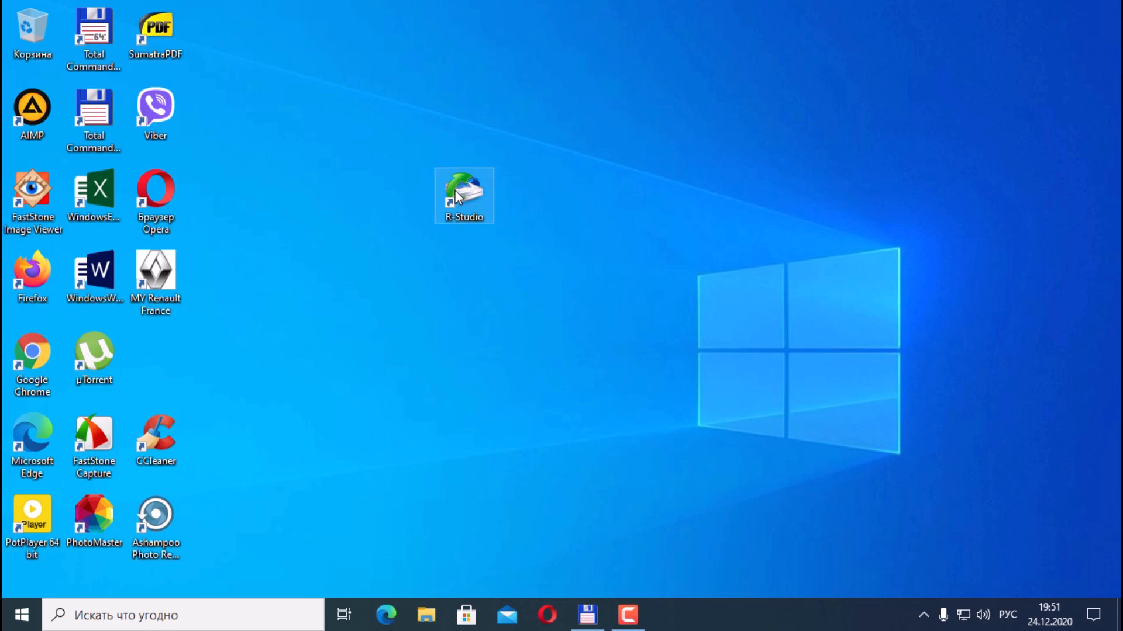
double_click(463, 196)
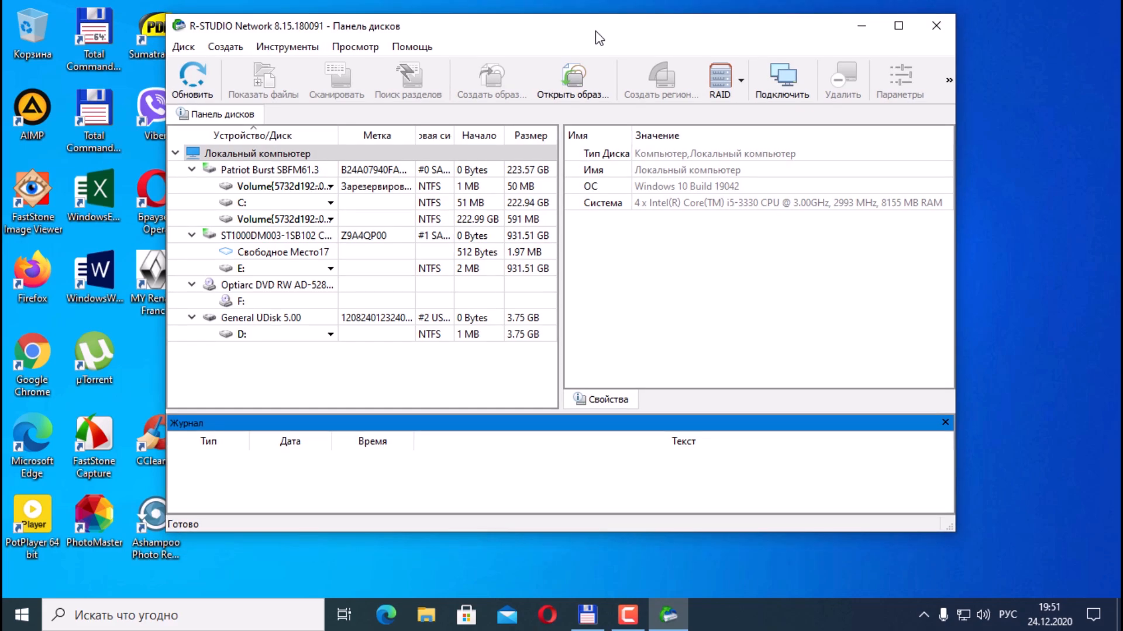
left_click(261, 317)
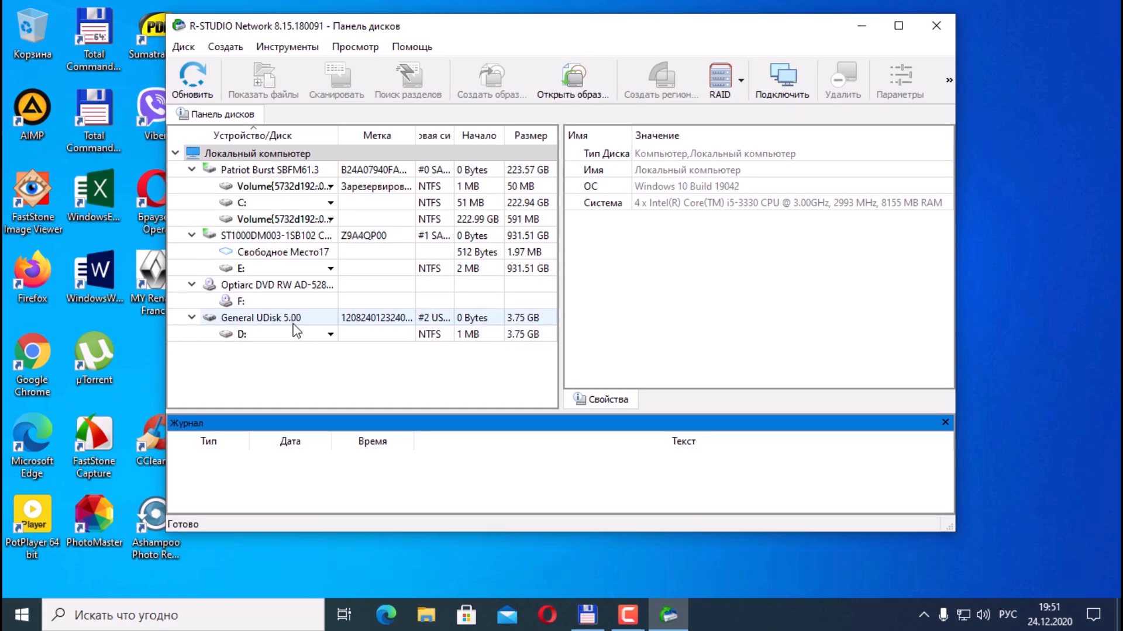
mouse_move(304, 326)
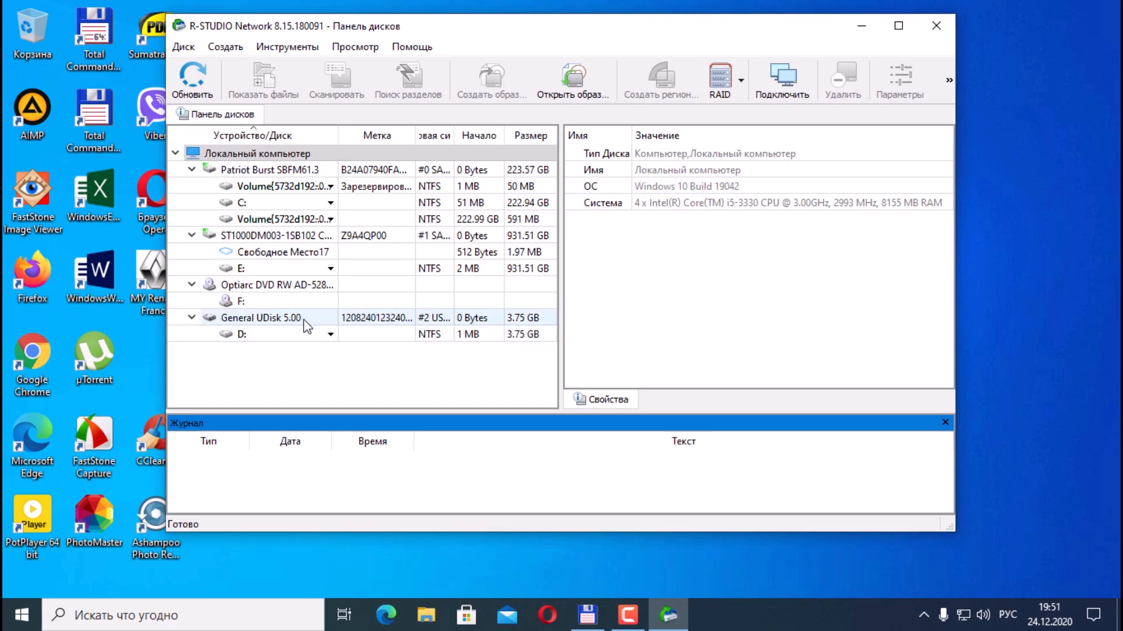
left_click(261, 317)
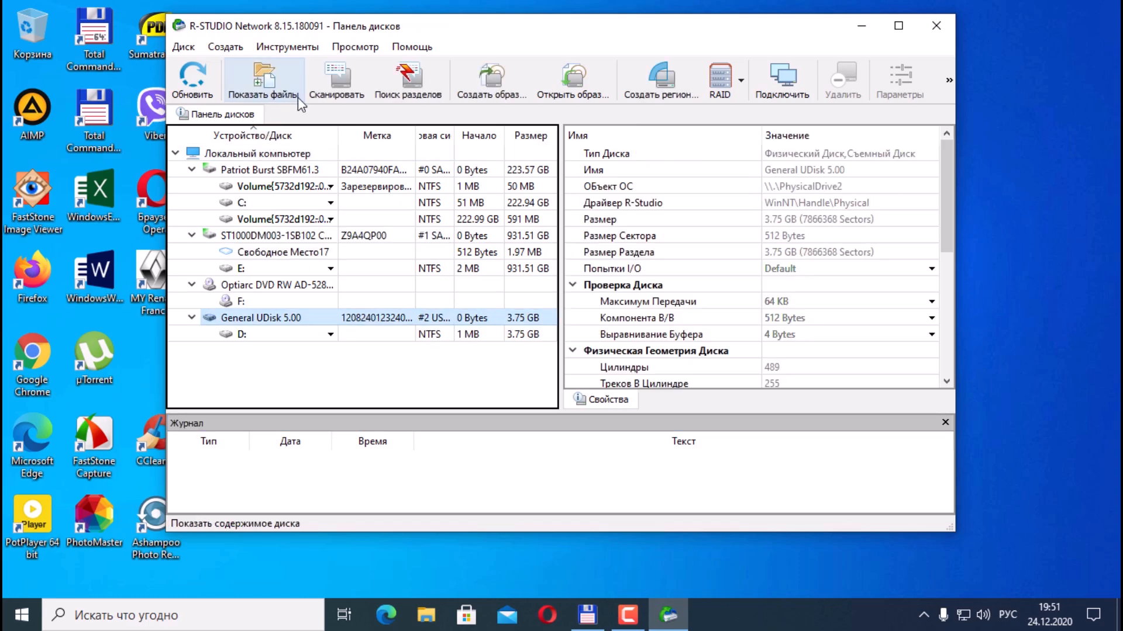
mouse_move(409, 78)
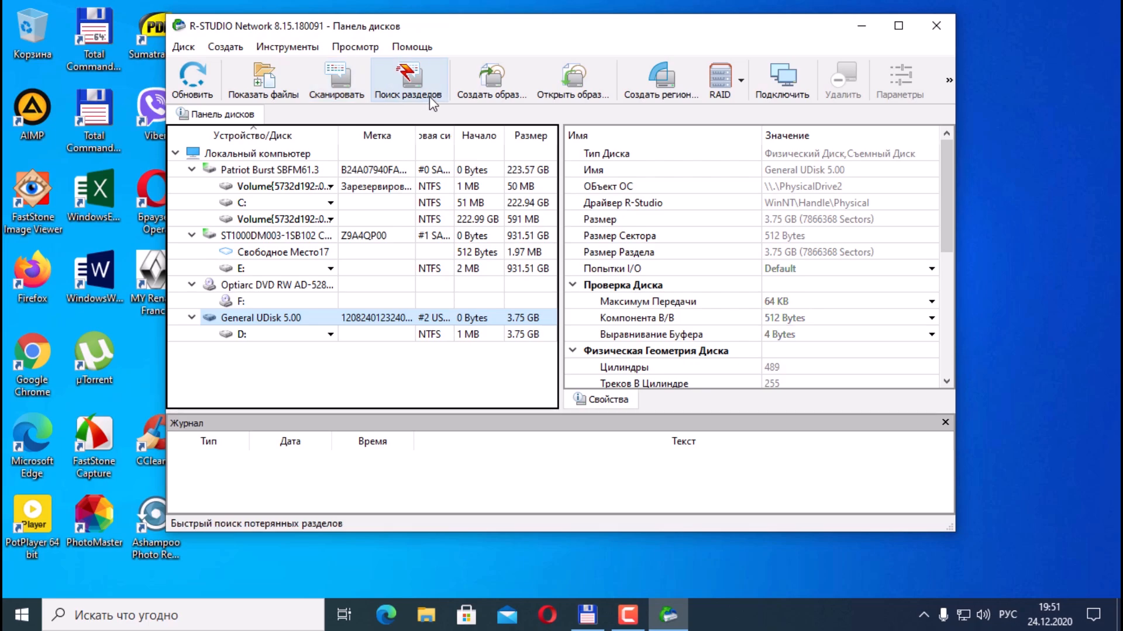
mouse_move(662, 79)
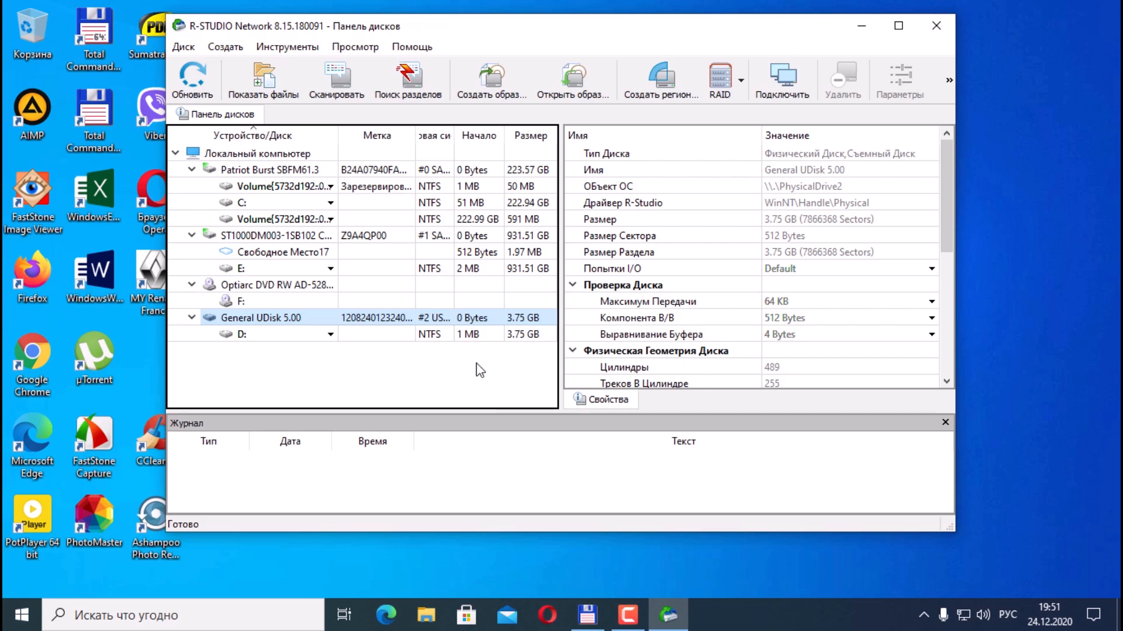
mouse_move(536, 356)
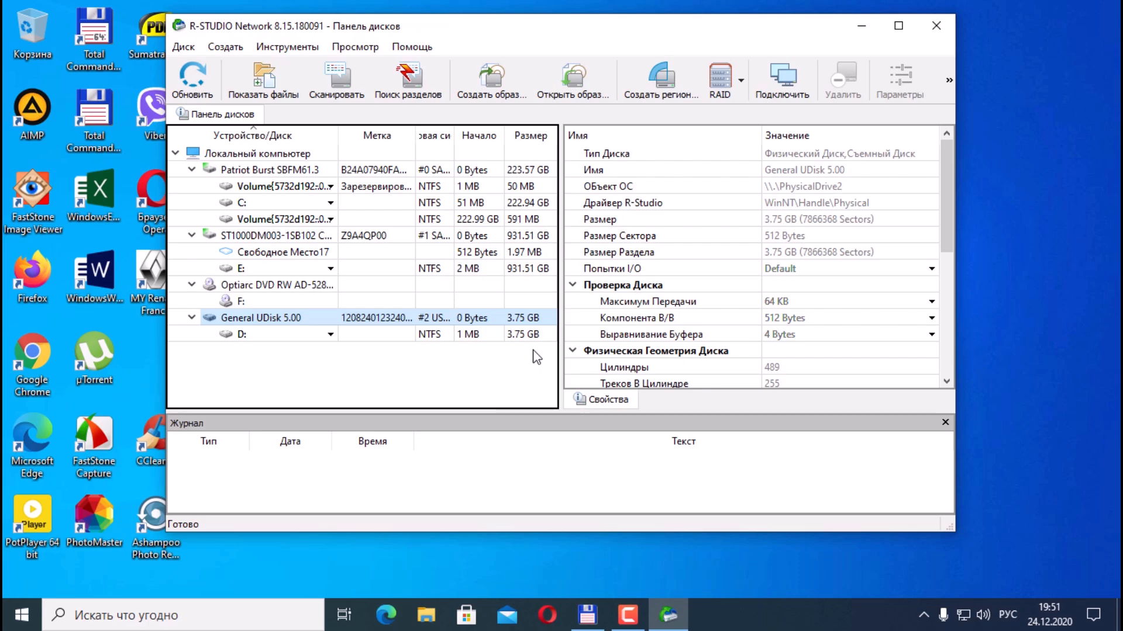
mouse_move(491, 78)
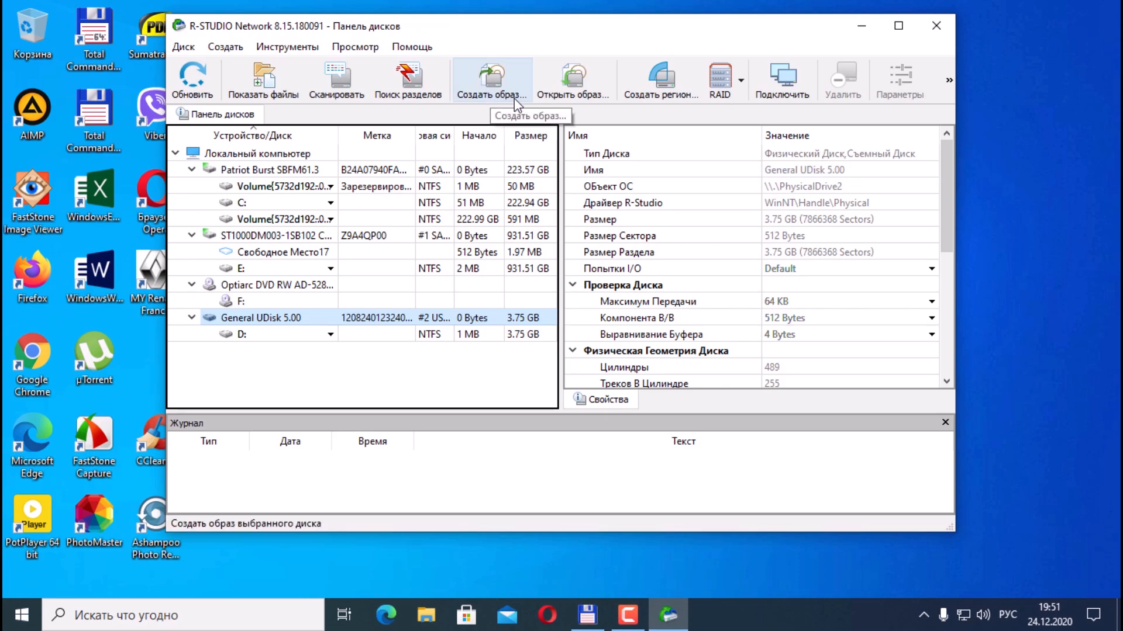
mouse_move(518, 106)
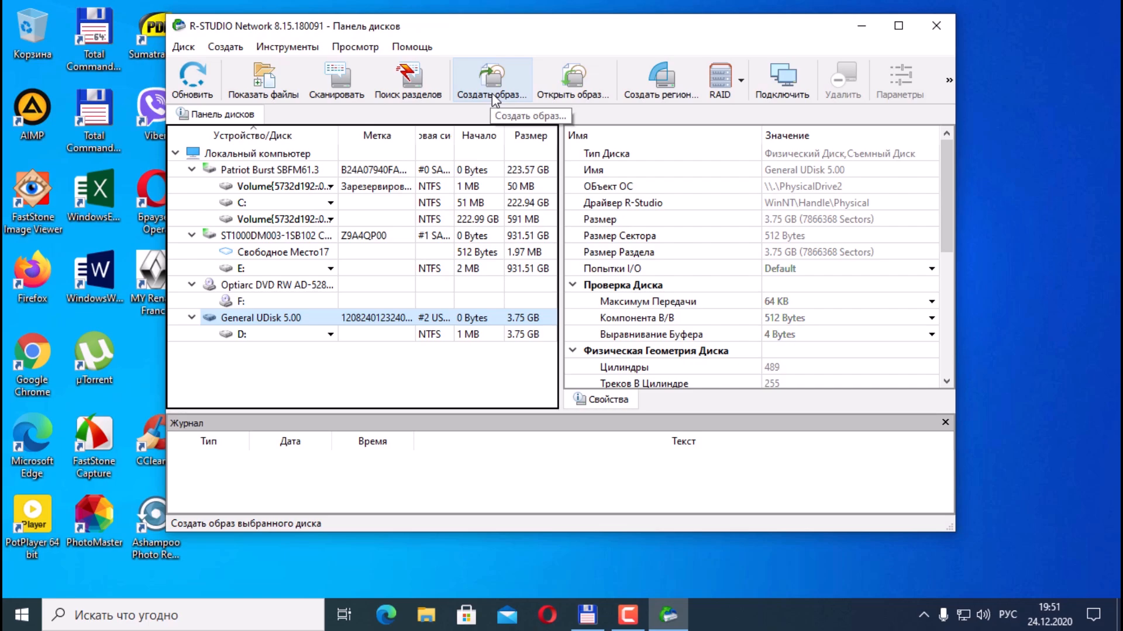
mouse_move(515, 97)
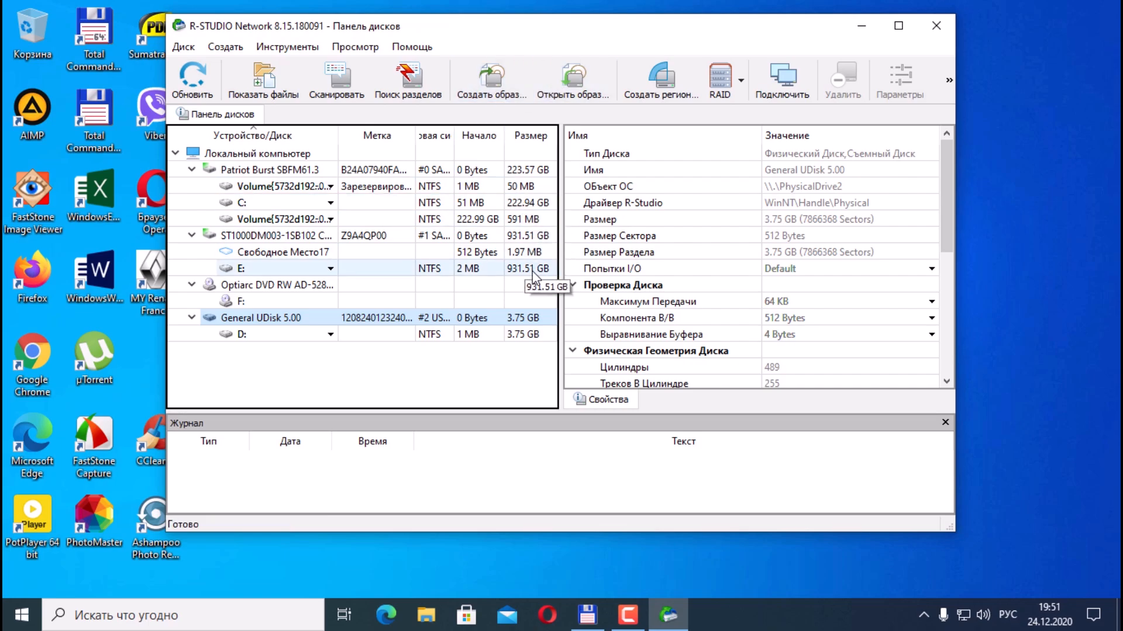
mouse_move(493, 78)
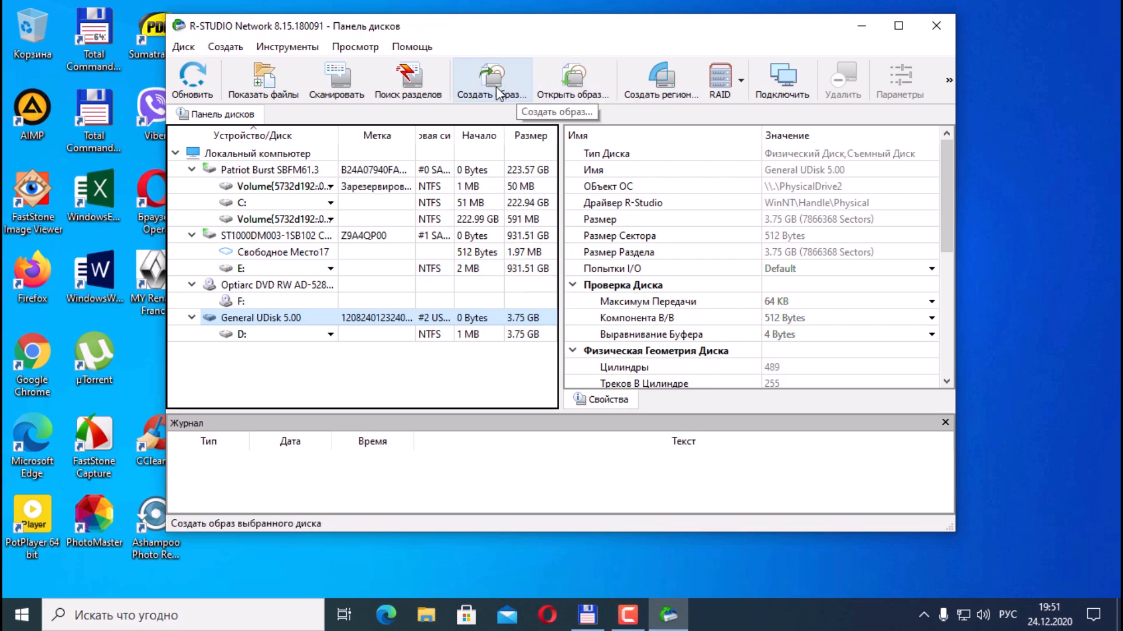
Set up a compressed image of General UDisk 5.00 saved to C:\General UDisk 5.rdr.
left_click(493, 78)
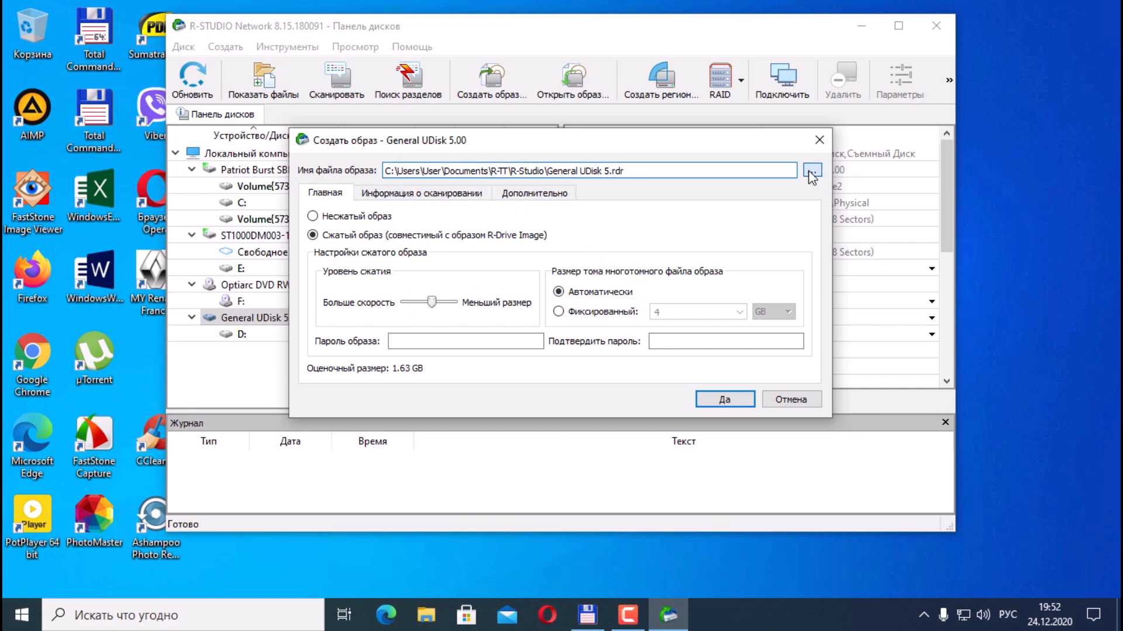
left_click(811, 171)
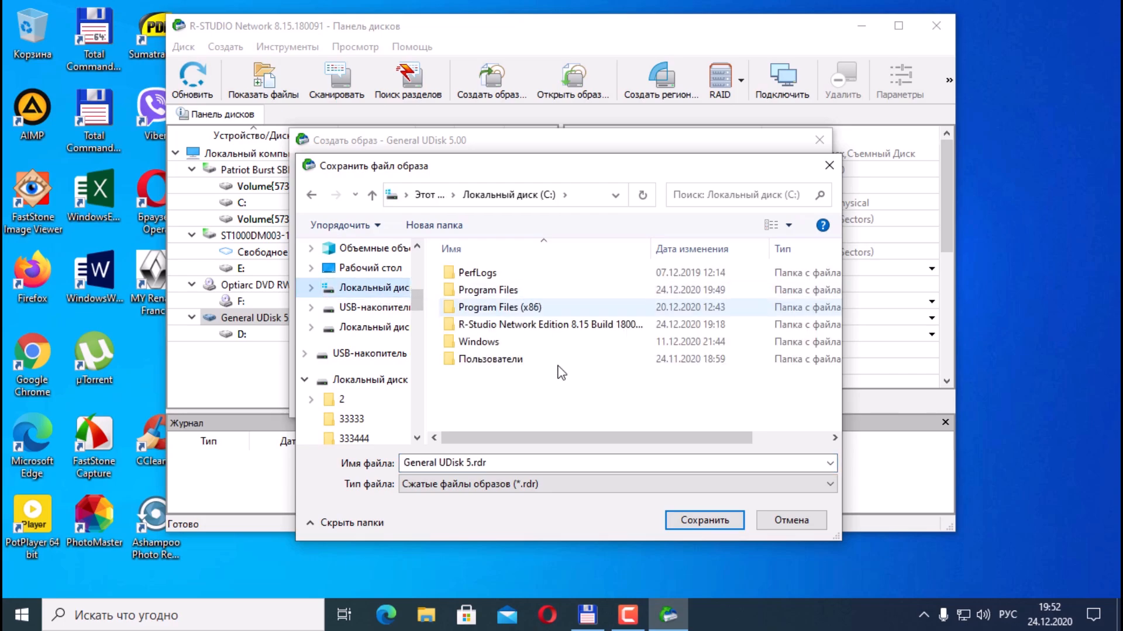
left_click(704, 519)
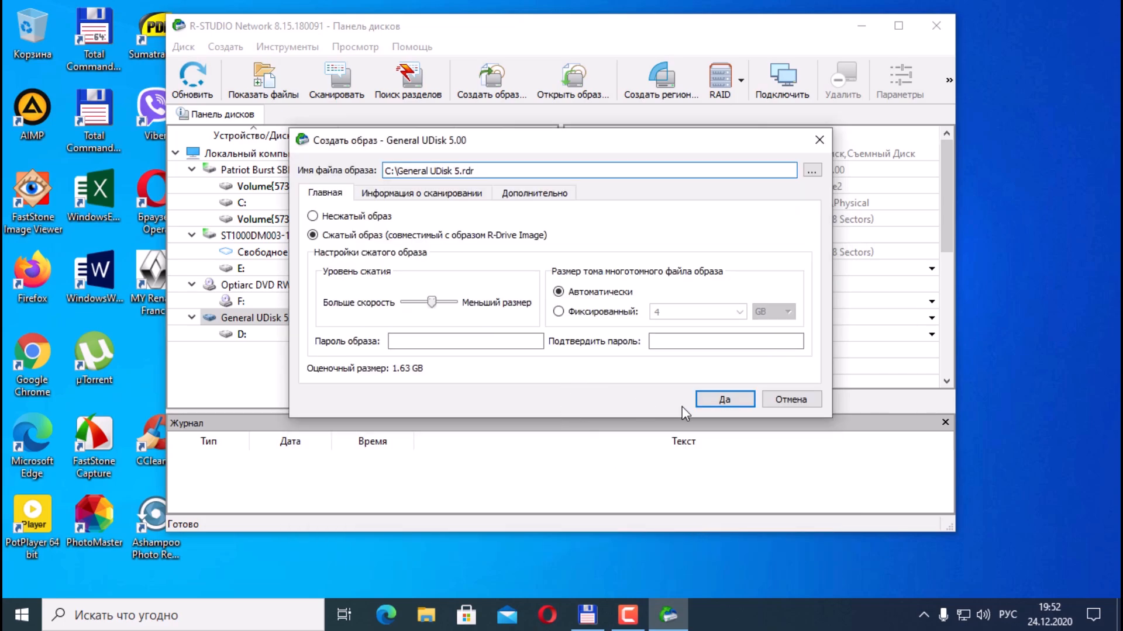
Confirm Yes to create the General UDisk 5.00 image and let it finish successfully.
left_click(723, 399)
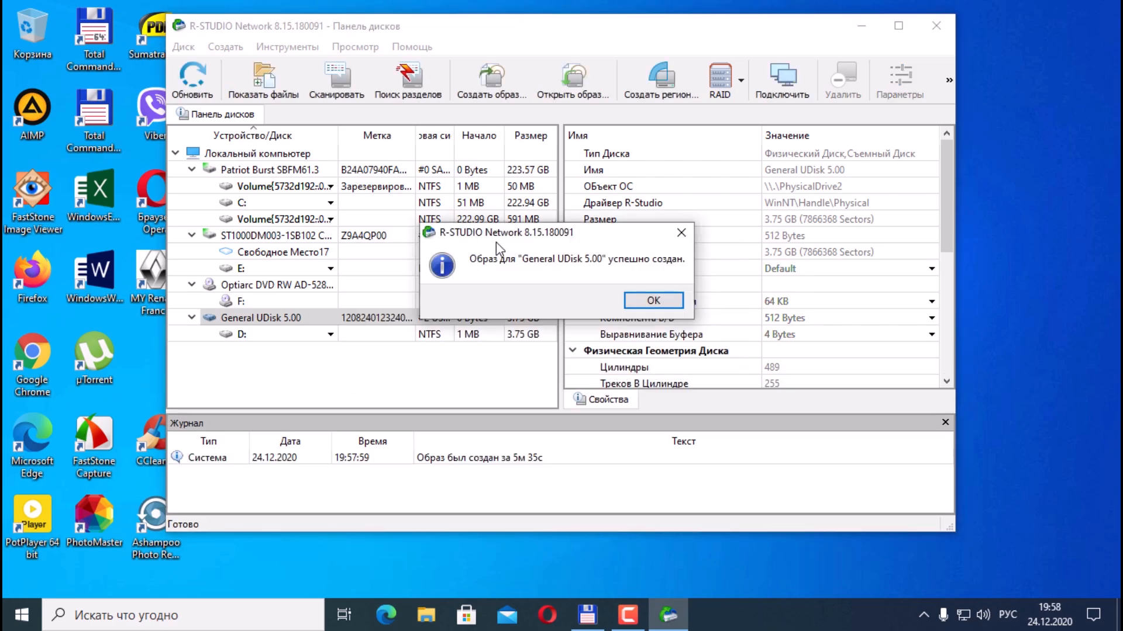
mouse_move(564, 286)
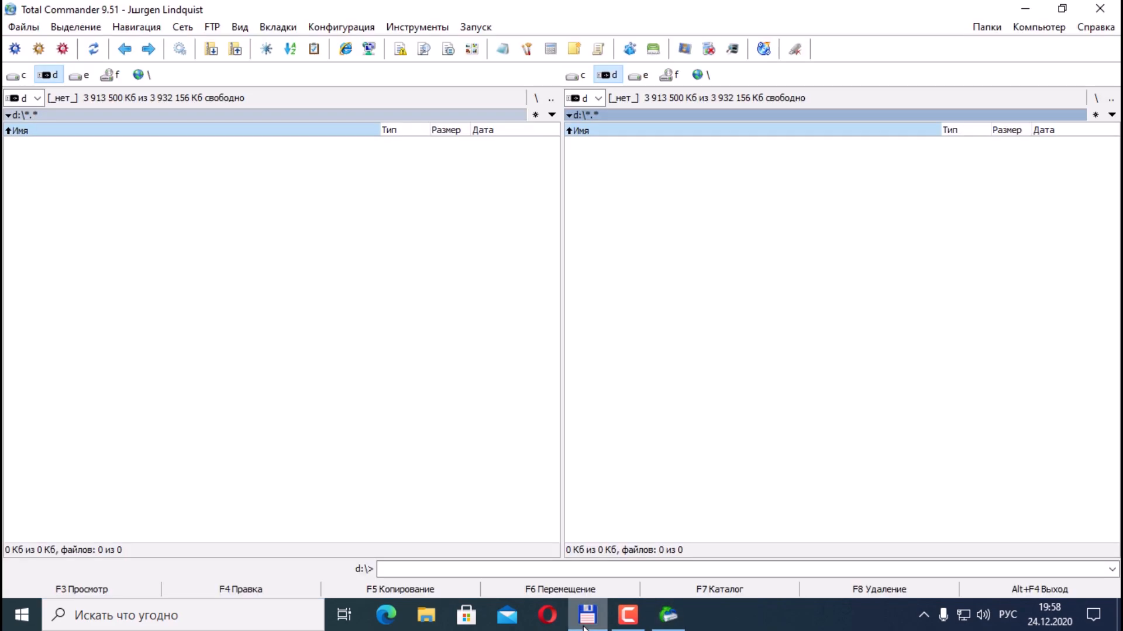
Show drive C in both Total Commander panels and safely eject the UDisk flash drive.
left_click(24, 74)
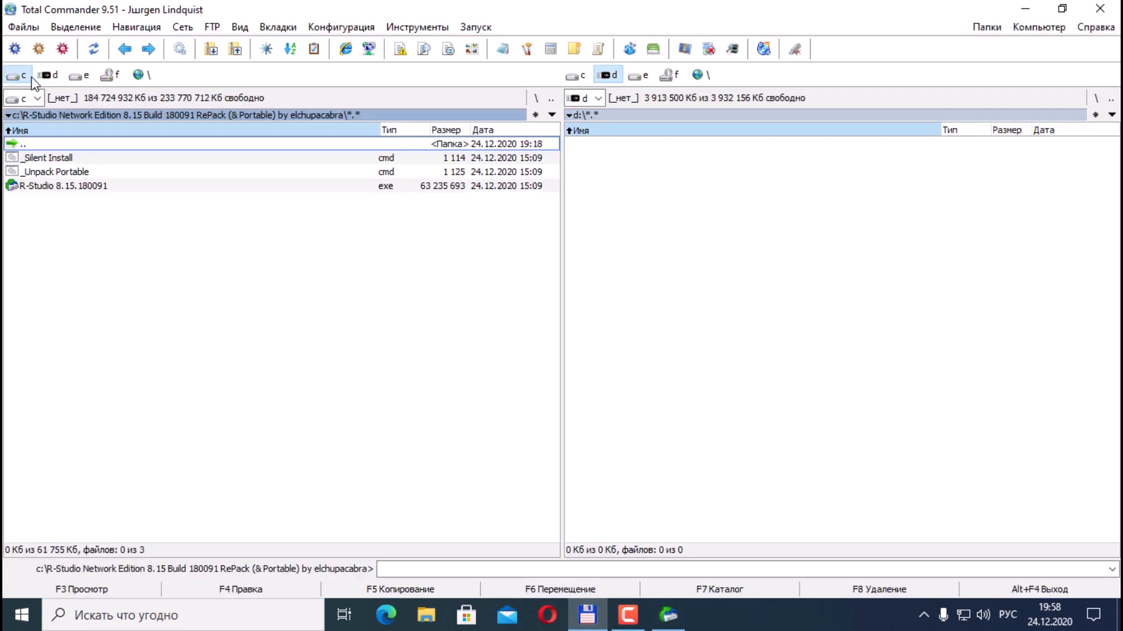
left_click(575, 75)
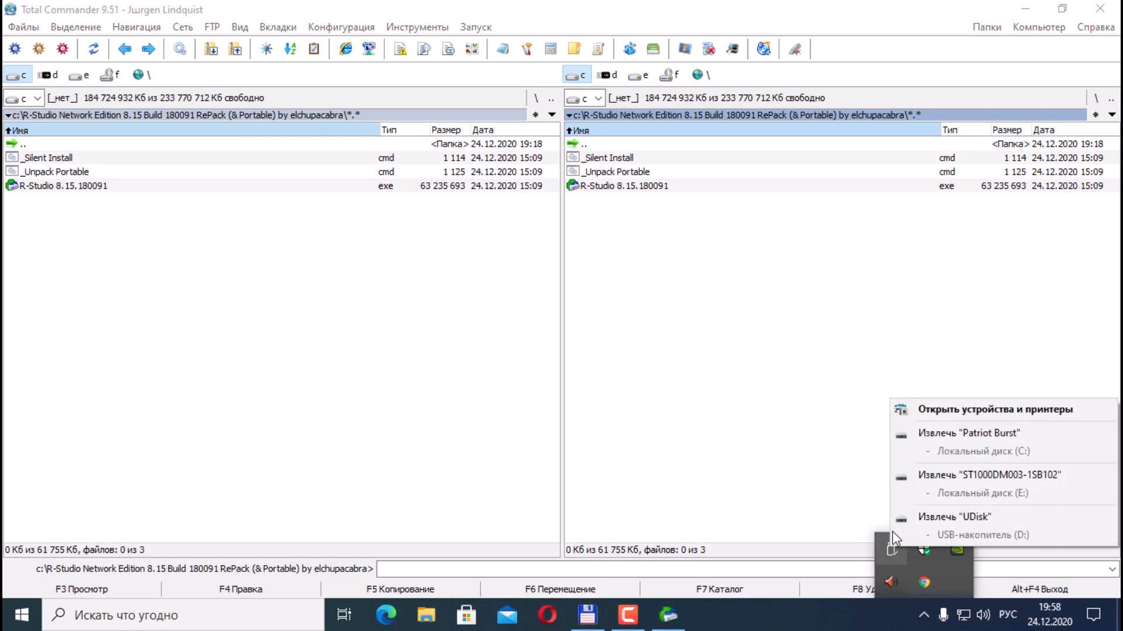
left_click(722, 450)
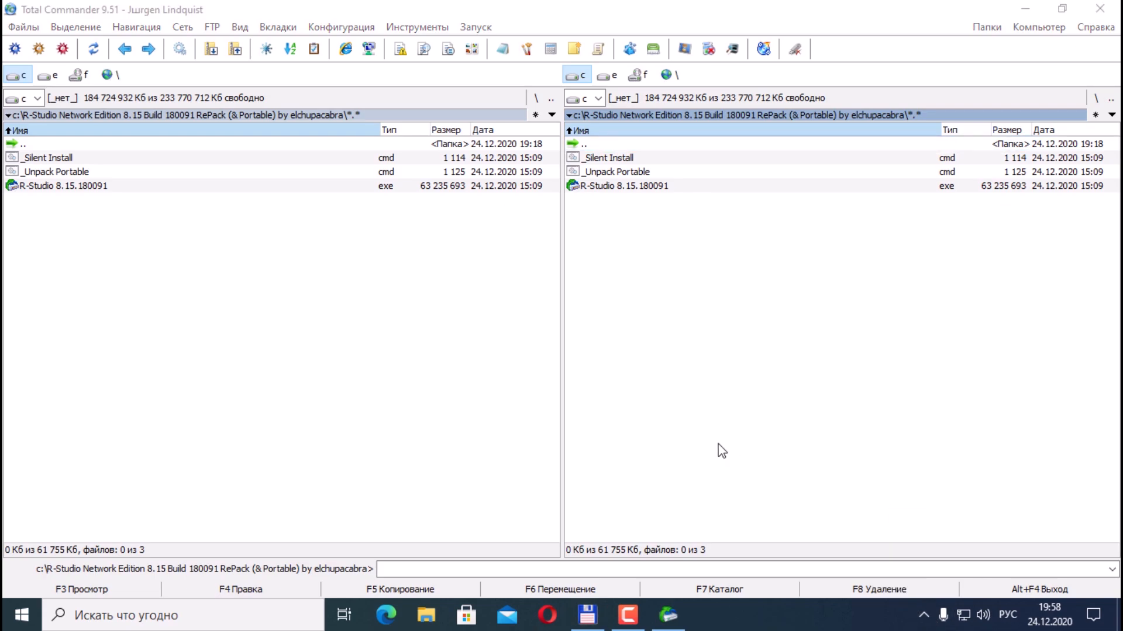
mouse_move(915, 552)
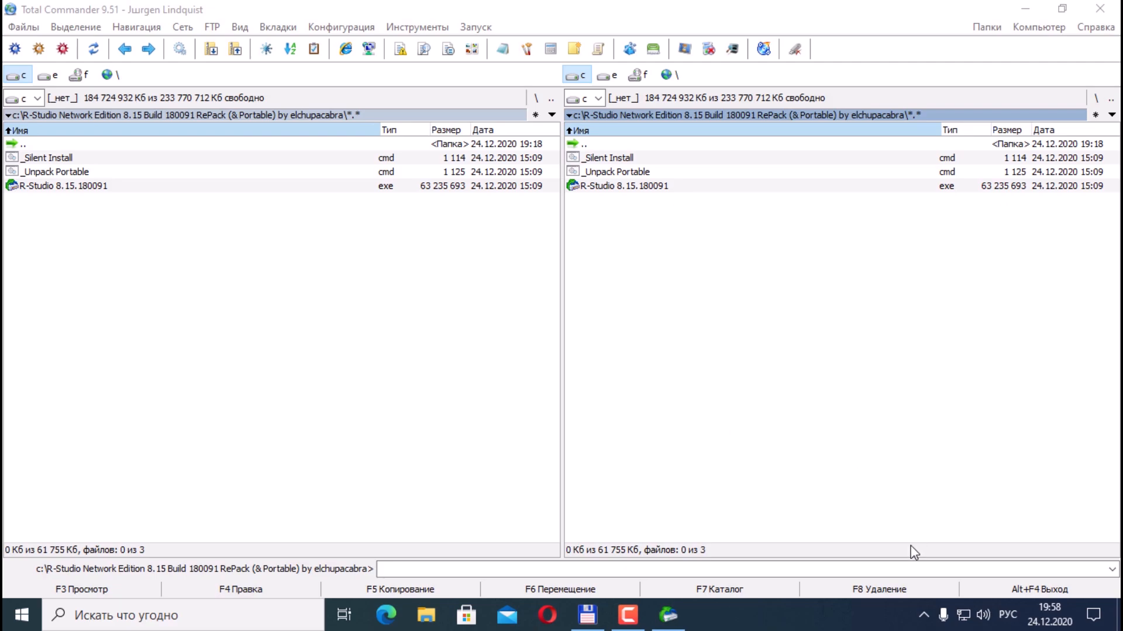
left_click(668, 614)
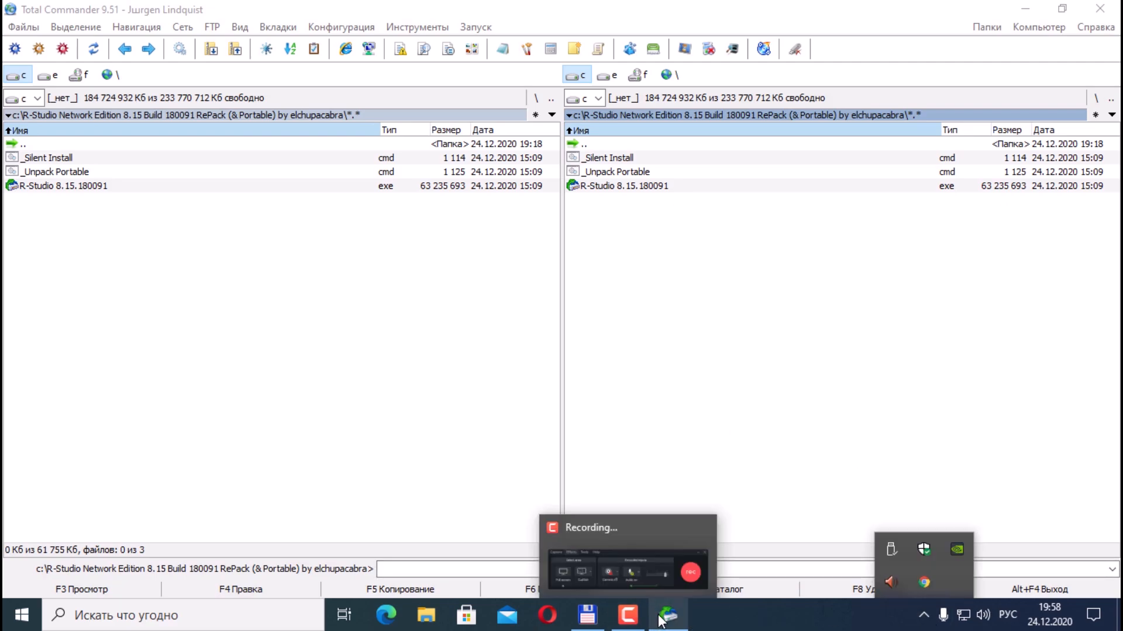
Load the C:\General UDisk 5.rdr image so it appears as a disk with one partition.
left_click(667, 614)
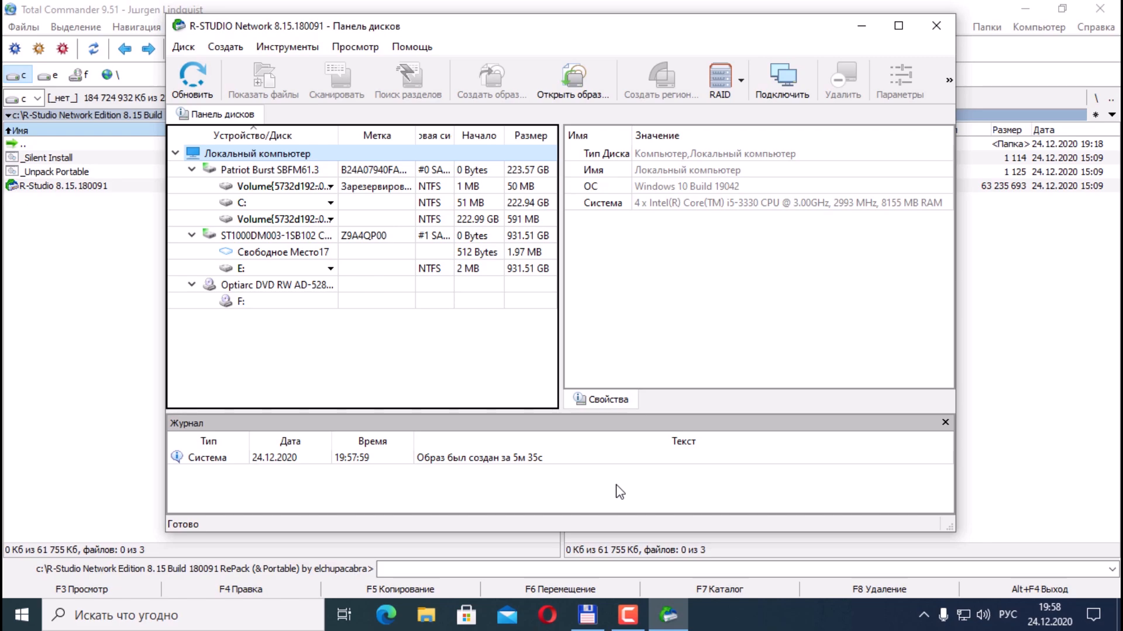
mouse_move(573, 79)
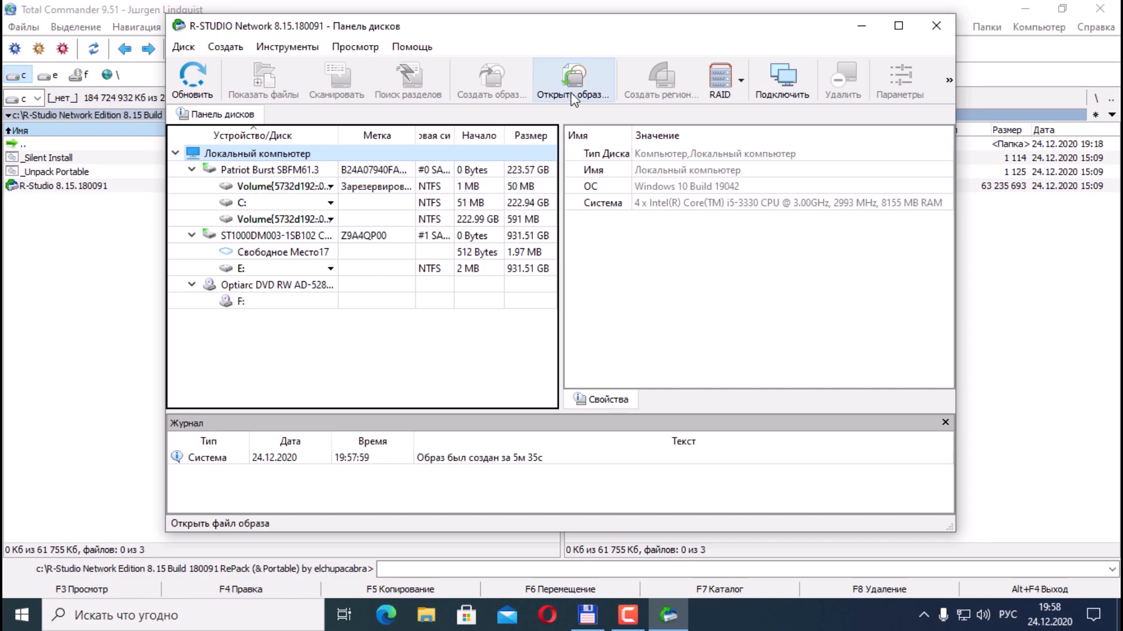
left_click(573, 79)
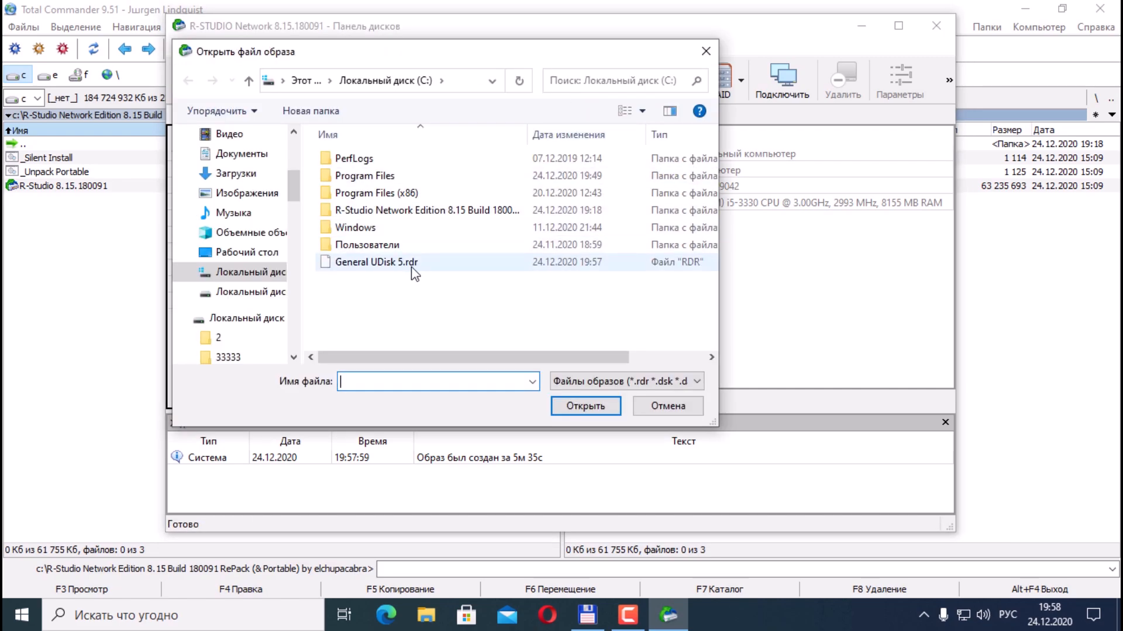
left_click(375, 261)
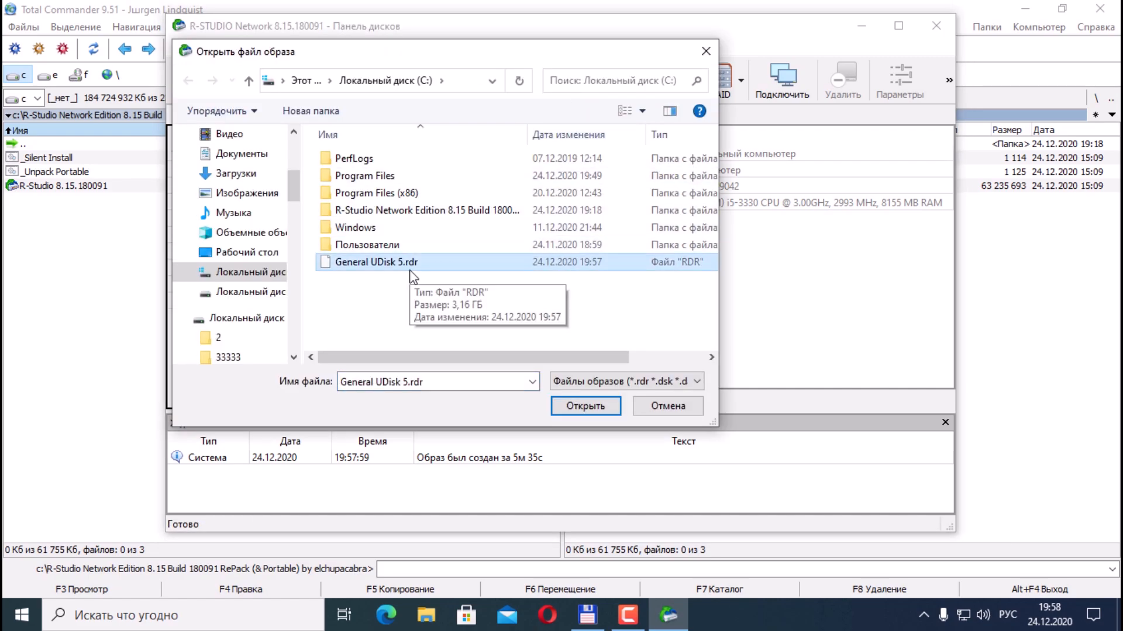
mouse_move(540, 334)
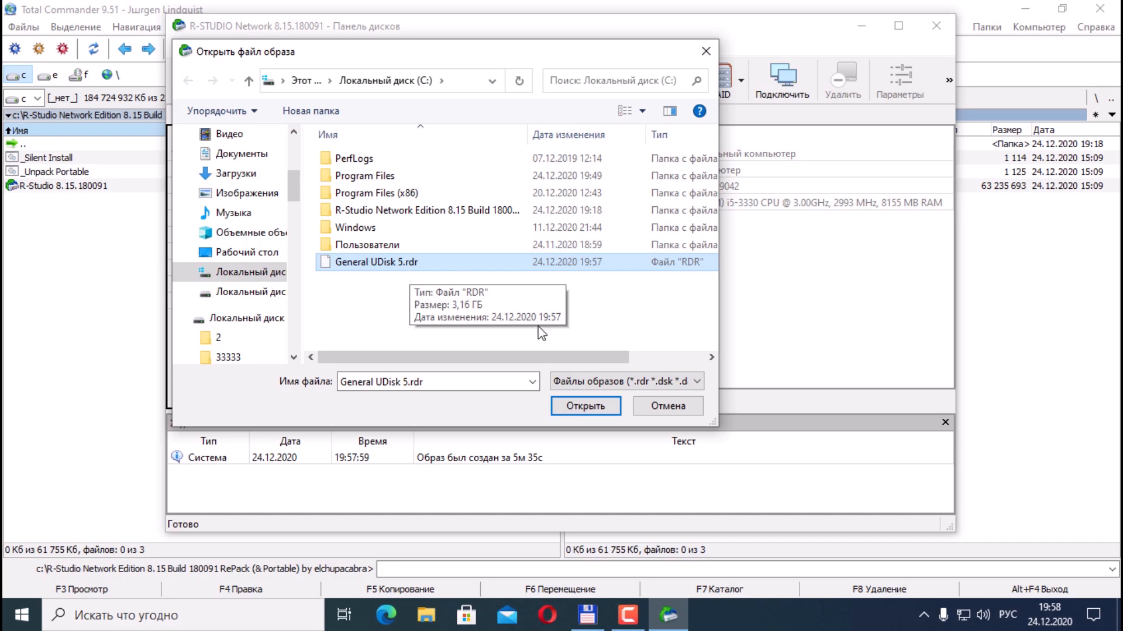
left_click(585, 406)
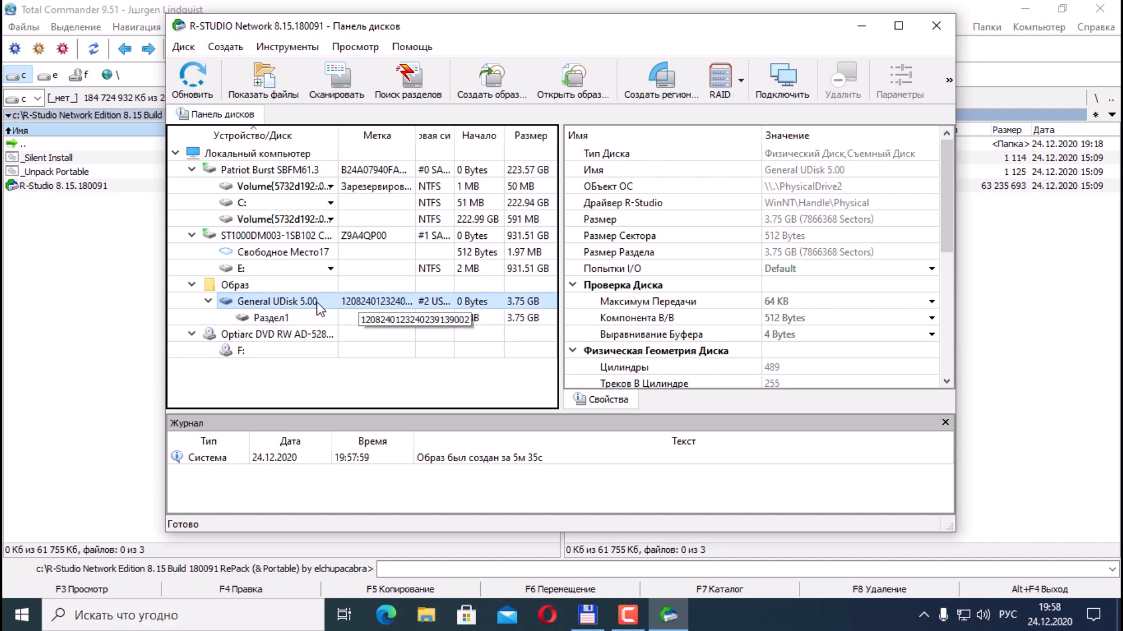
mouse_move(336, 78)
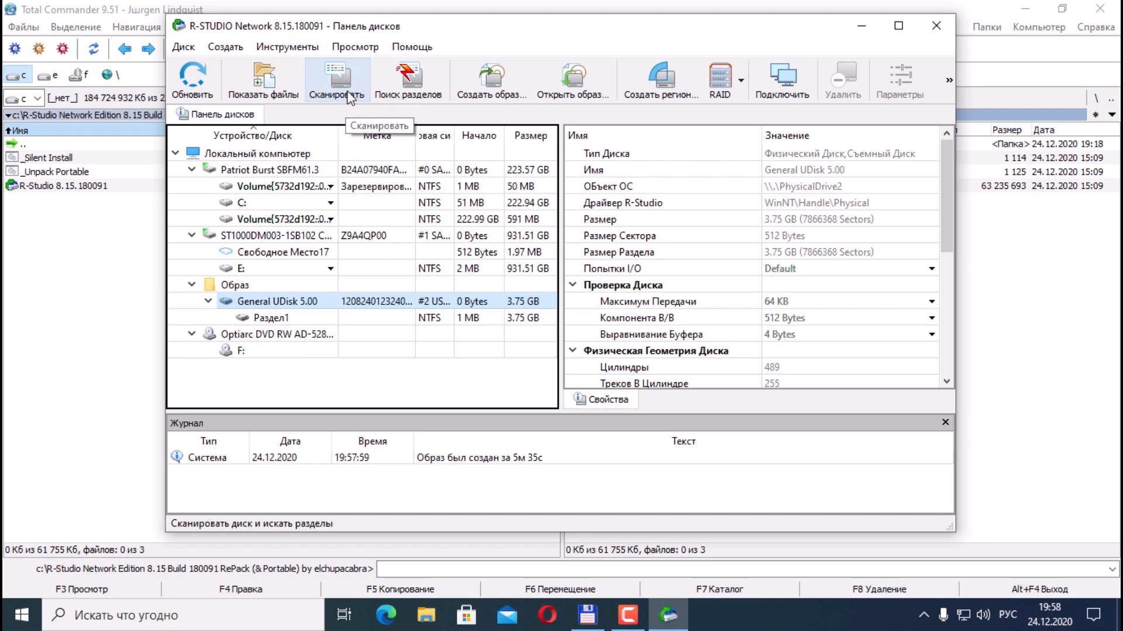
mouse_move(286, 302)
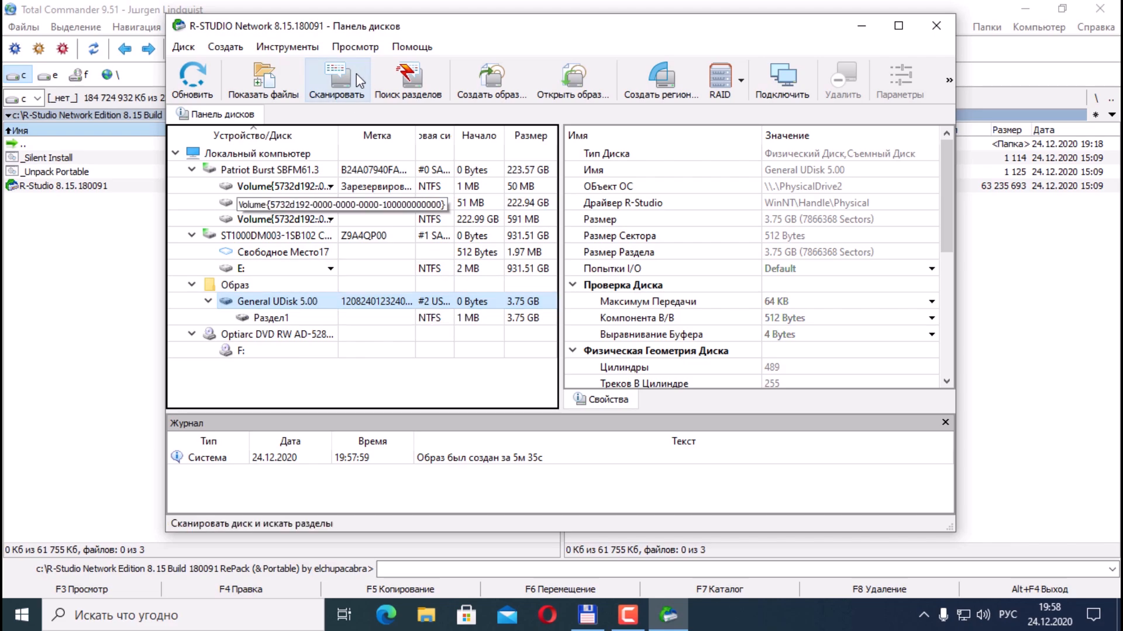
Start a scan of the image, reviewing the file systems and the known file types list.
left_click(337, 79)
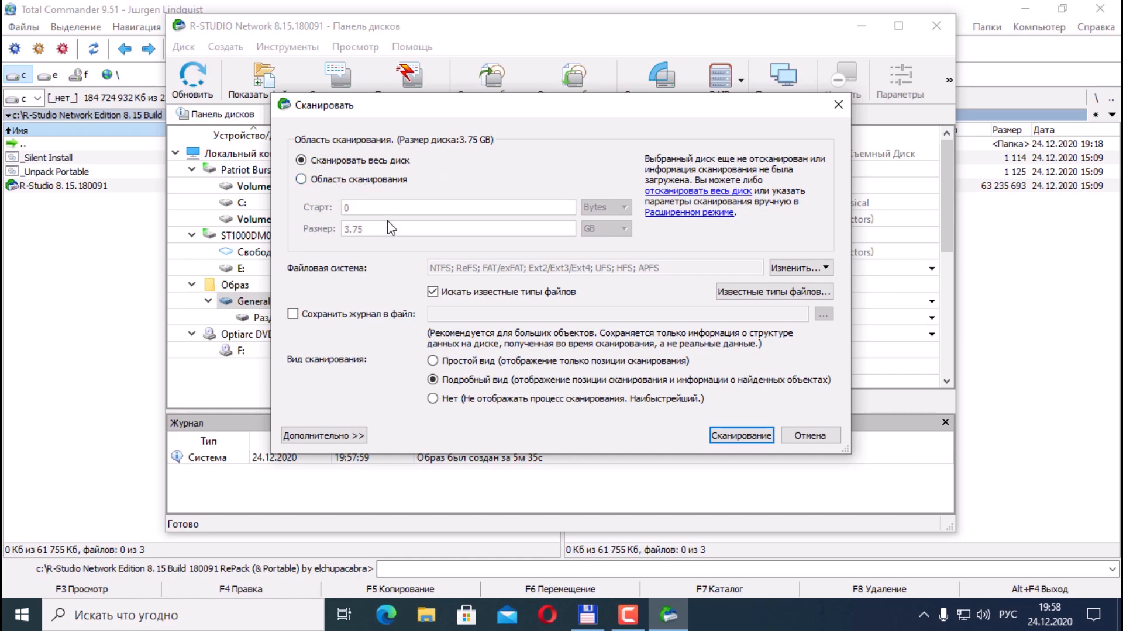
mouse_move(381, 218)
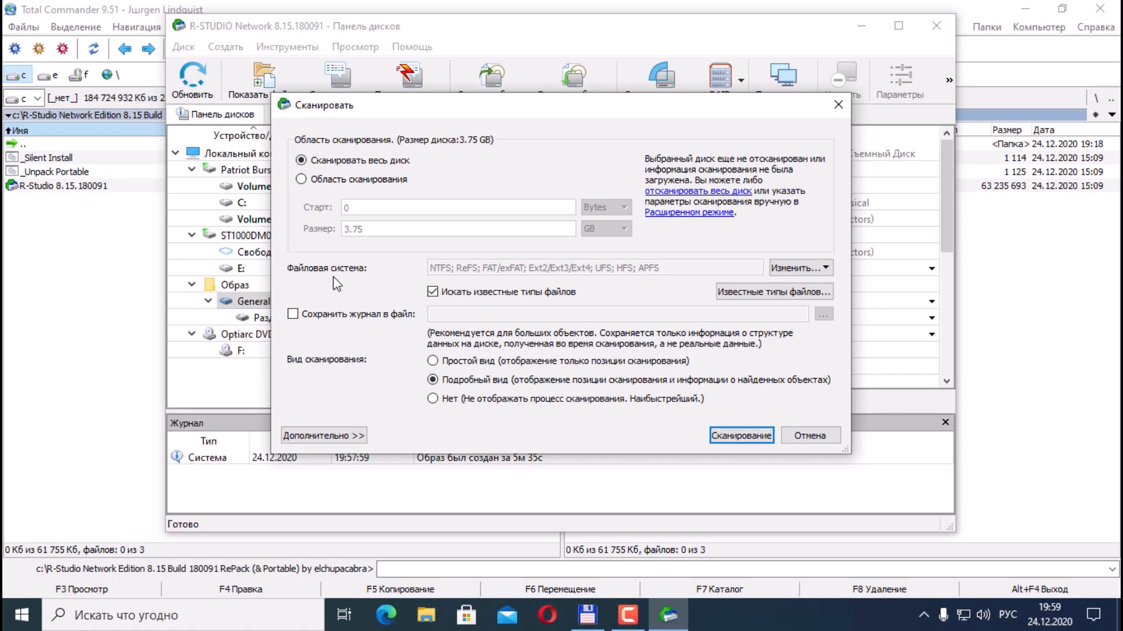
mouse_move(677, 279)
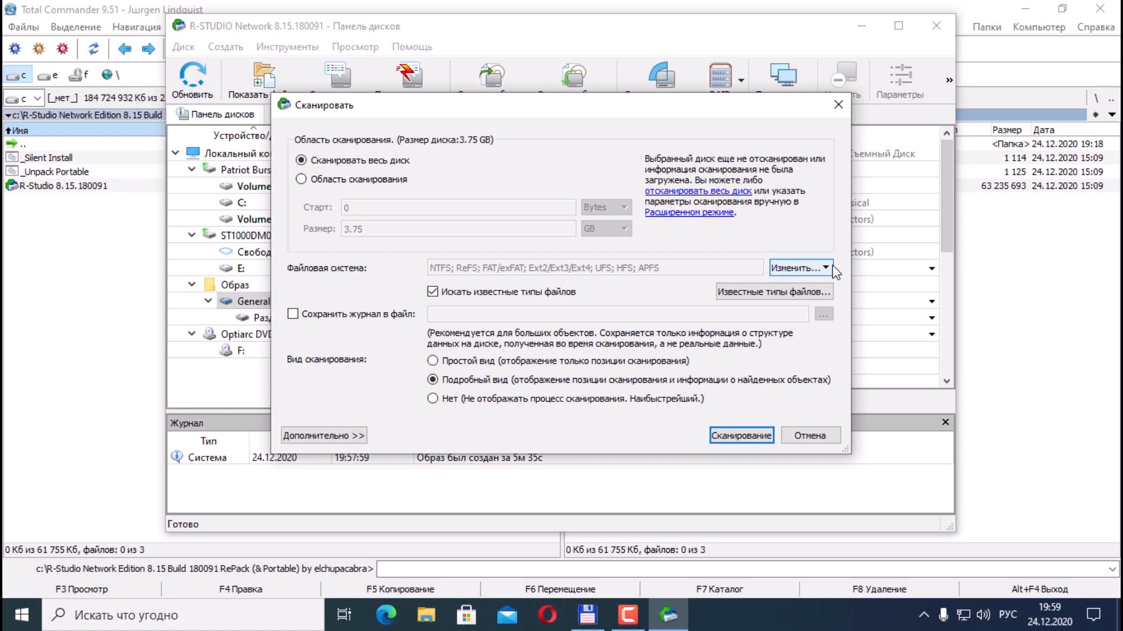
left_click(800, 268)
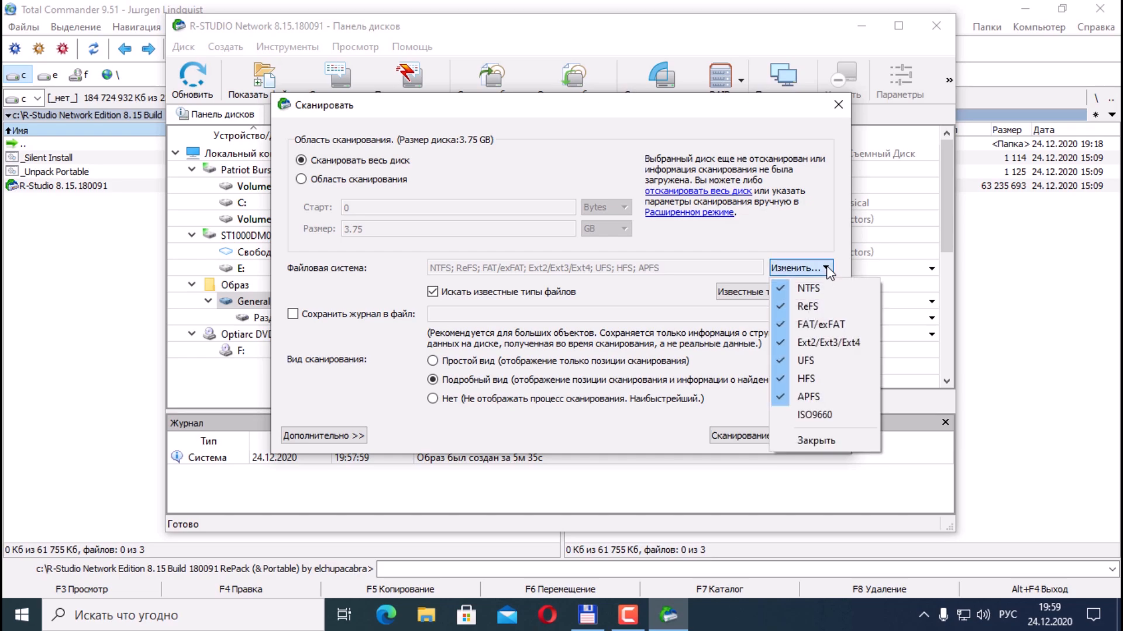
mouse_move(806, 293)
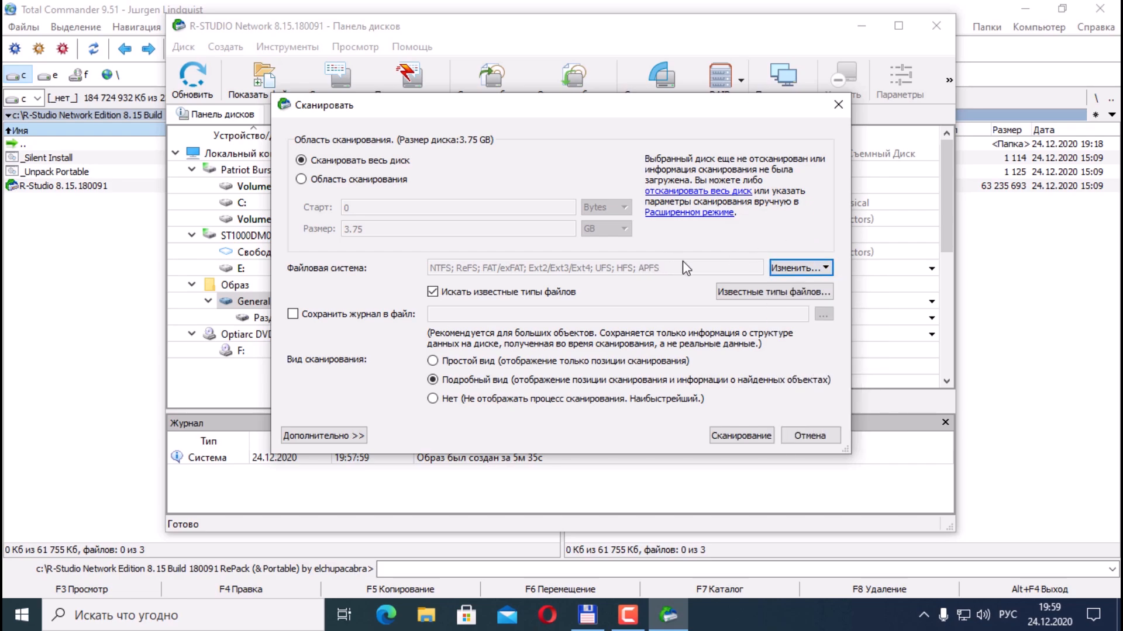
mouse_move(608, 304)
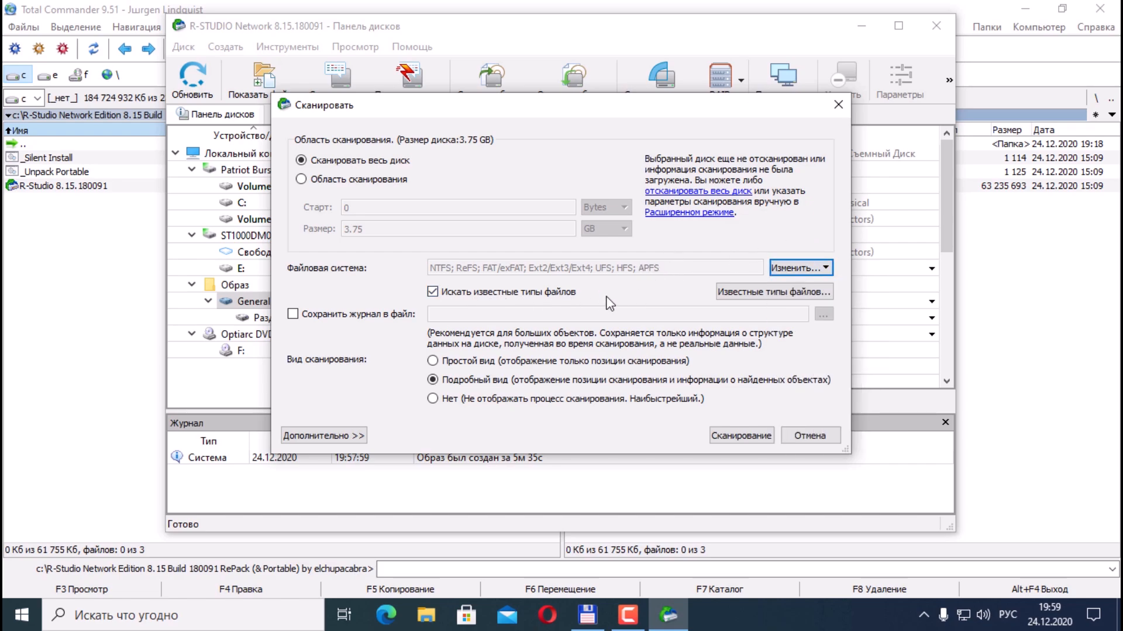
left_click(772, 291)
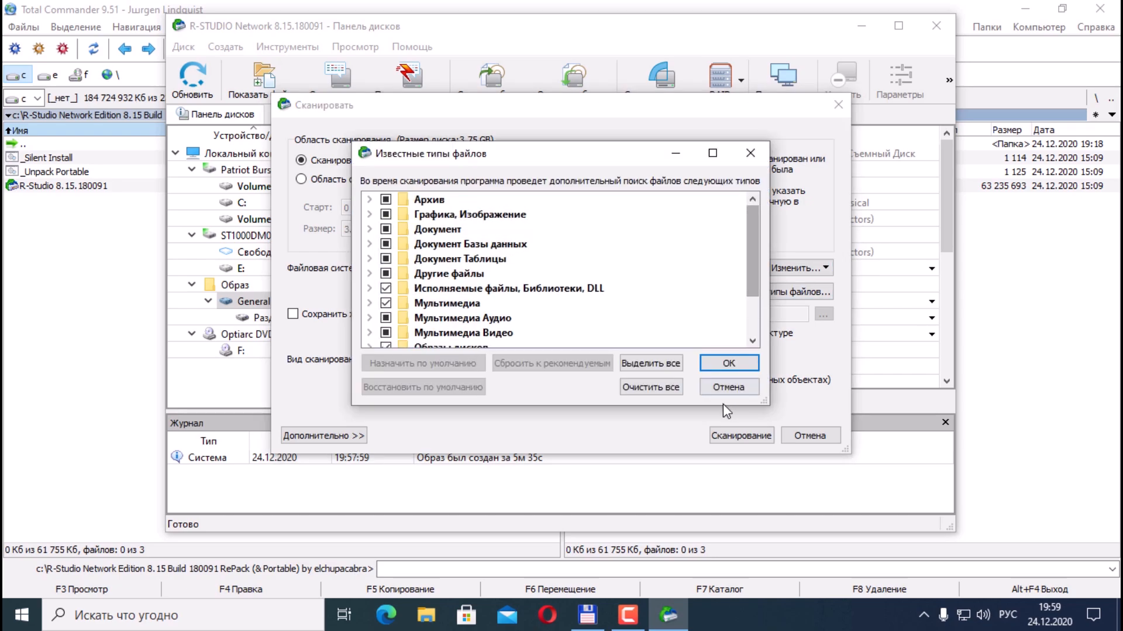
left_click(727, 362)
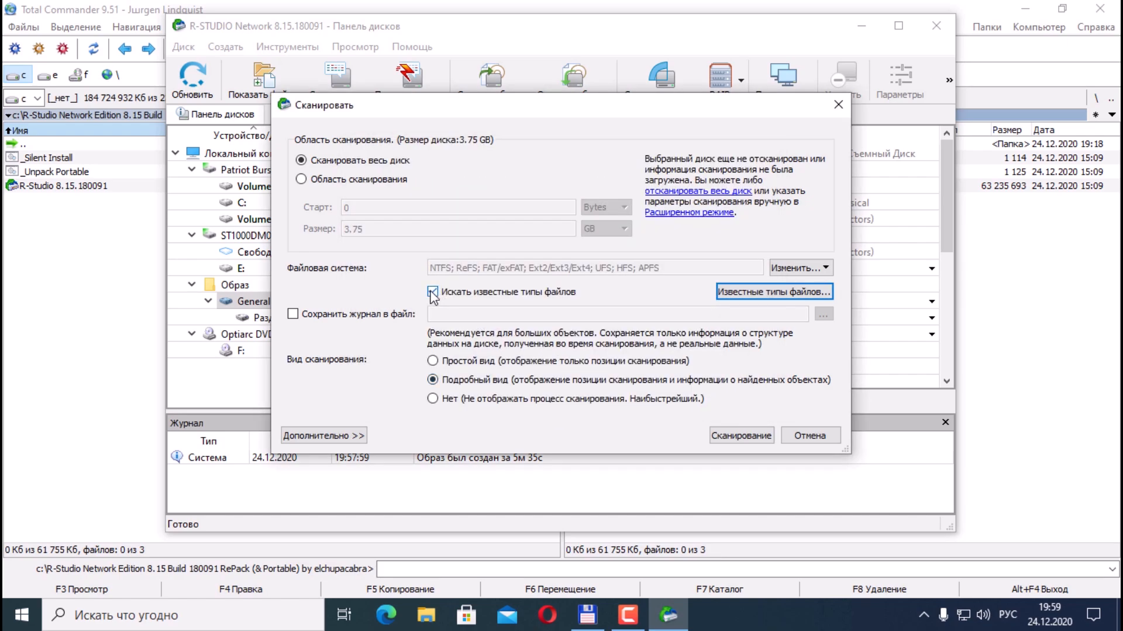
Enable searching for known file types and check the advanced scan area settings.
left_click(432, 291)
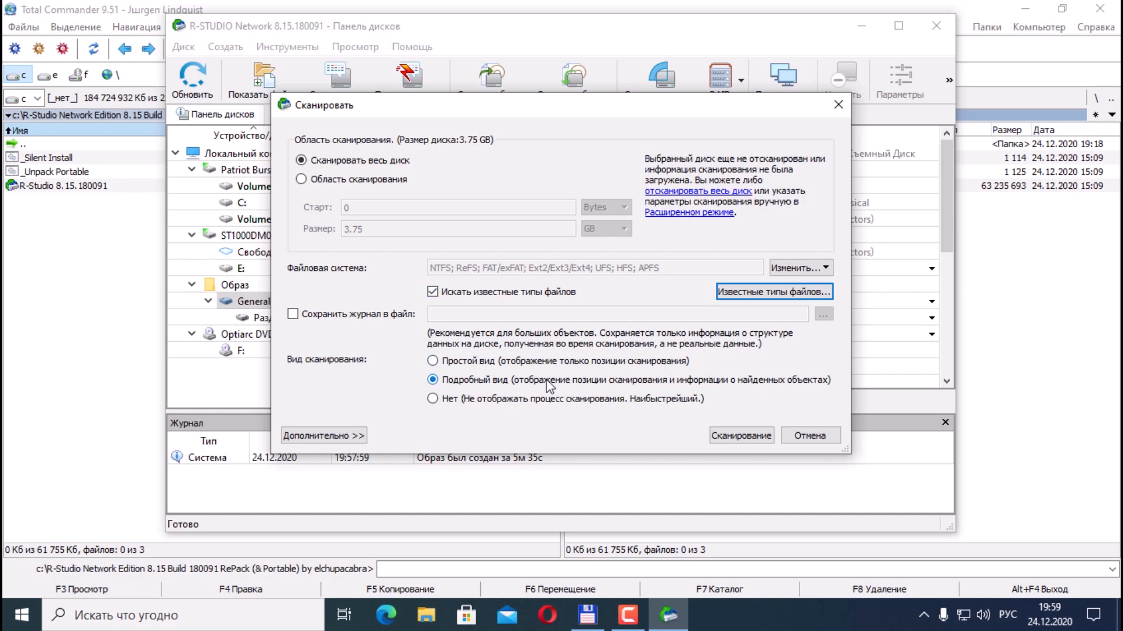
mouse_move(477, 391)
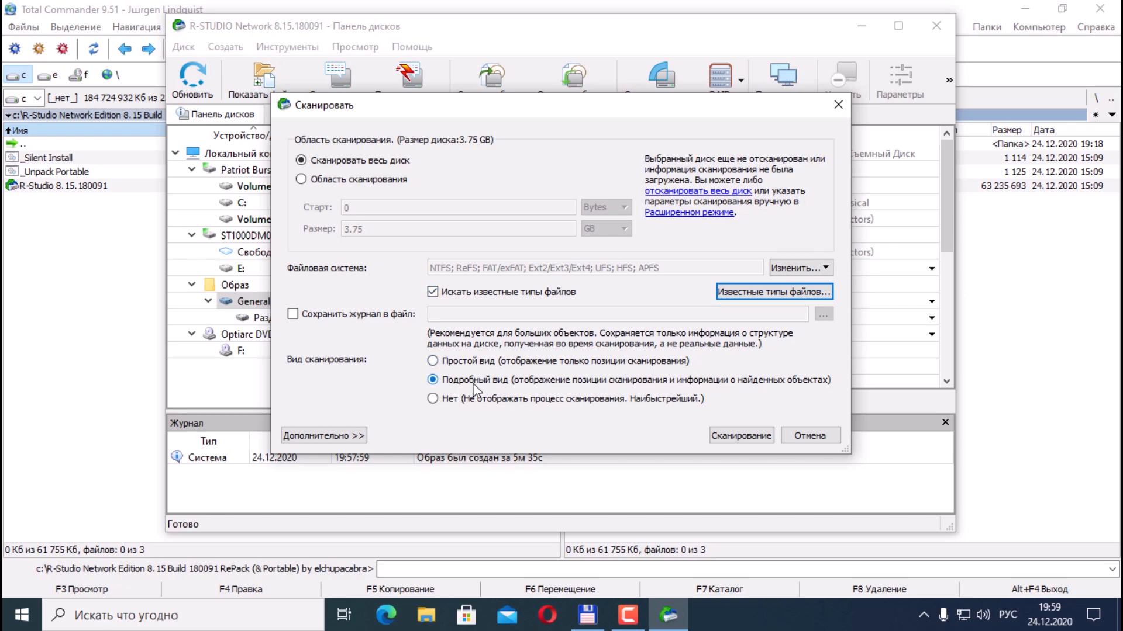
mouse_move(481, 388)
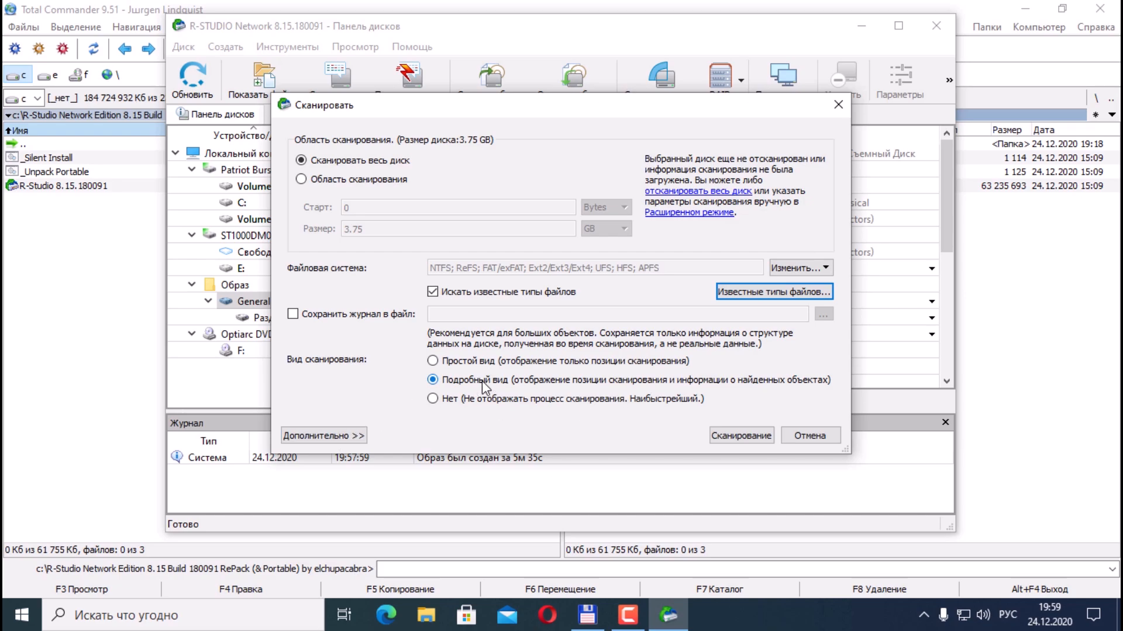
left_click(300, 179)
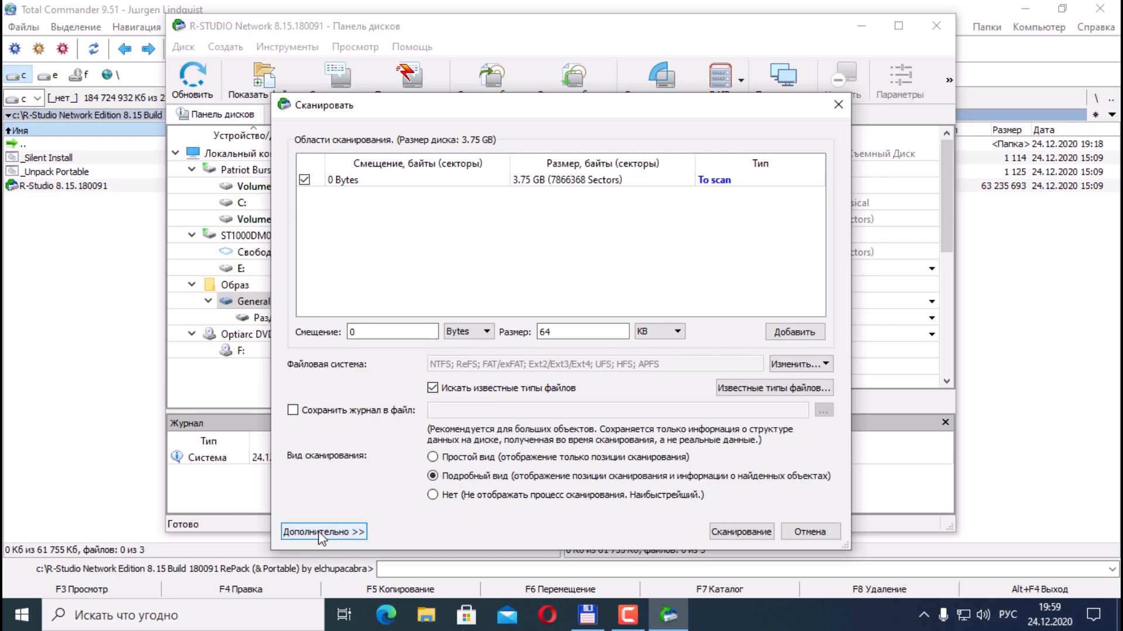
left_click(323, 532)
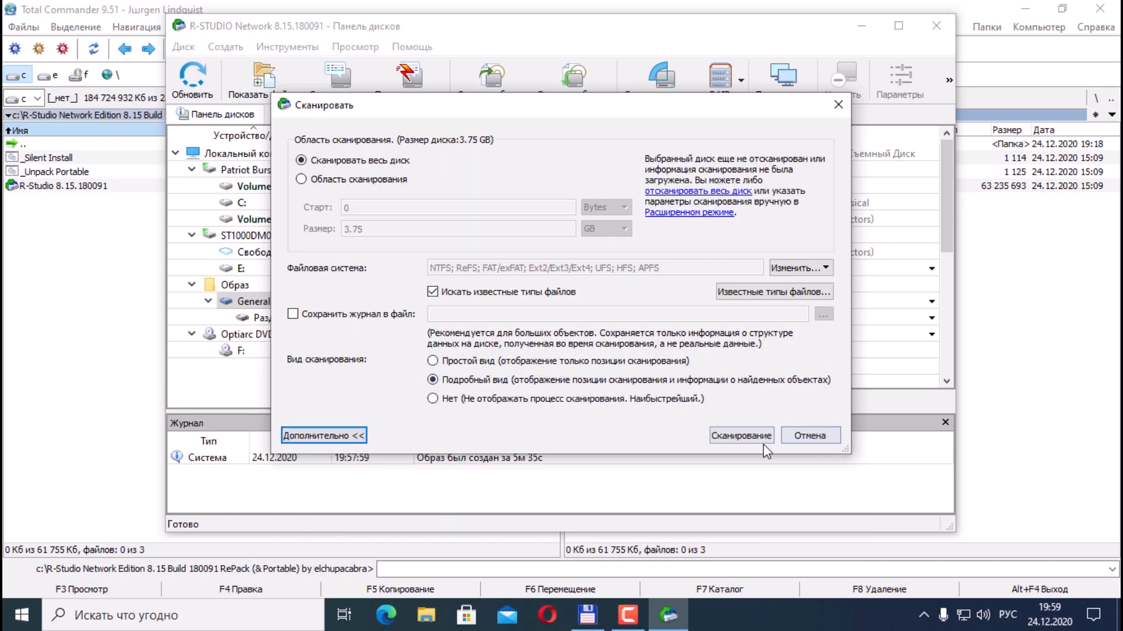
Start the scan of the General UDisk 5.00 image and let it finish.
left_click(740, 435)
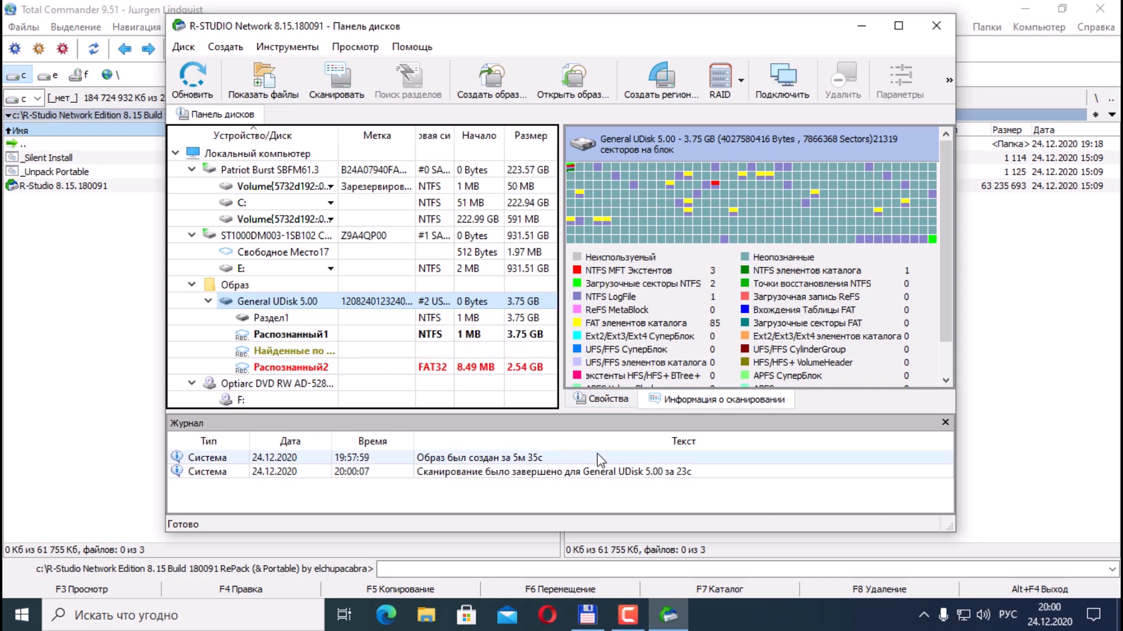
mouse_move(510, 467)
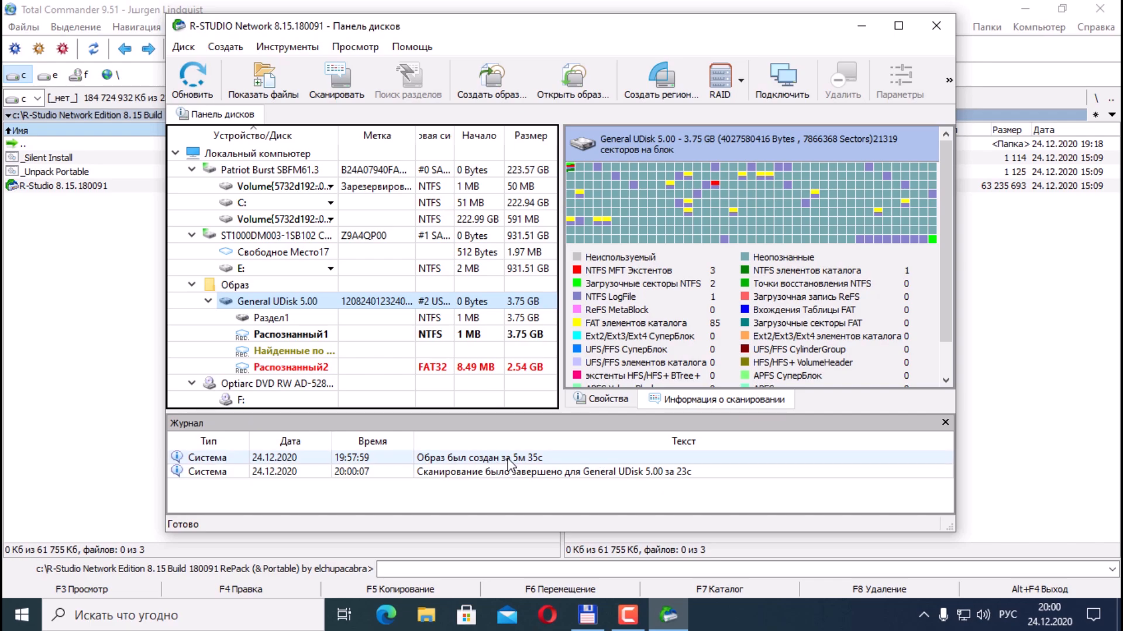
mouse_move(547, 468)
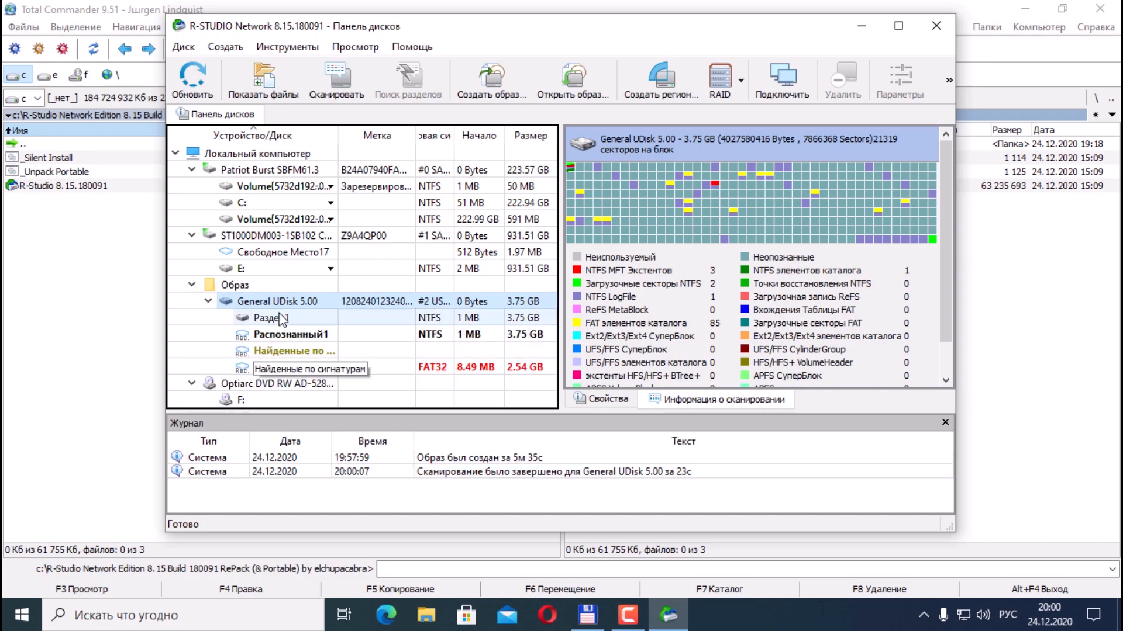
left_click(270, 317)
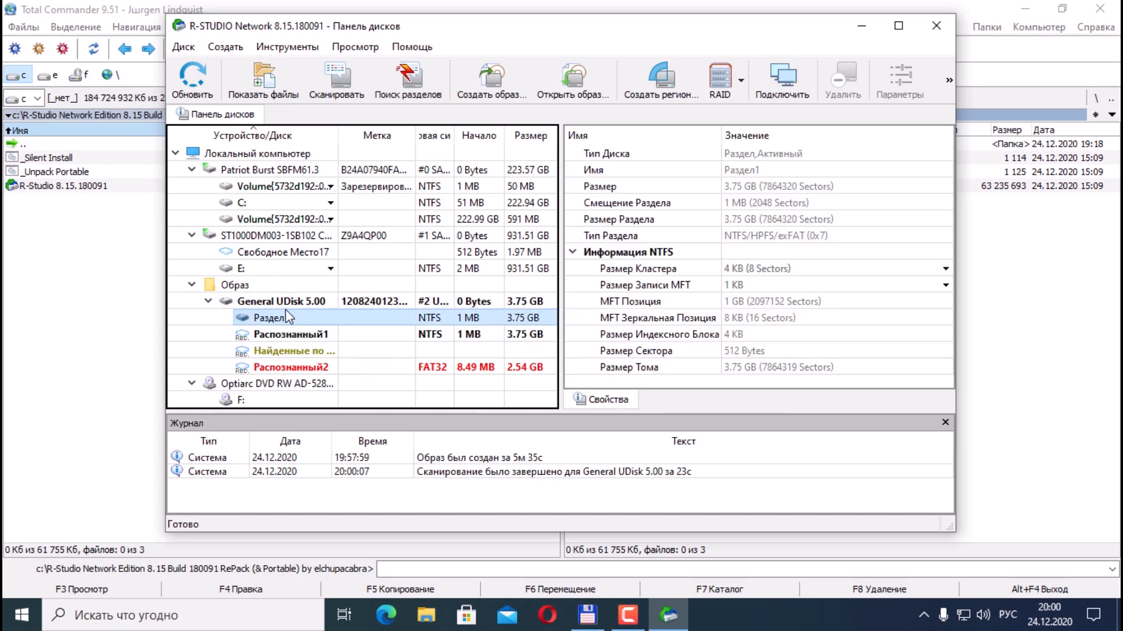
left_click(280, 300)
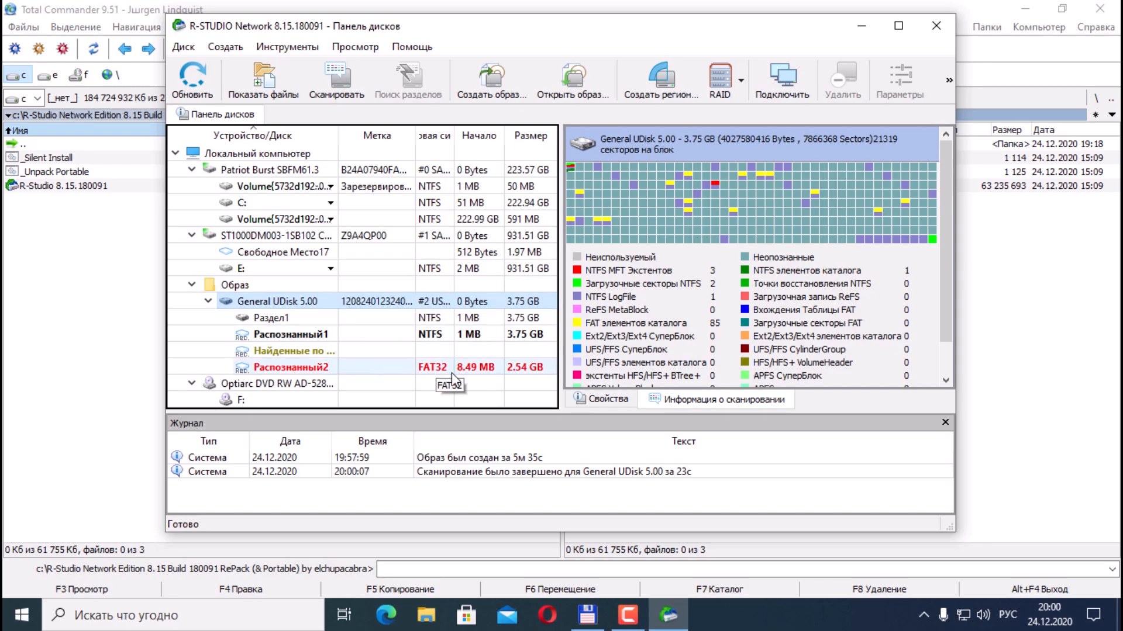
mouse_move(499, 375)
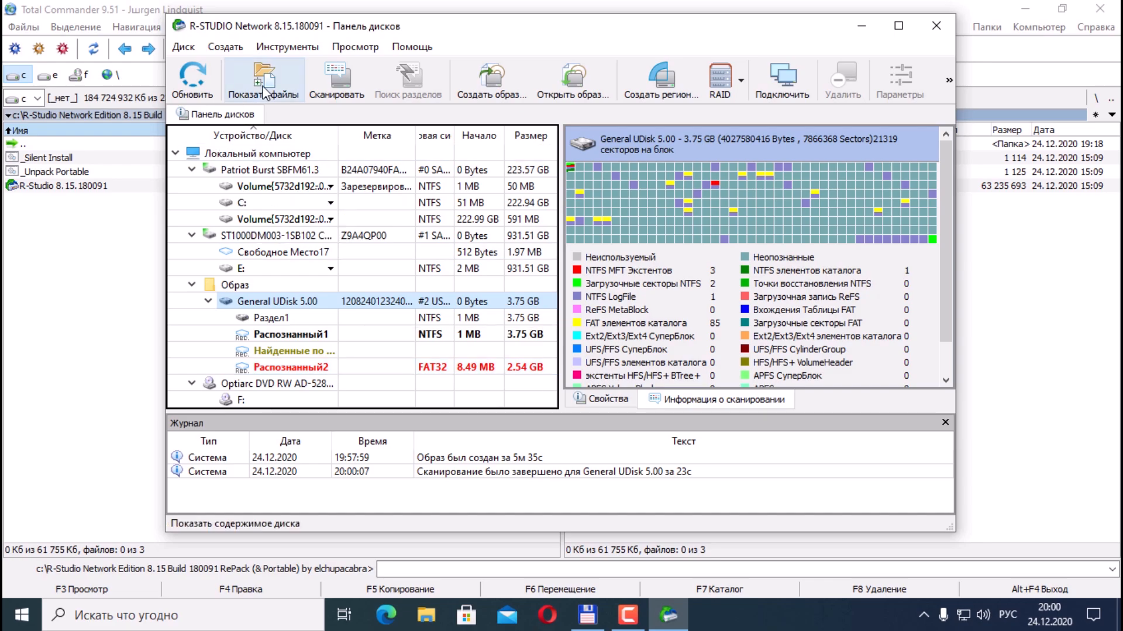
Request the file listing and dismiss the warning about choosing a logical disk.
left_click(264, 78)
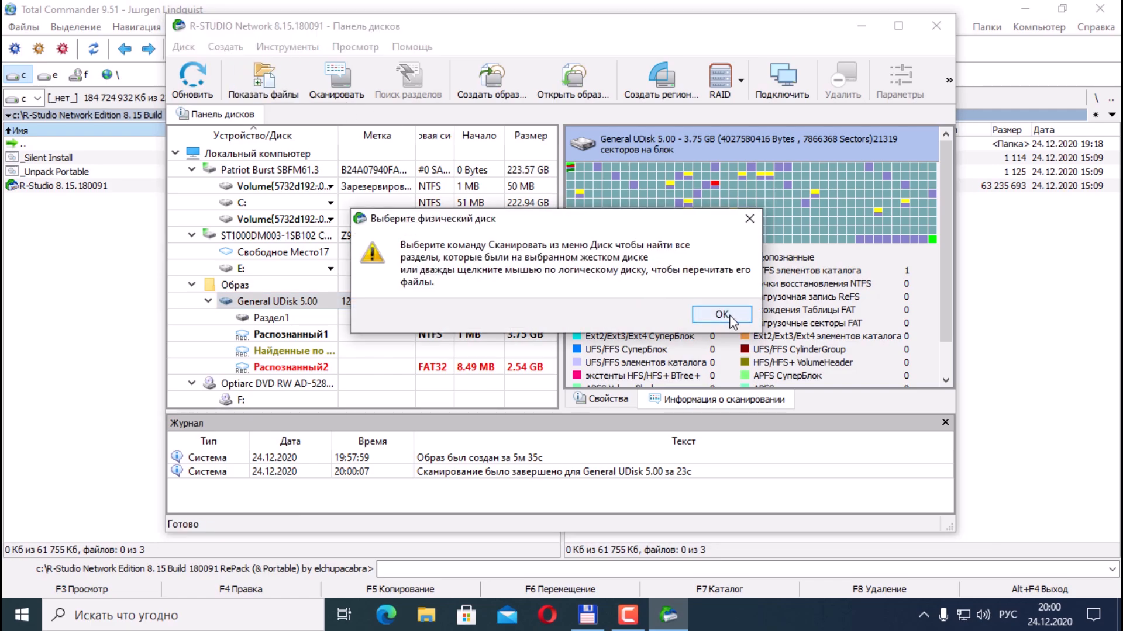
left_click(722, 315)
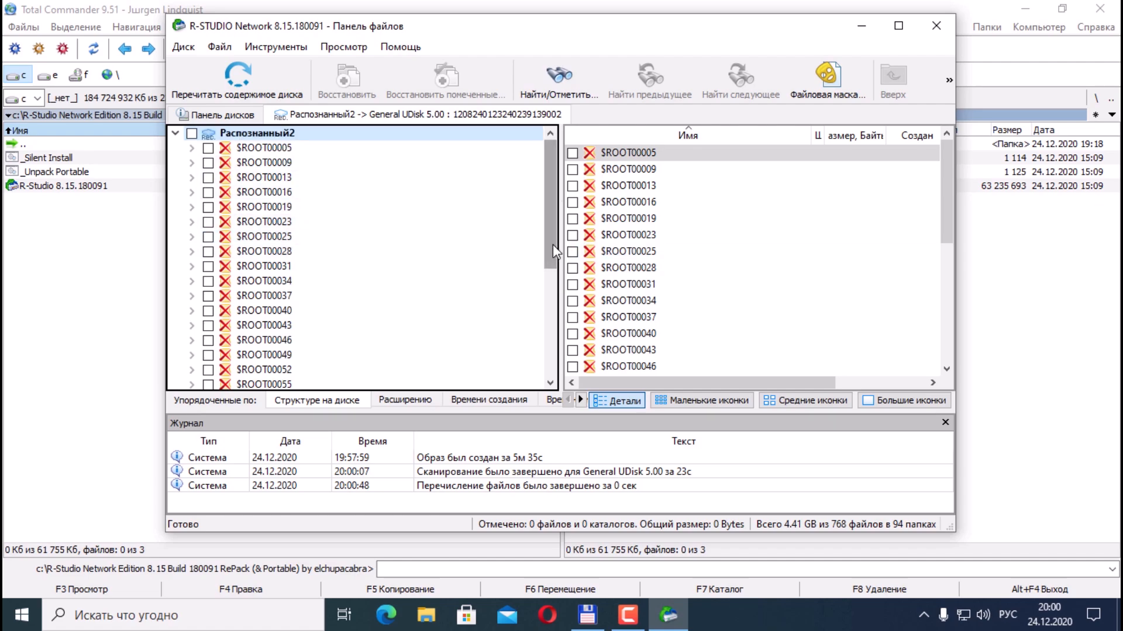
Browse the deleted $ROOT00005 and $ROOT00019 folders, including ?AC and ?AC_B2.
scroll("down", 3)
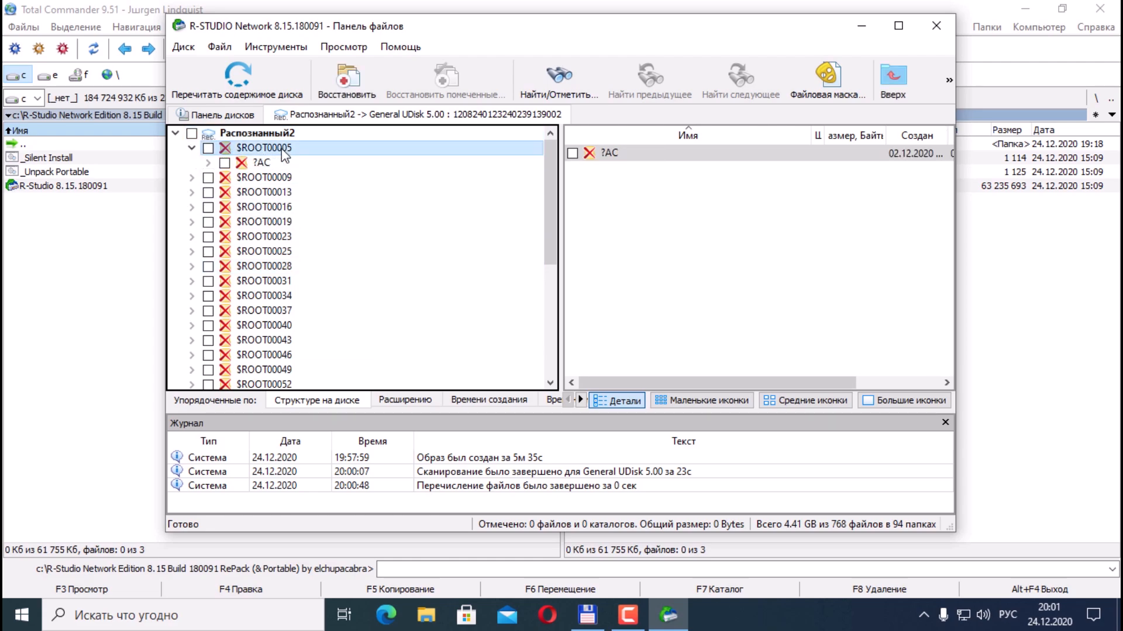
left_click(261, 164)
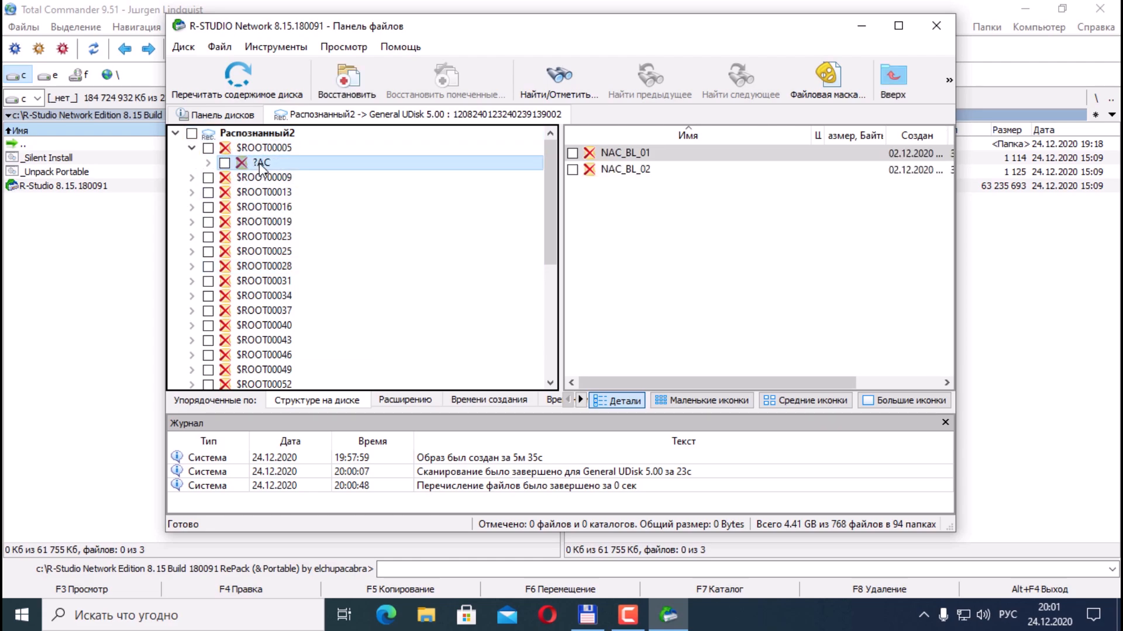
left_click(207, 162)
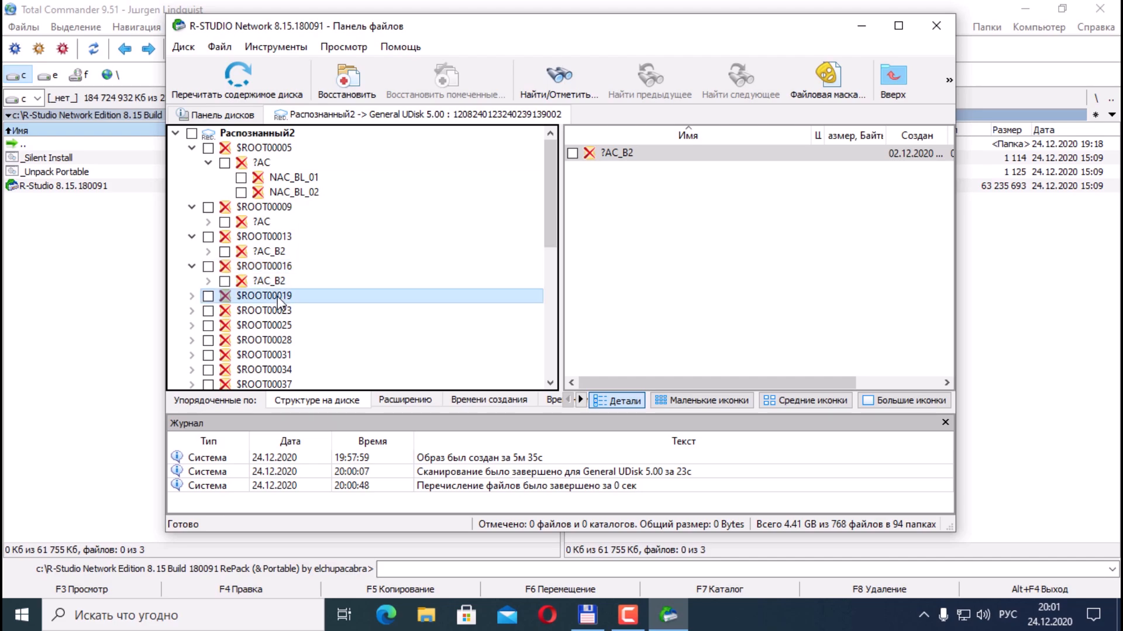
left_click(191, 296)
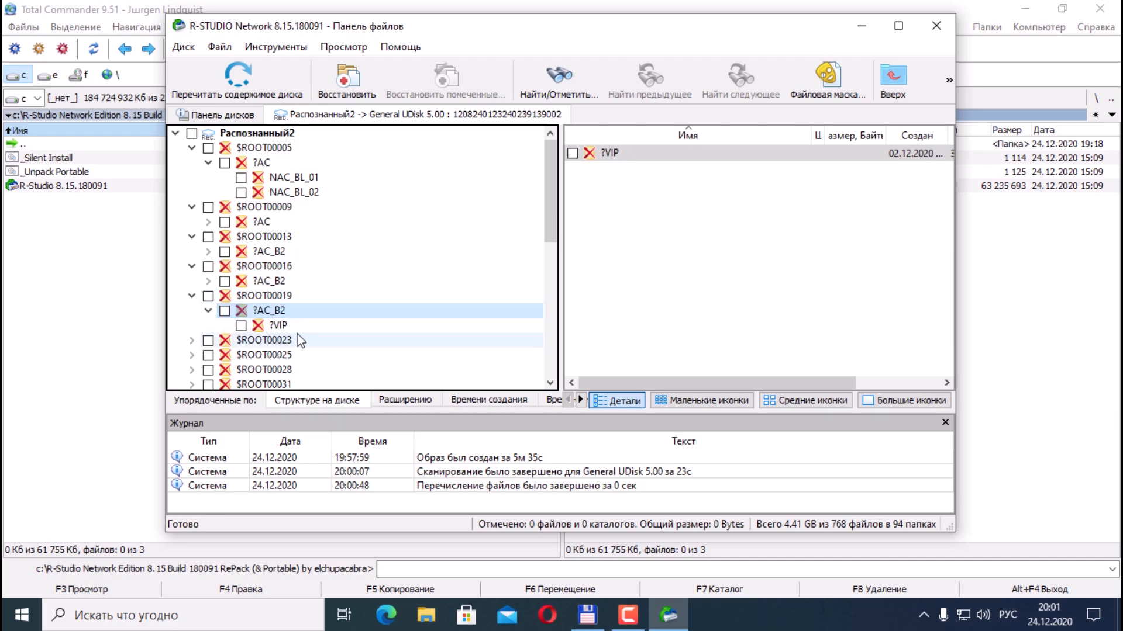
scroll("down", 3)
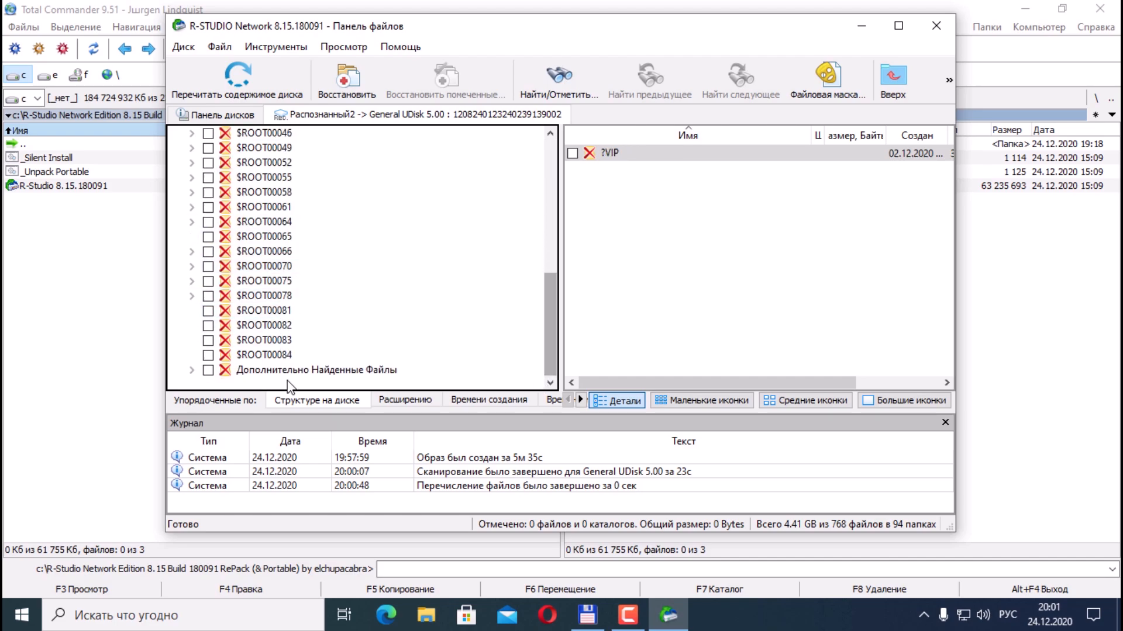
View the Extra Found Files grouped by type, then return to the list of disks.
left_click(315, 371)
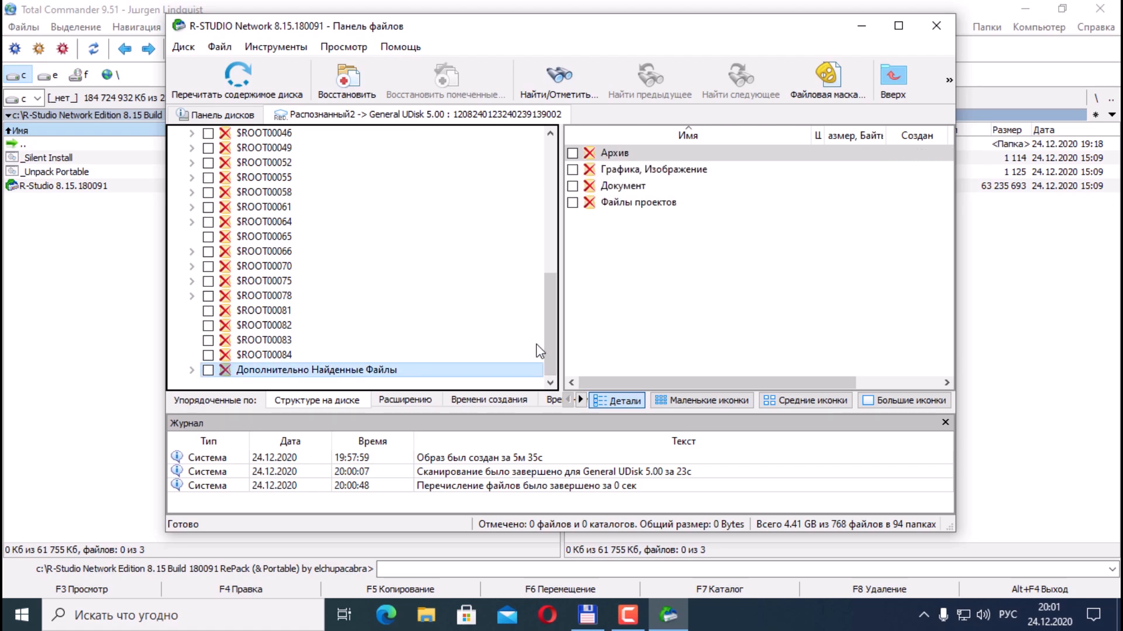
left_click(191, 369)
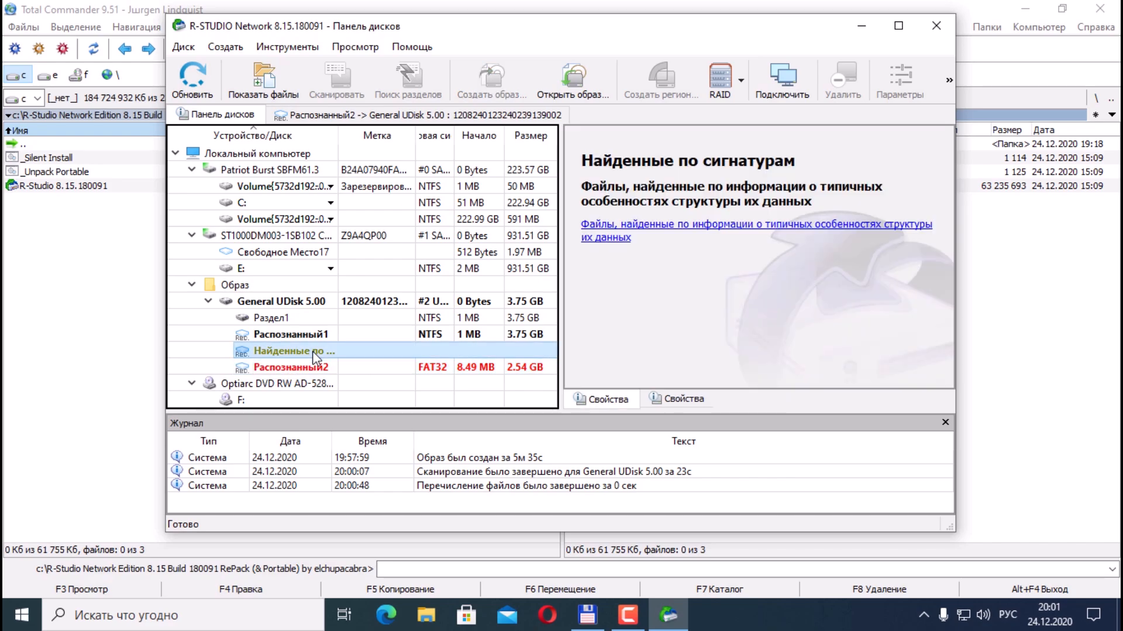
List the files of the recognised NTFS partition Распознанный1.
left_click(290, 334)
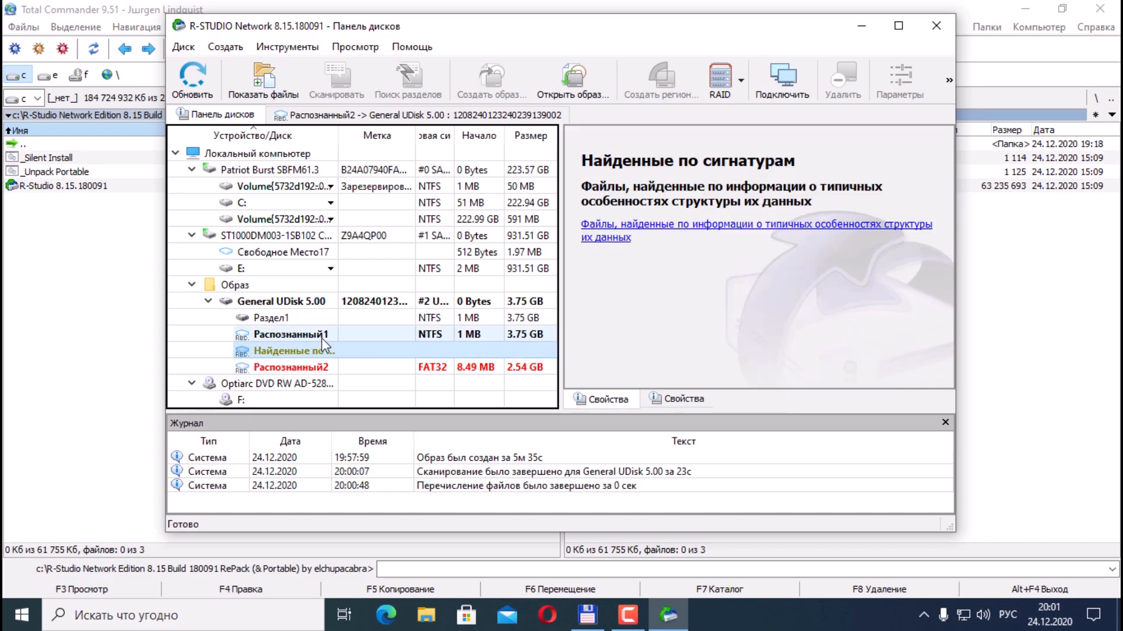
left_click(291, 334)
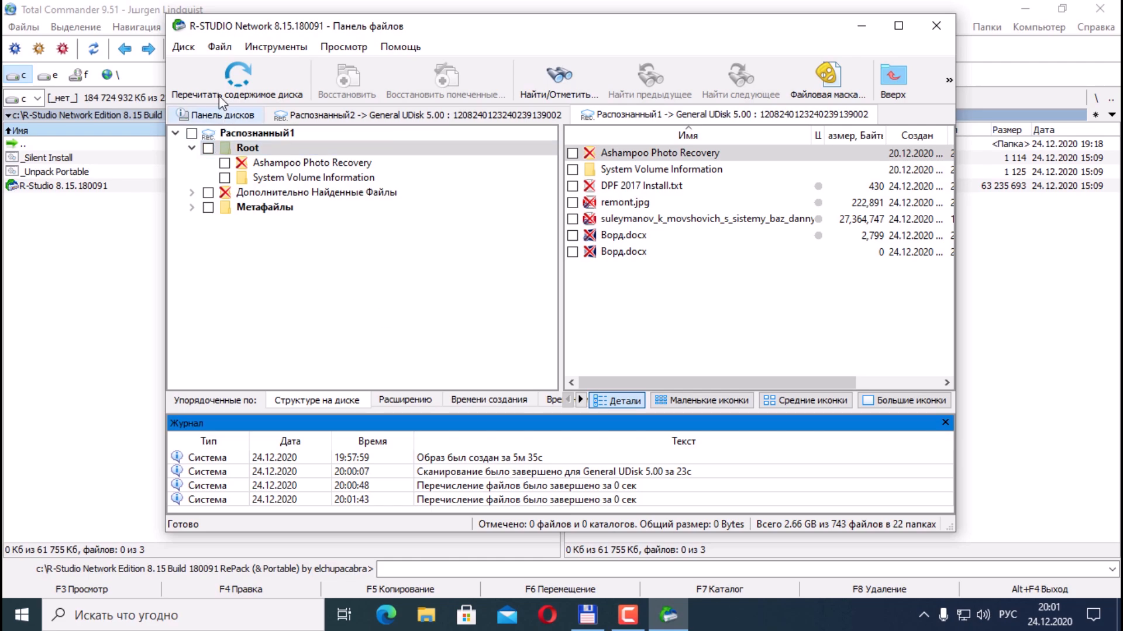
Return to the disk list and list the files of the original Раздел1.
left_click(222, 115)
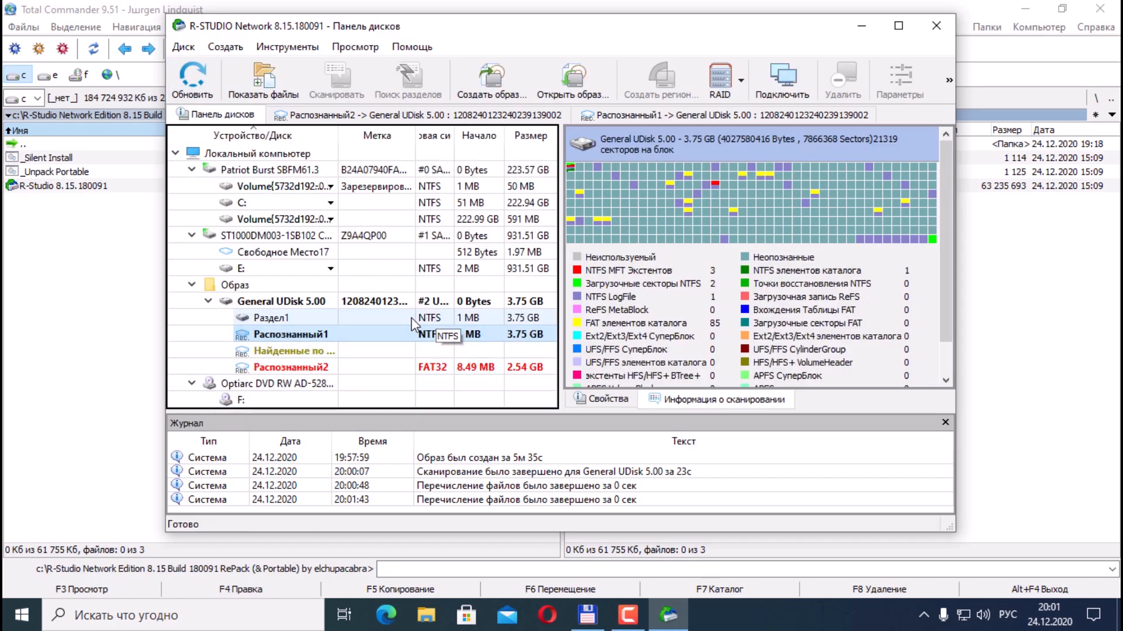
left_click(271, 318)
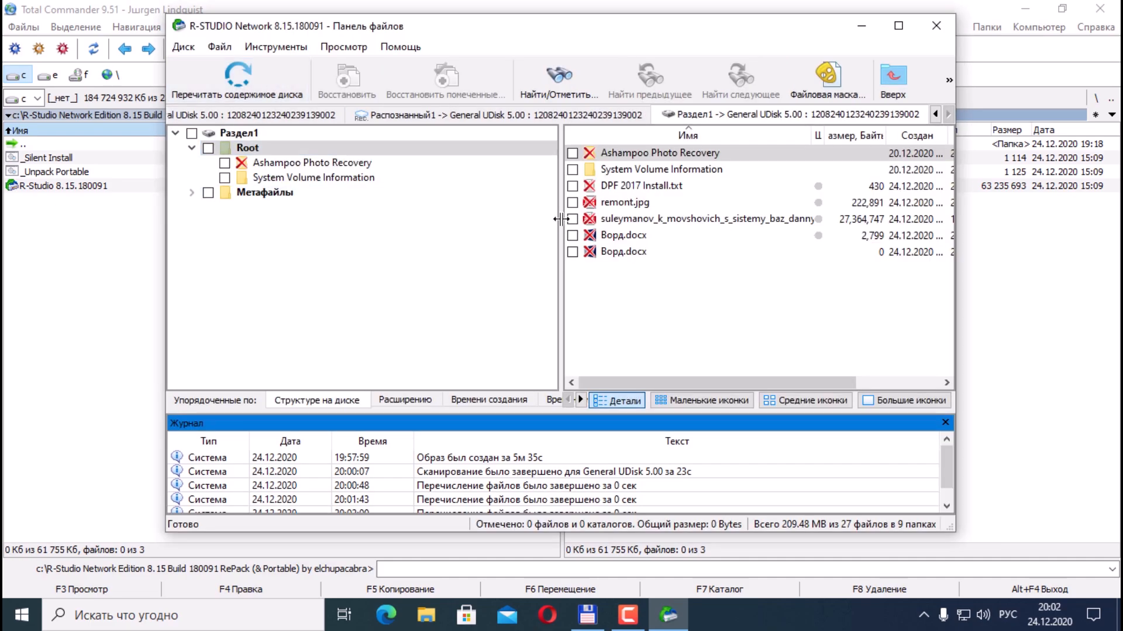
Mark the deleted files and the Ashampoo Photo Recovery folder, then start recovering the marked items.
left_click(624, 235)
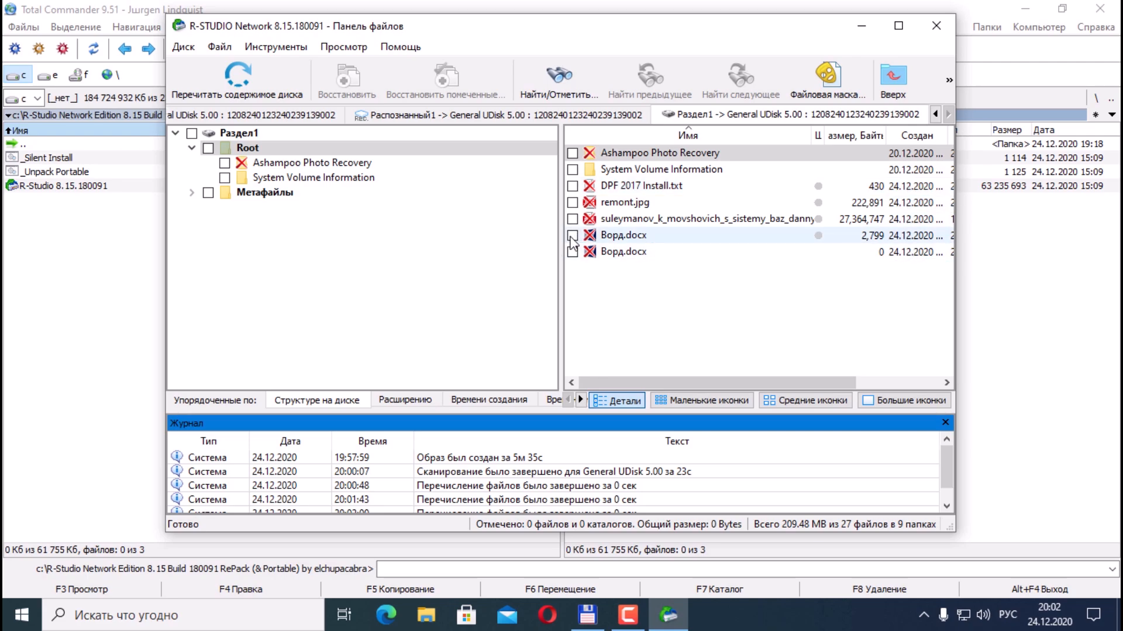
left_click(573, 235)
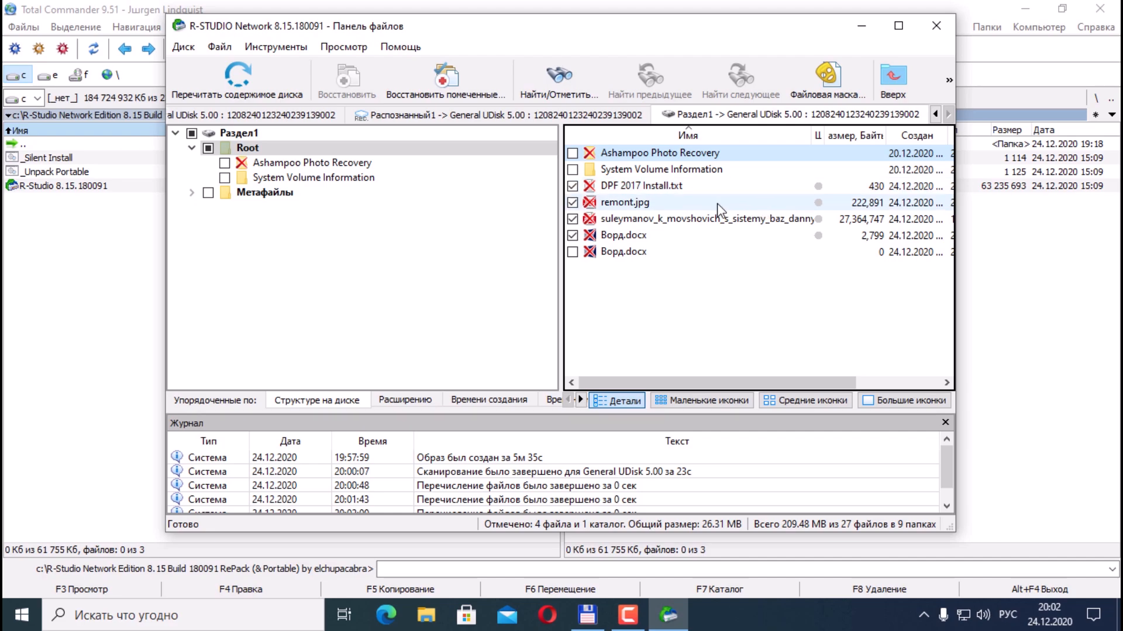
left_click(248, 147)
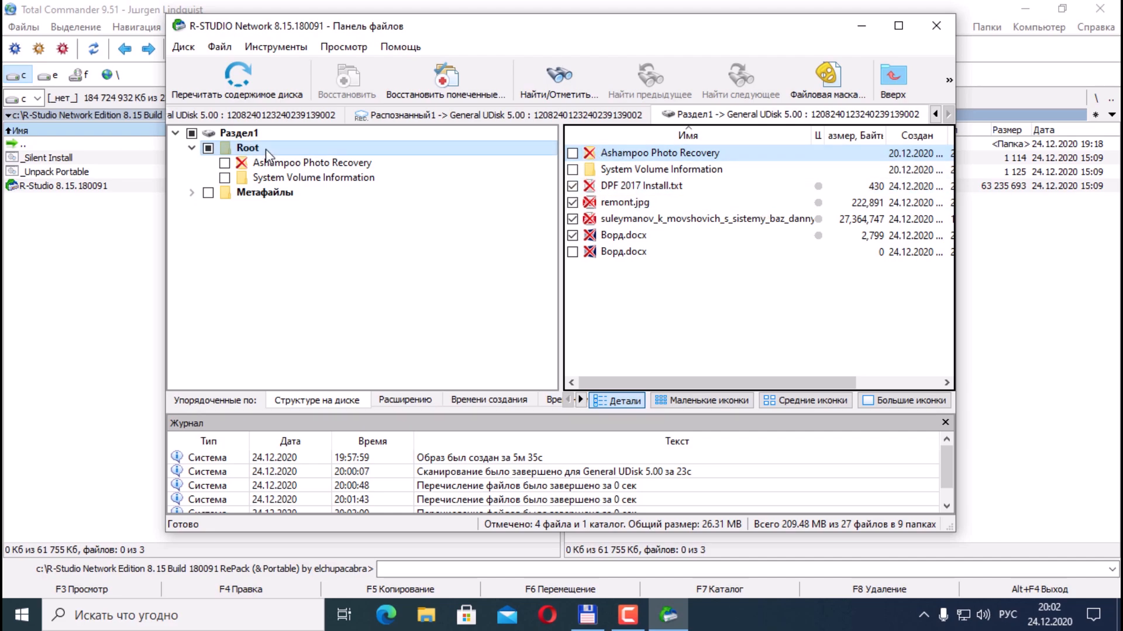
left_click(571, 152)
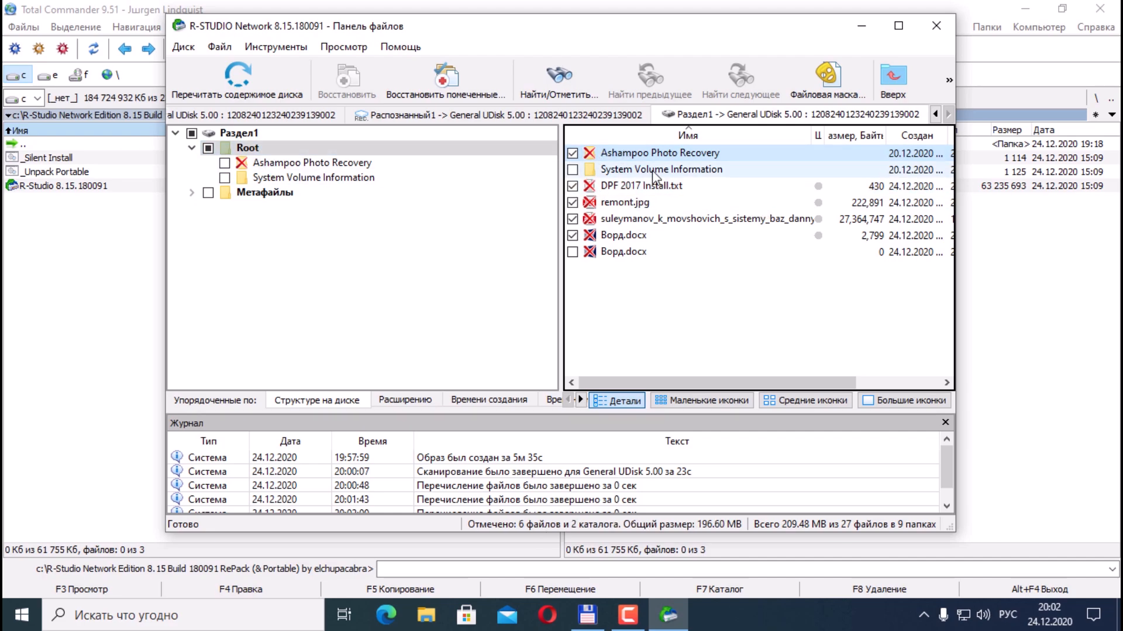
mouse_move(917, 153)
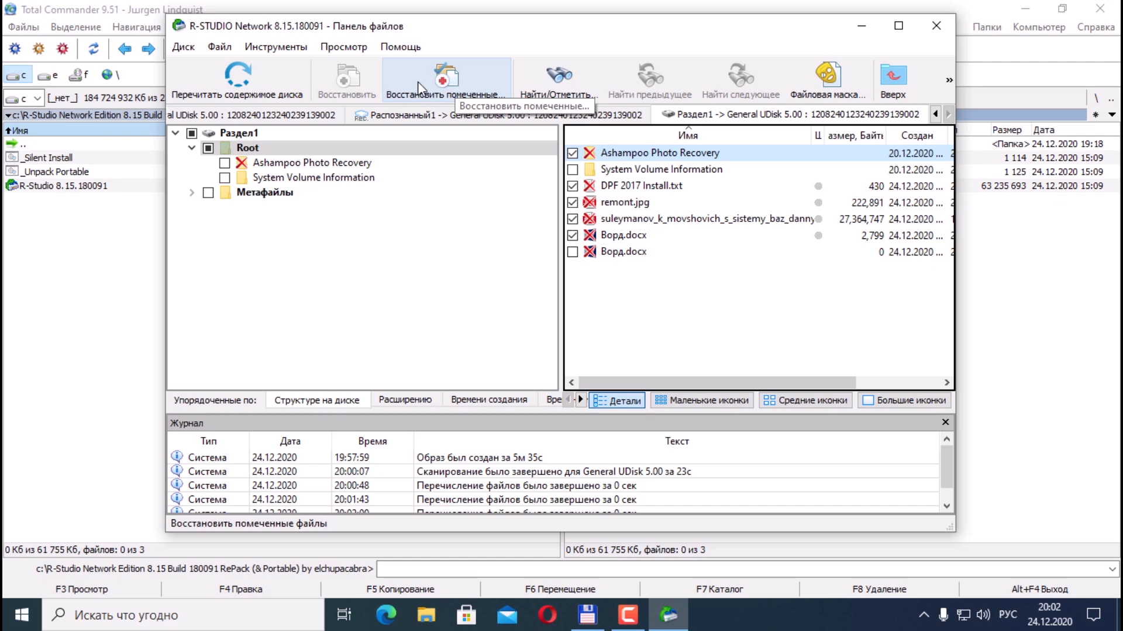
left_click(445, 78)
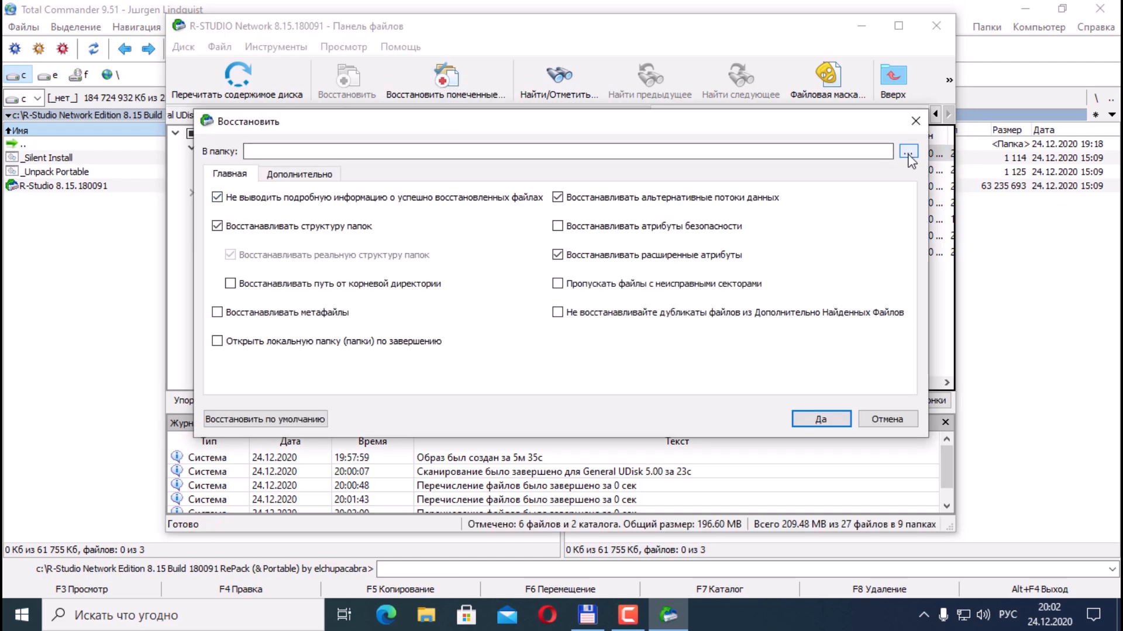
mouse_move(588, 614)
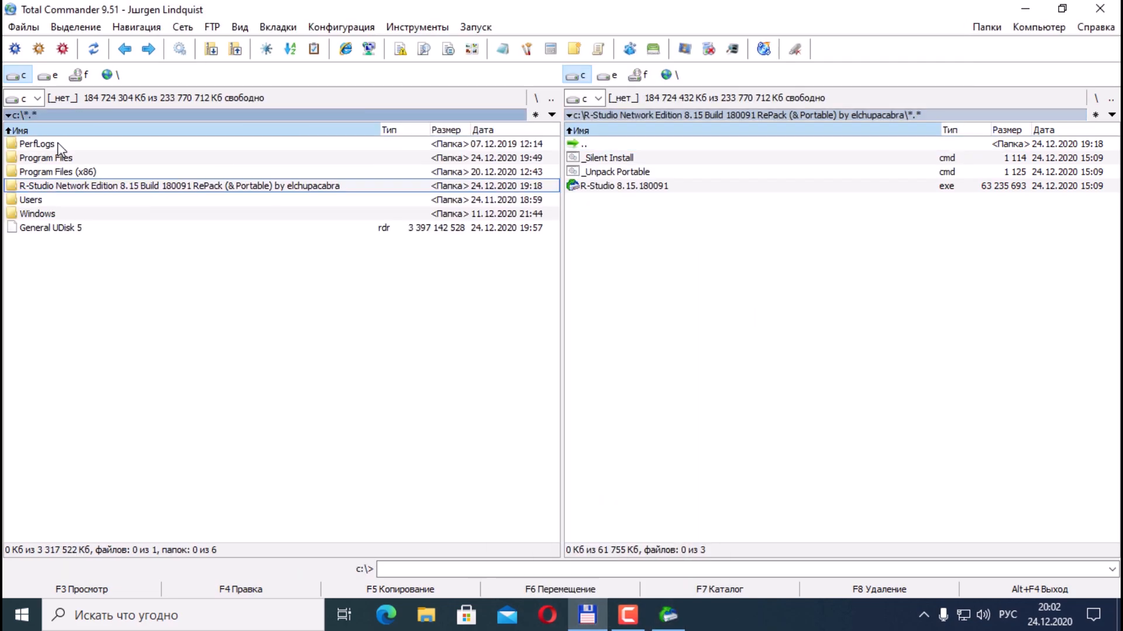
Create a new folder named 1 at the root of drive C.
key("F7")
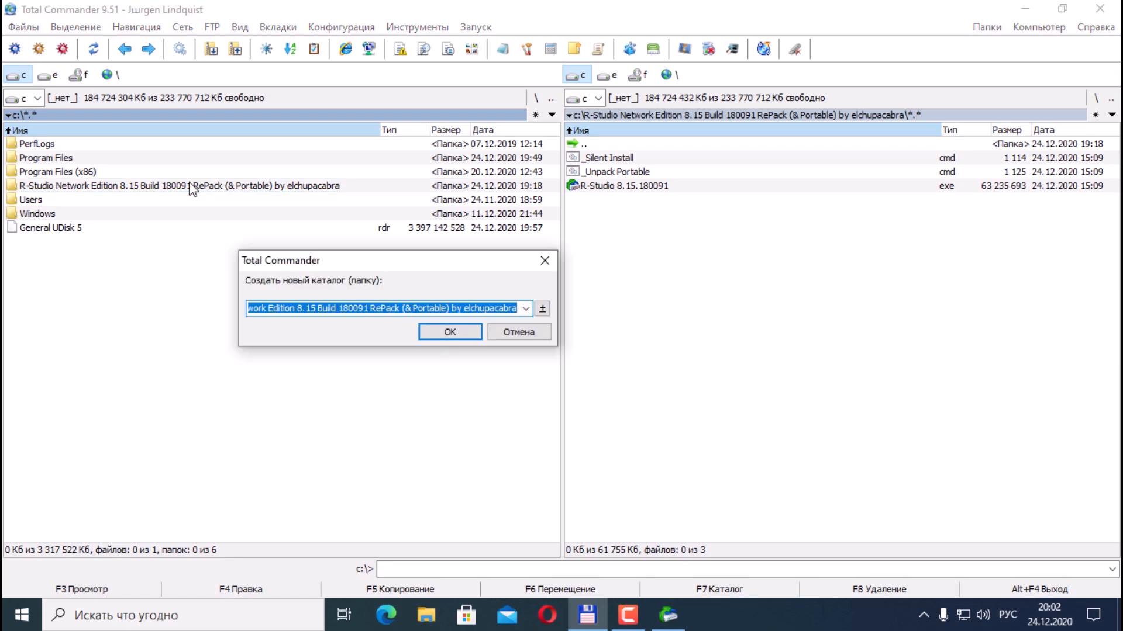
type("1")
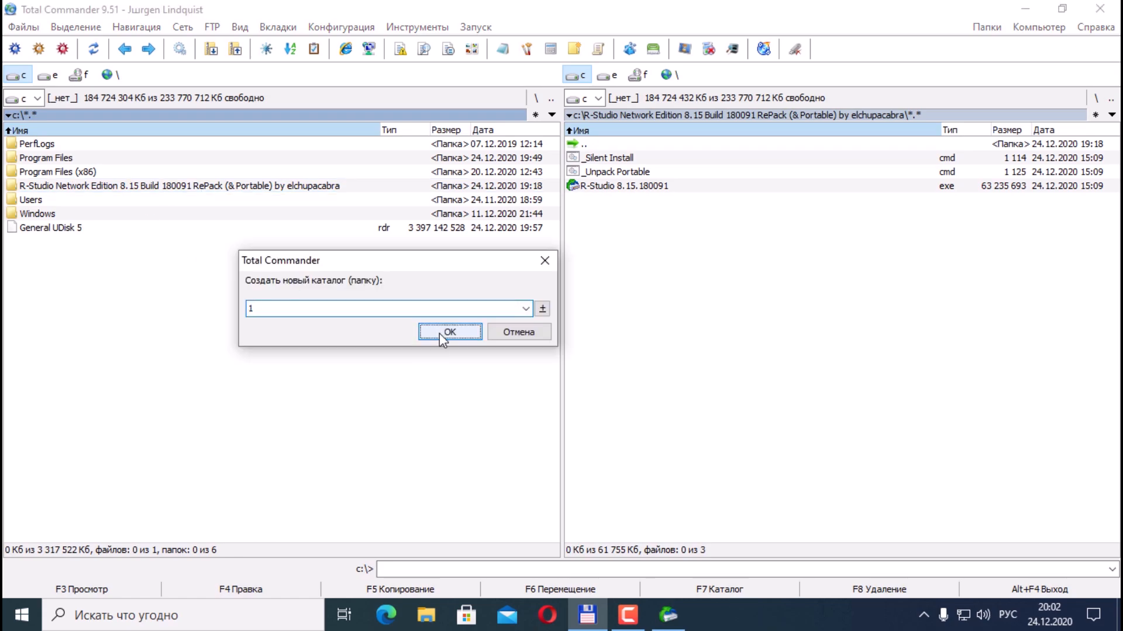
left_click(449, 331)
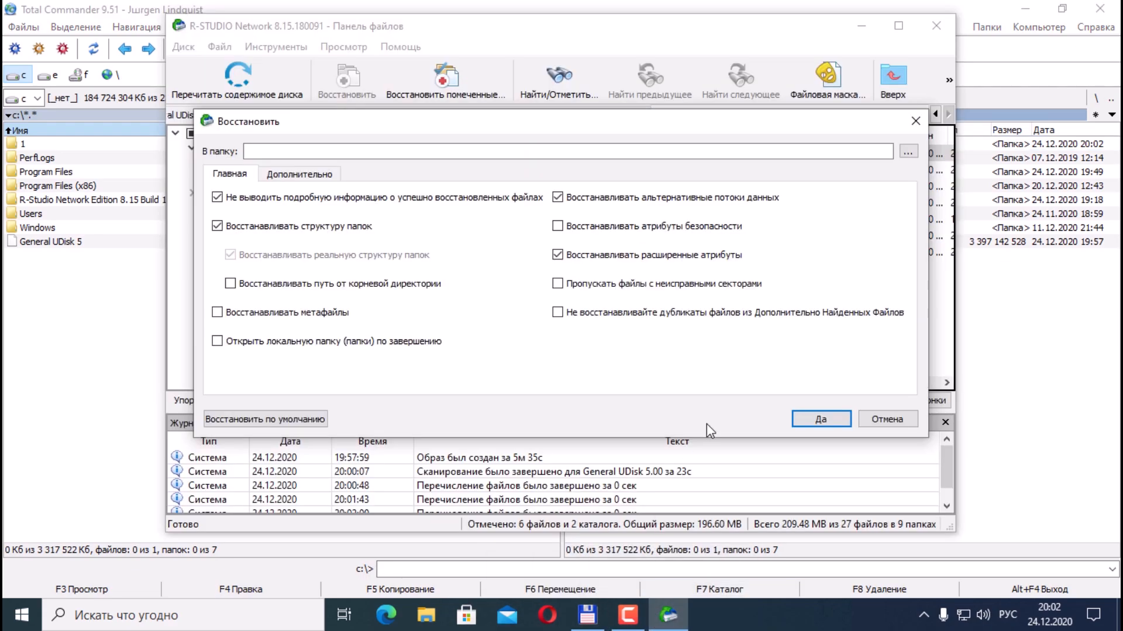
Set C:\1 as the recovery destination and confirm the recovery with Да.
left_click(907, 151)
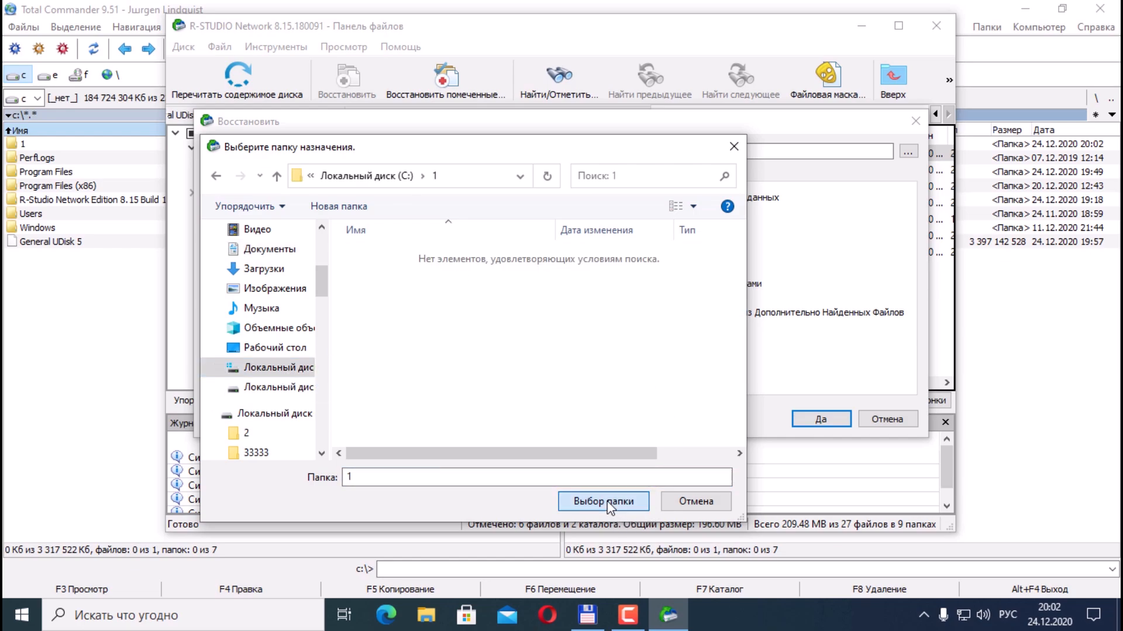
left_click(603, 502)
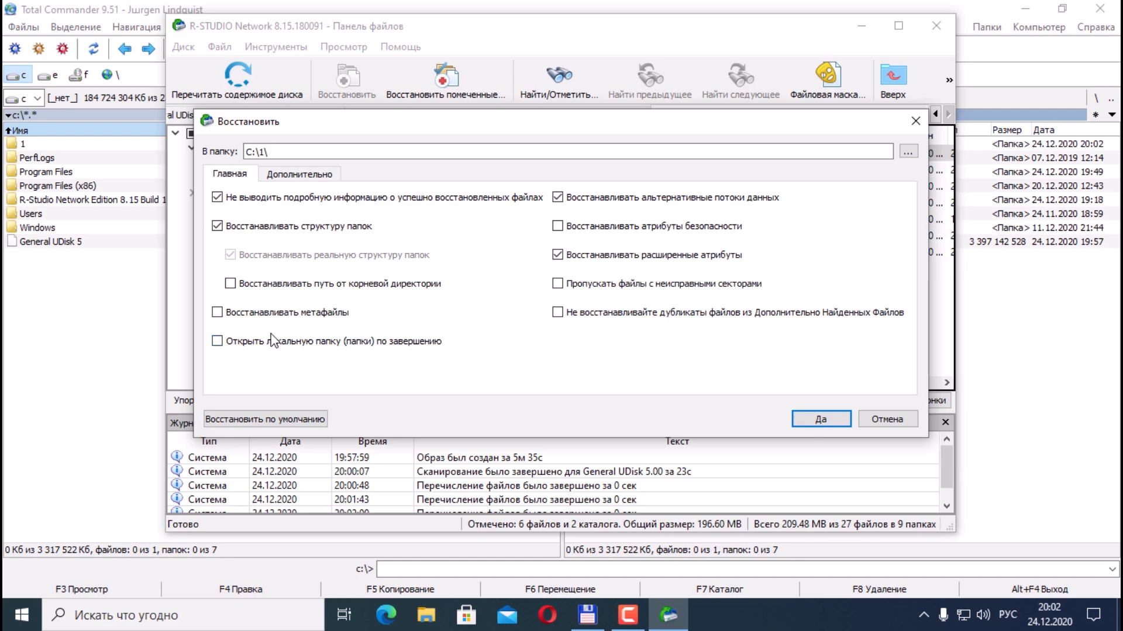
mouse_move(311, 359)
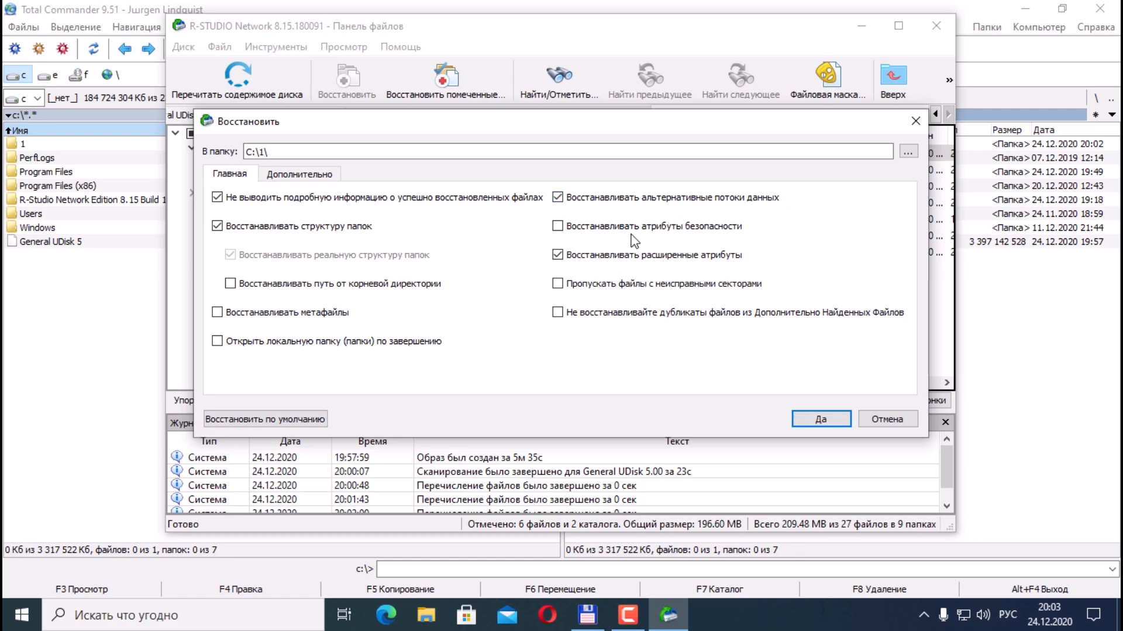
left_click(558, 254)
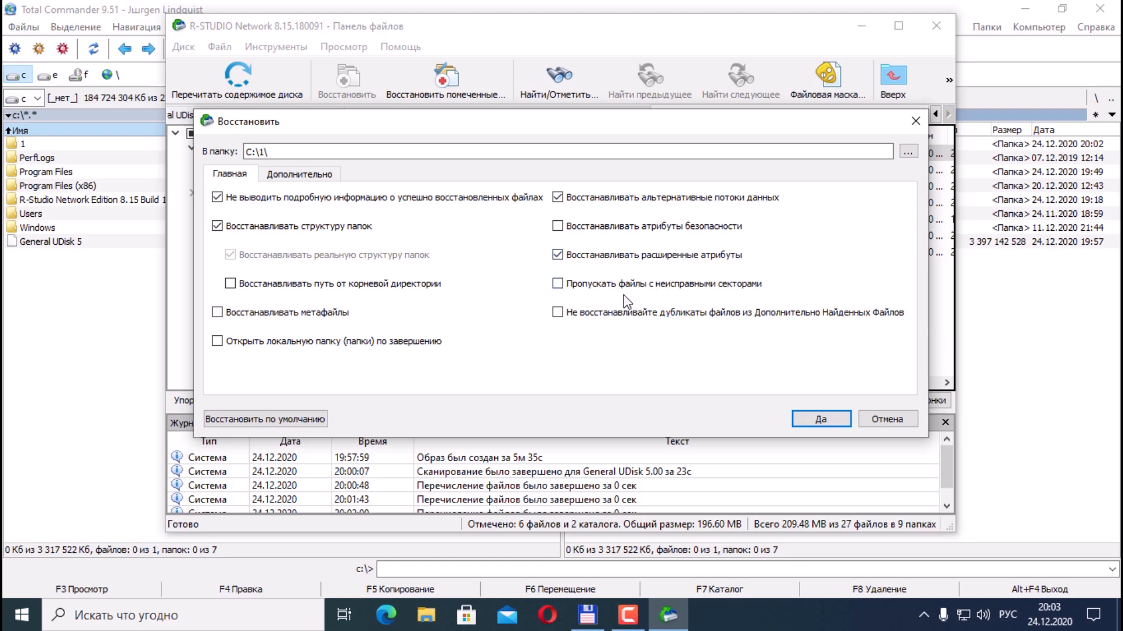
mouse_move(673, 297)
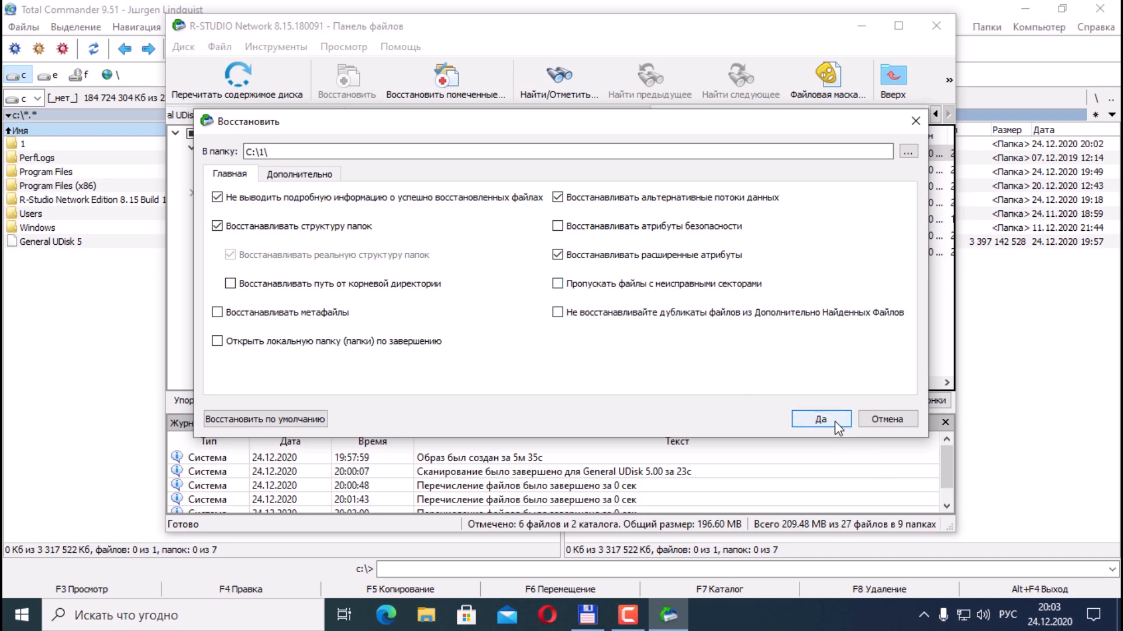
left_click(819, 419)
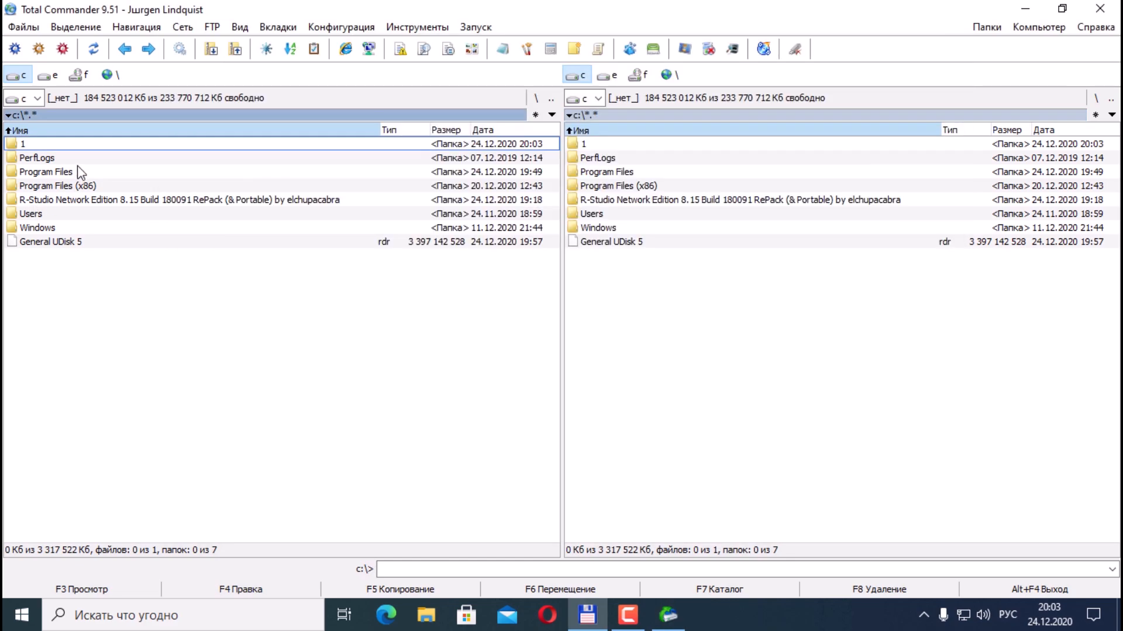
Enter folder 1 and check the recovered DPF 2017 Install text file, then close it.
double_click(22, 142)
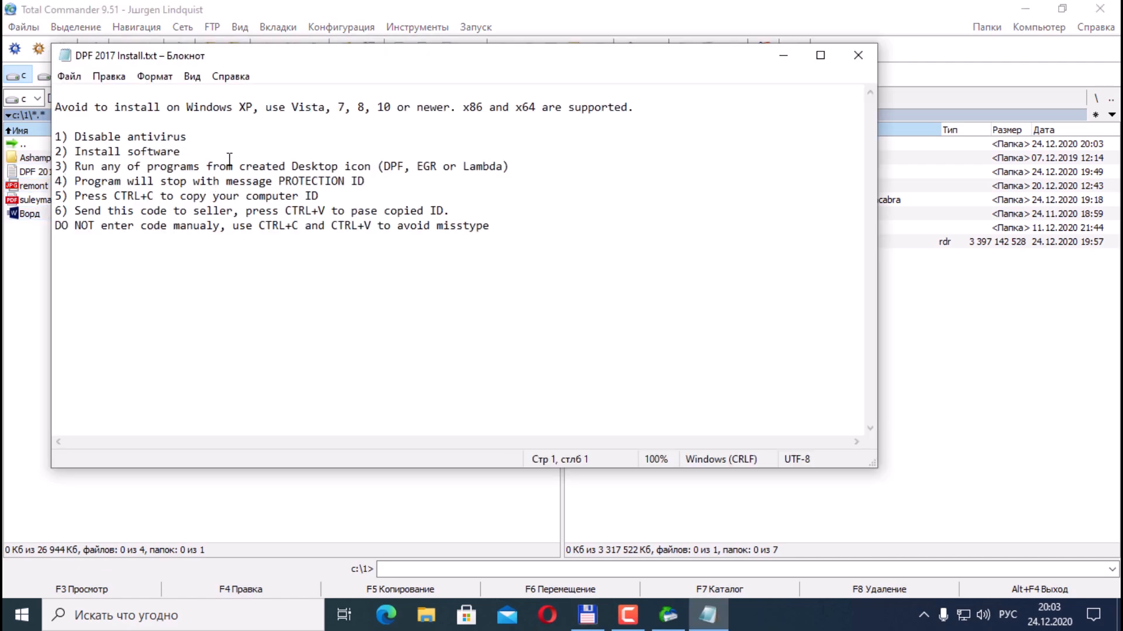
left_click(857, 55)
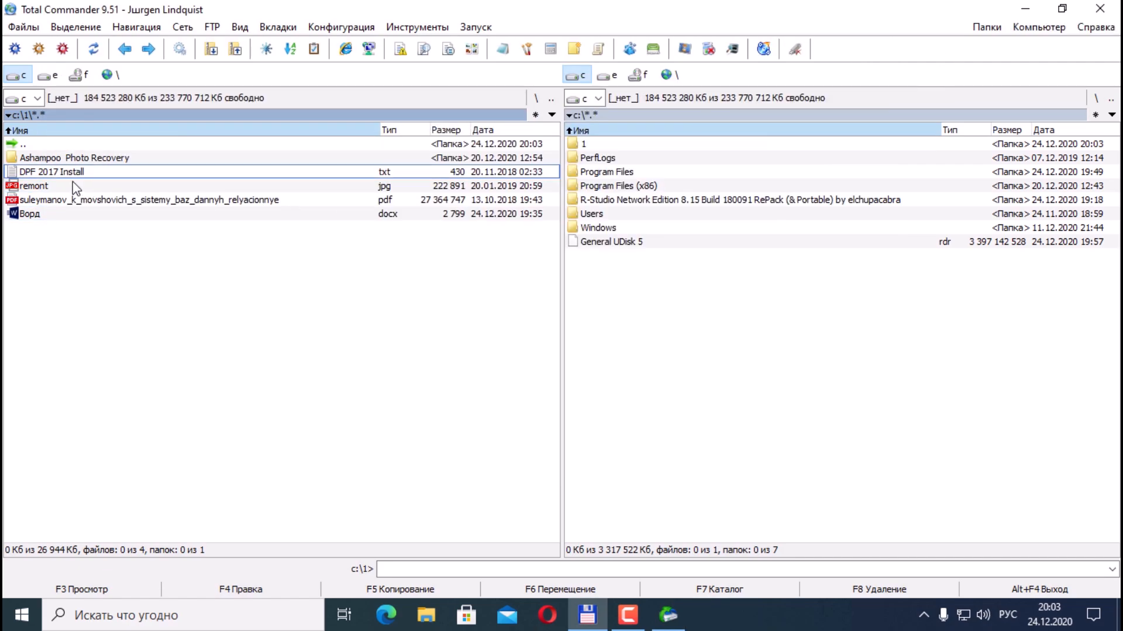
View the recovered remont.jpg in the image viewer, close it and scroll the folder.
double_click(34, 186)
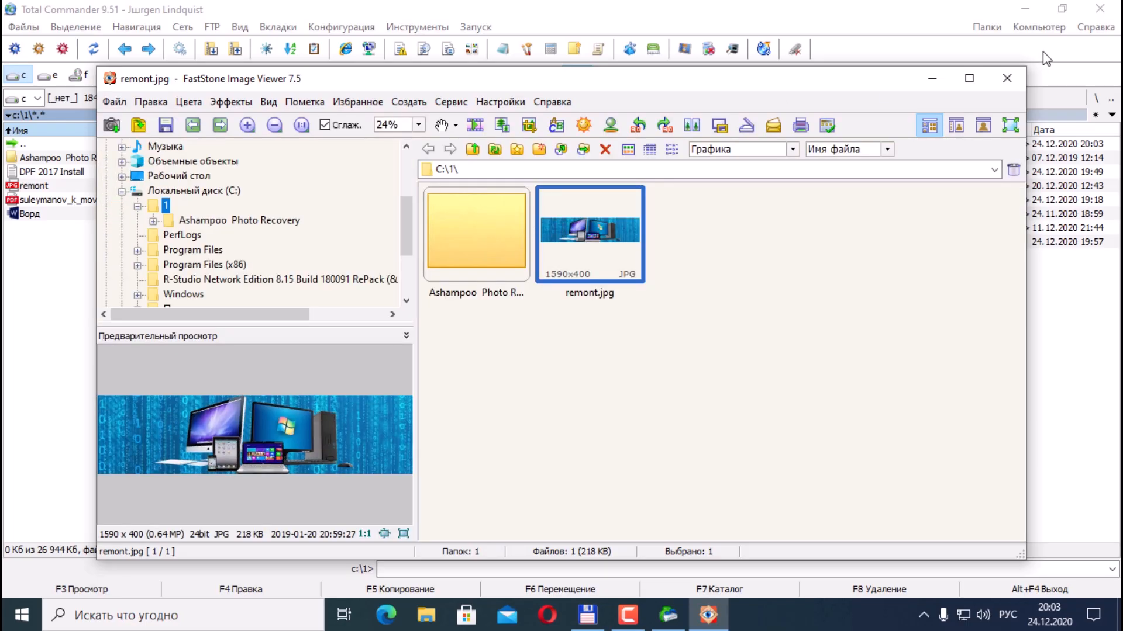
left_click(1007, 79)
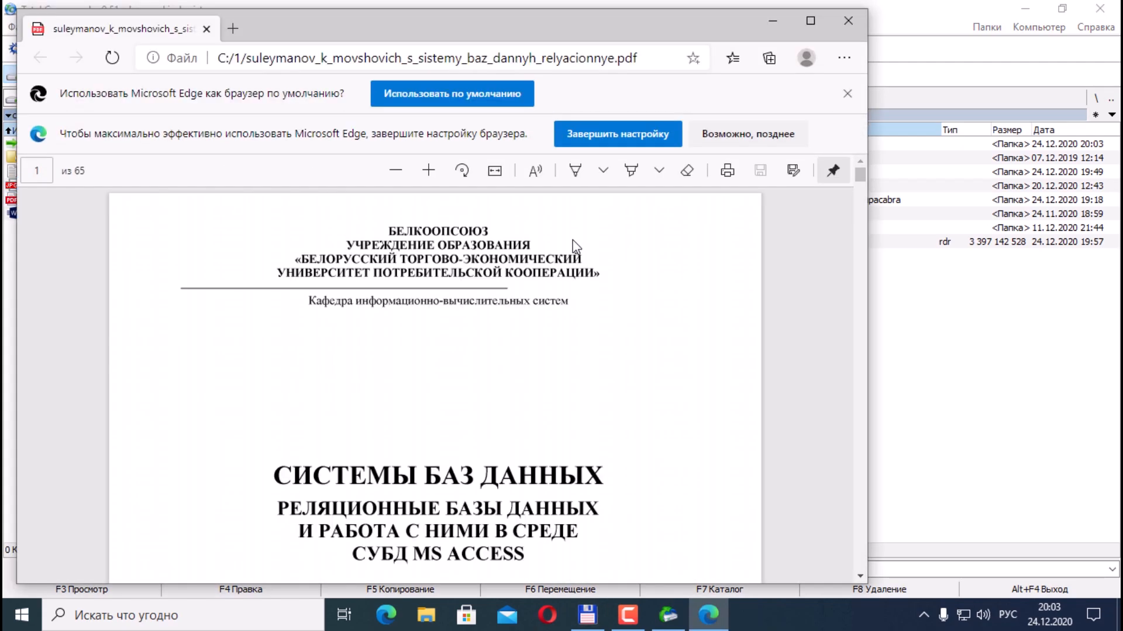
scroll("down", 3)
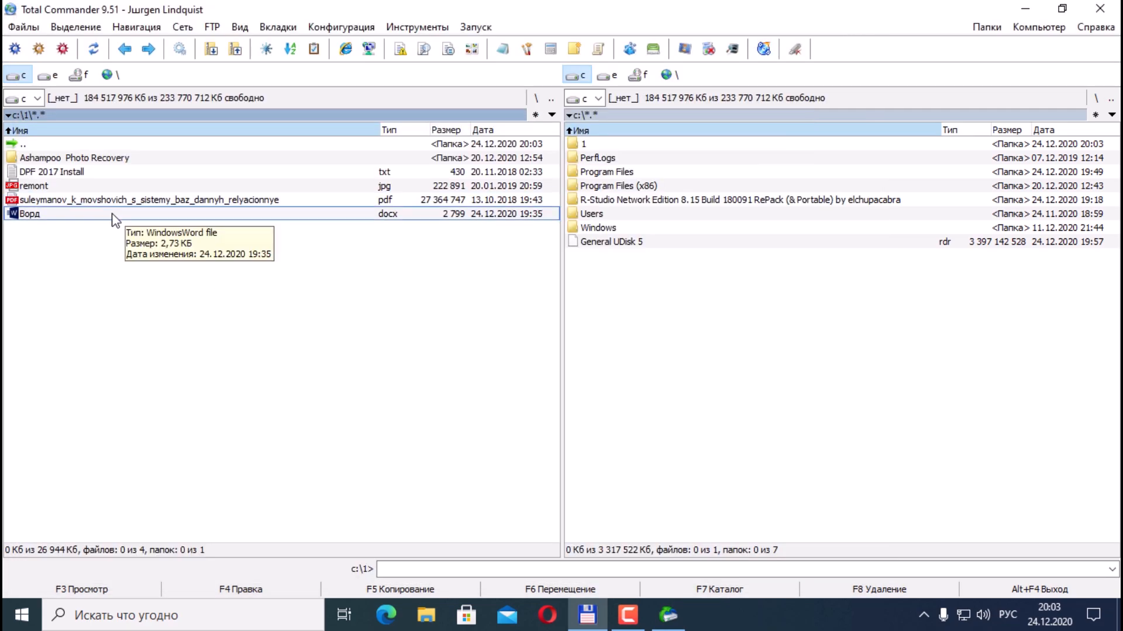
double_click(30, 212)
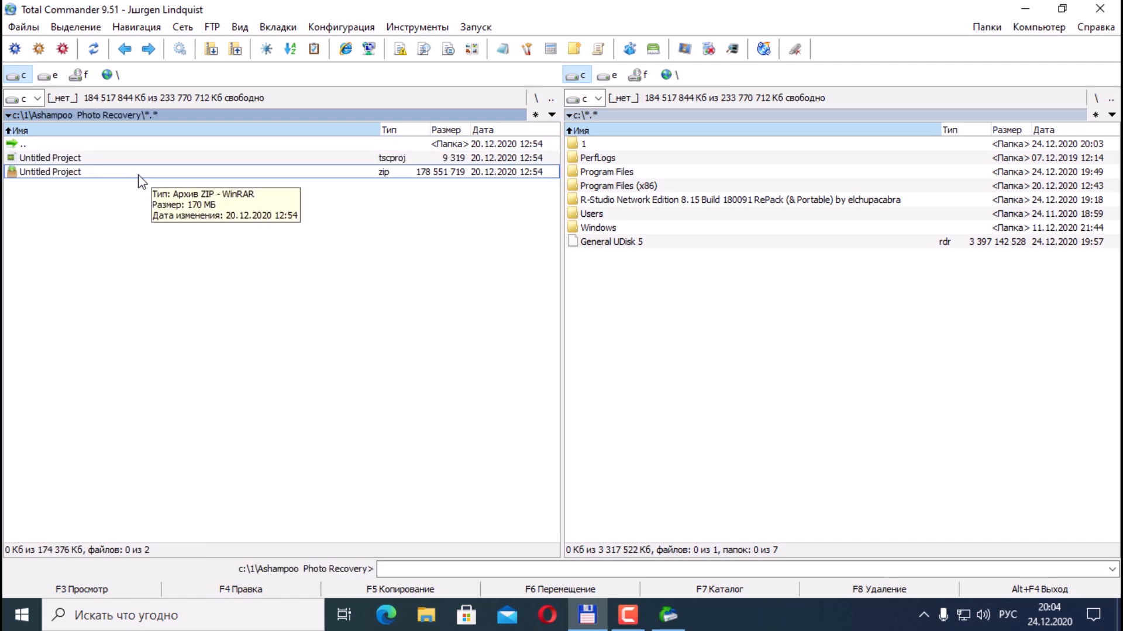
mouse_move(141, 158)
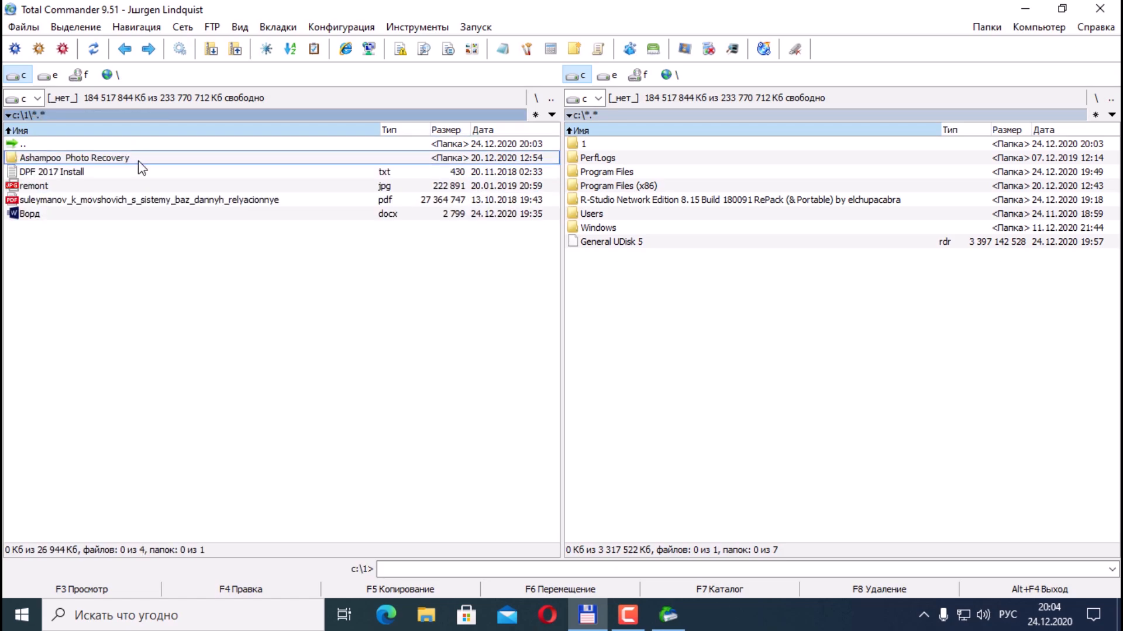
mouse_move(128, 235)
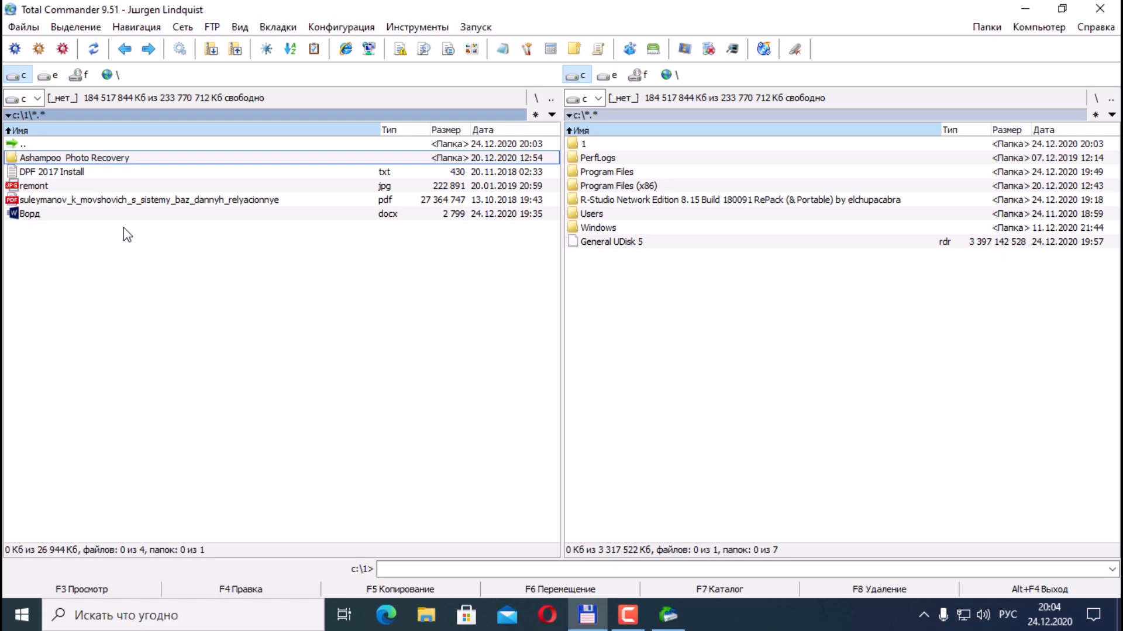
mouse_move(166, 142)
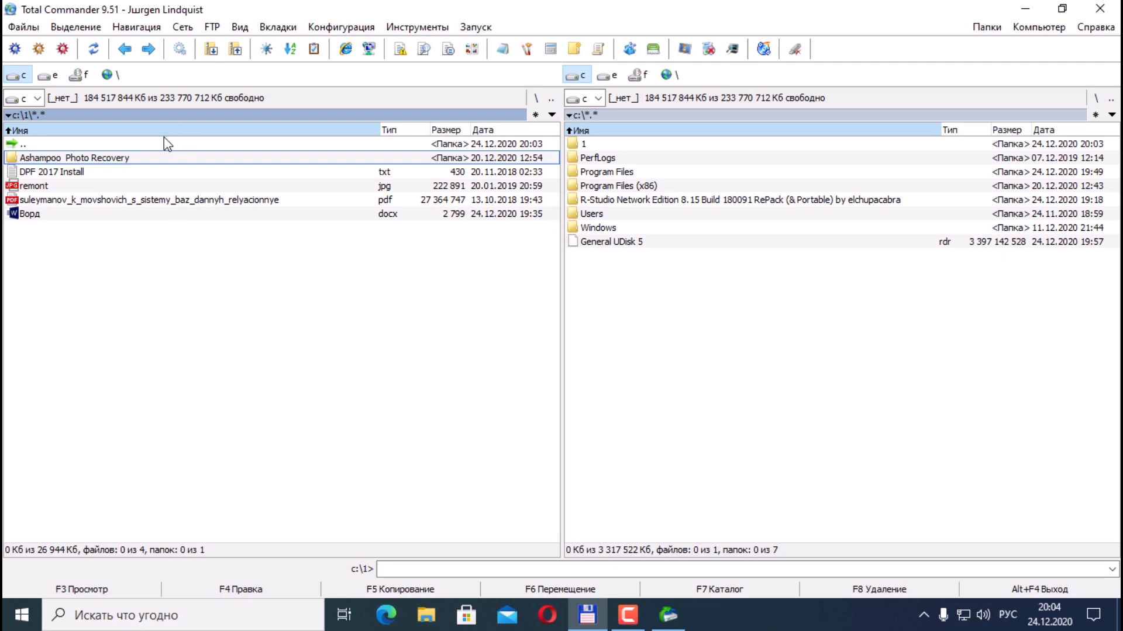